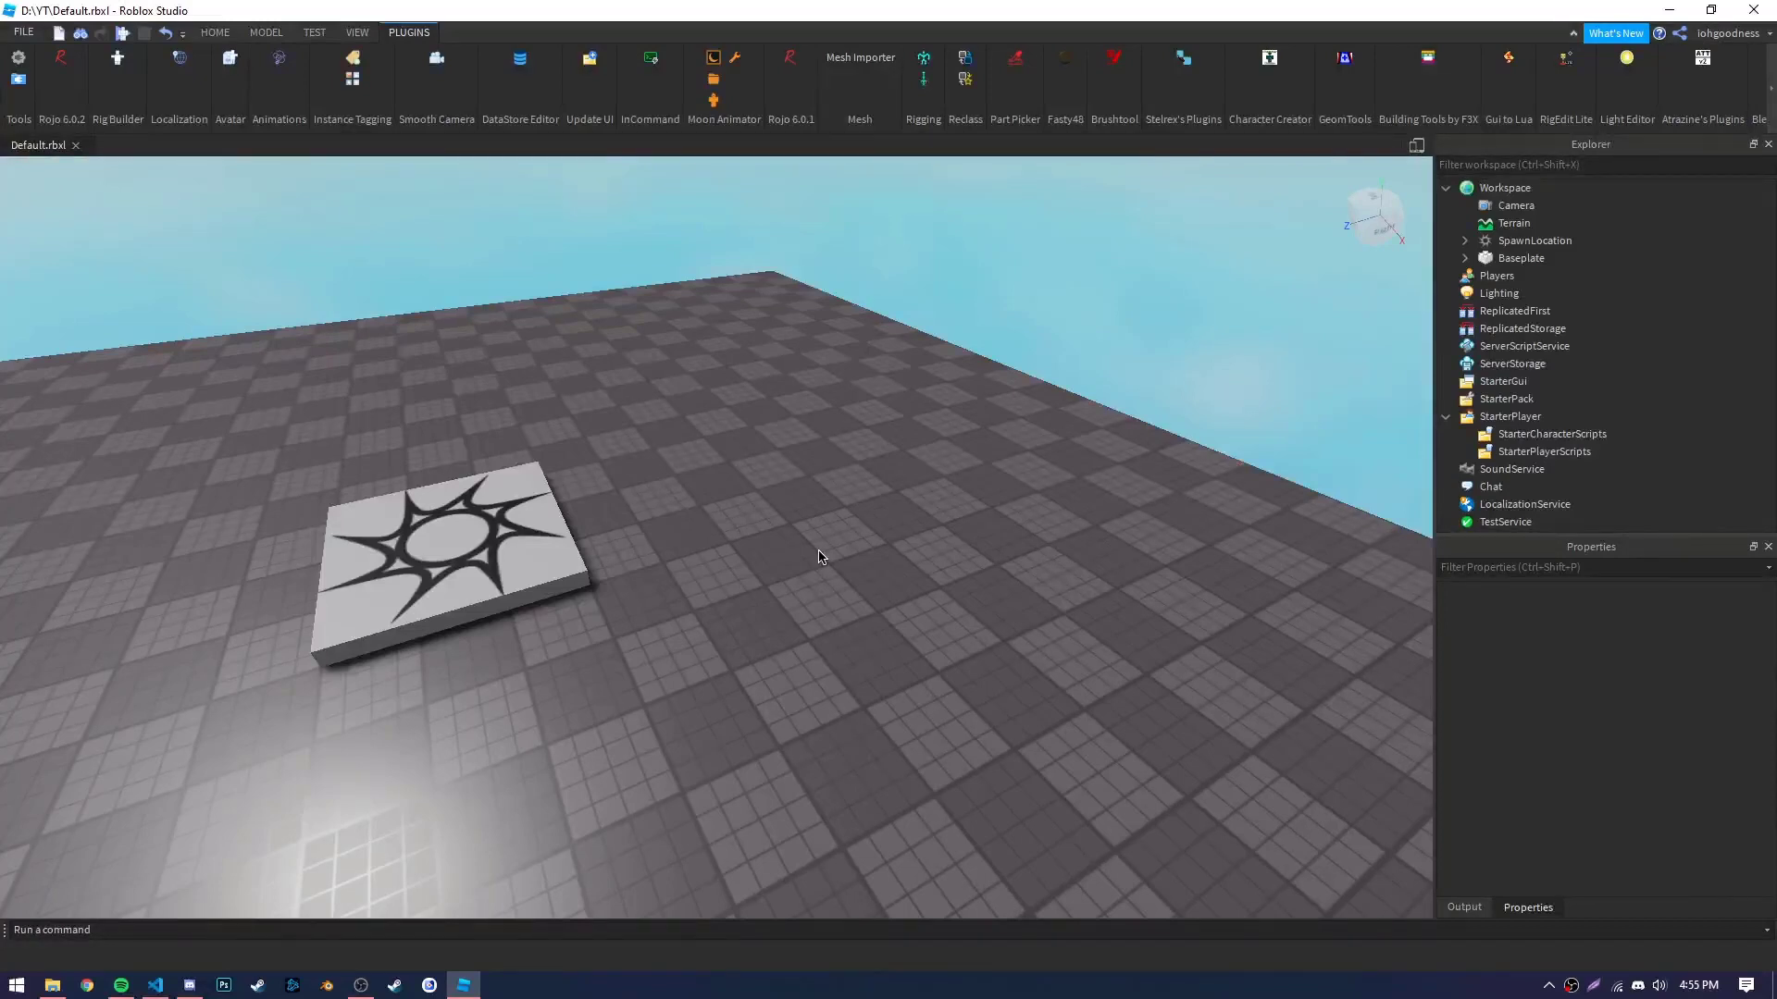
Insert the Aesthetic White Bed Fluffy model from the Toolbox beside the sun-pattern pad.
click(357, 32)
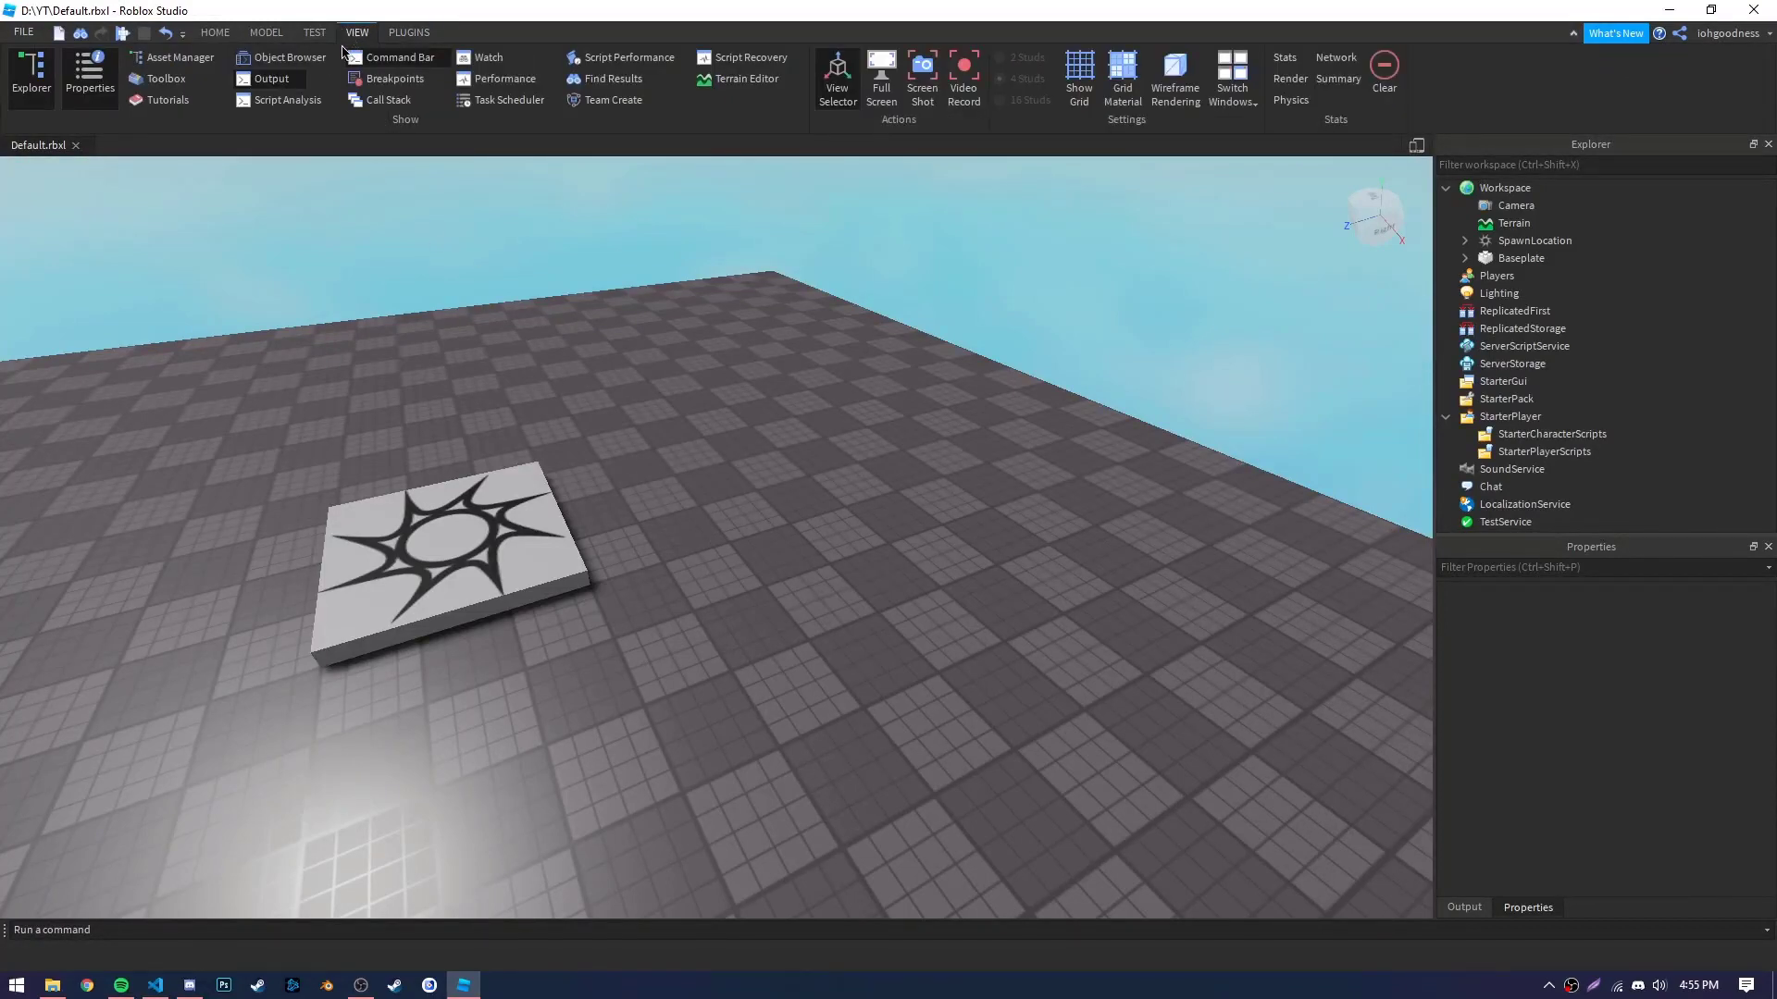
click(166, 77)
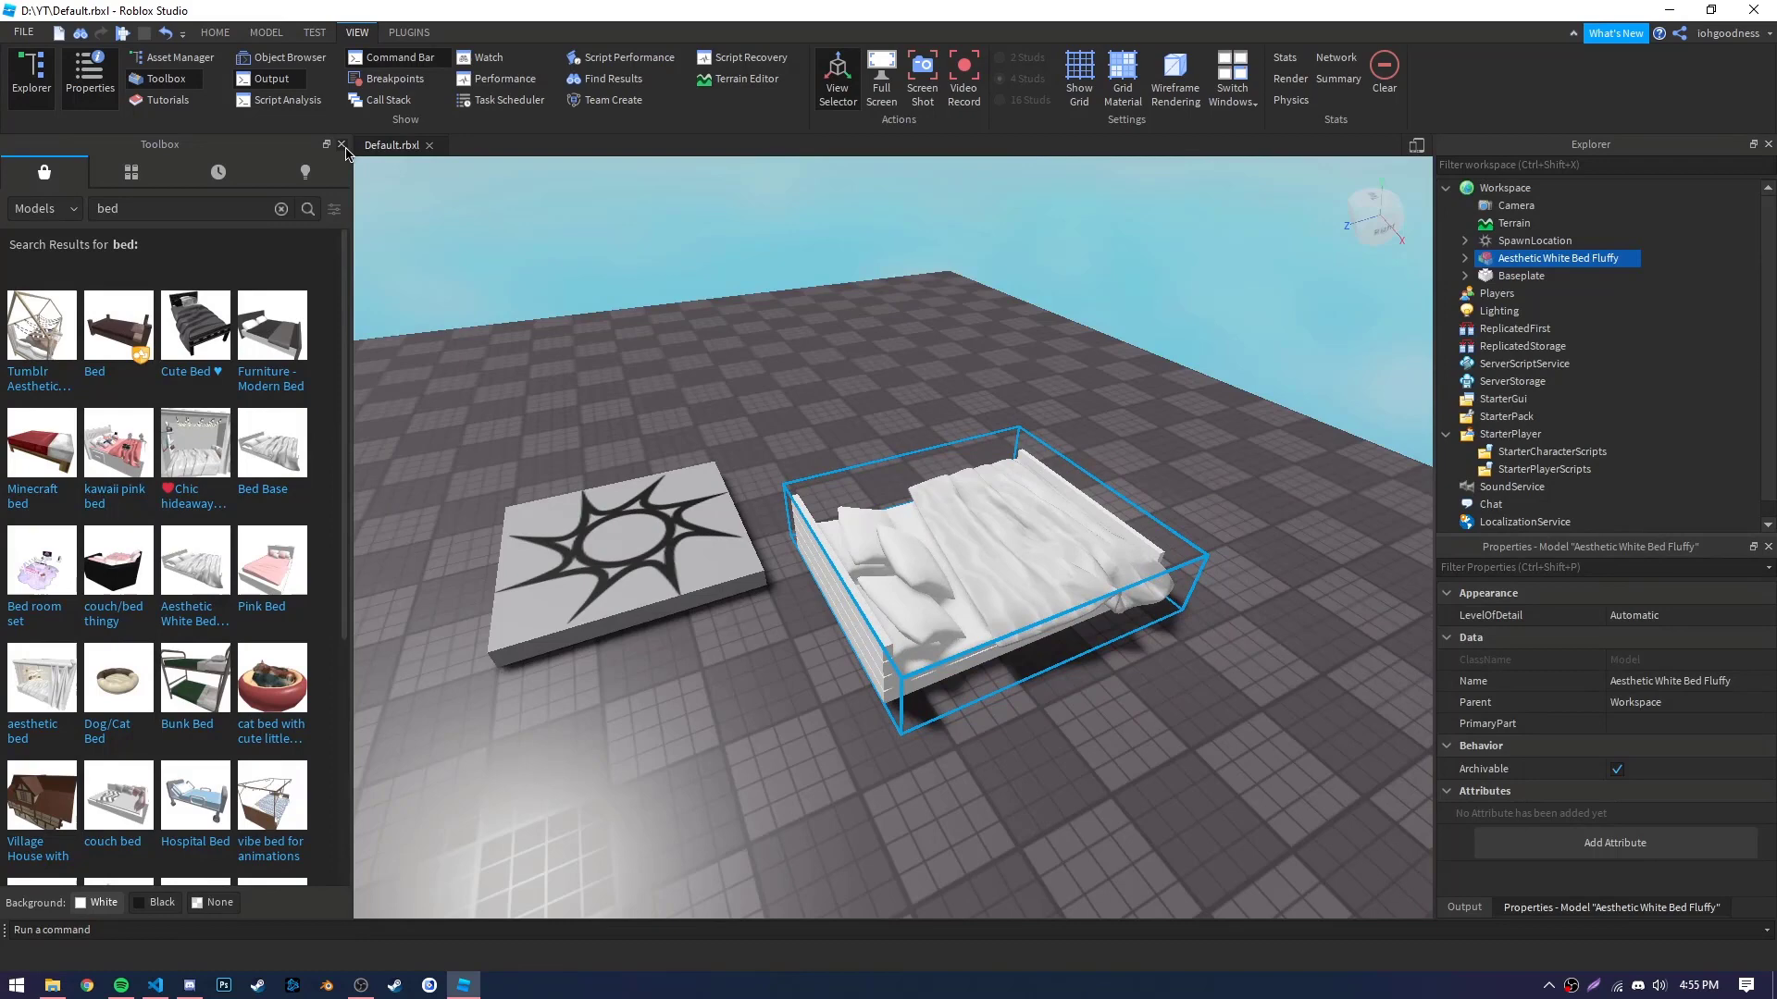
click(339, 145)
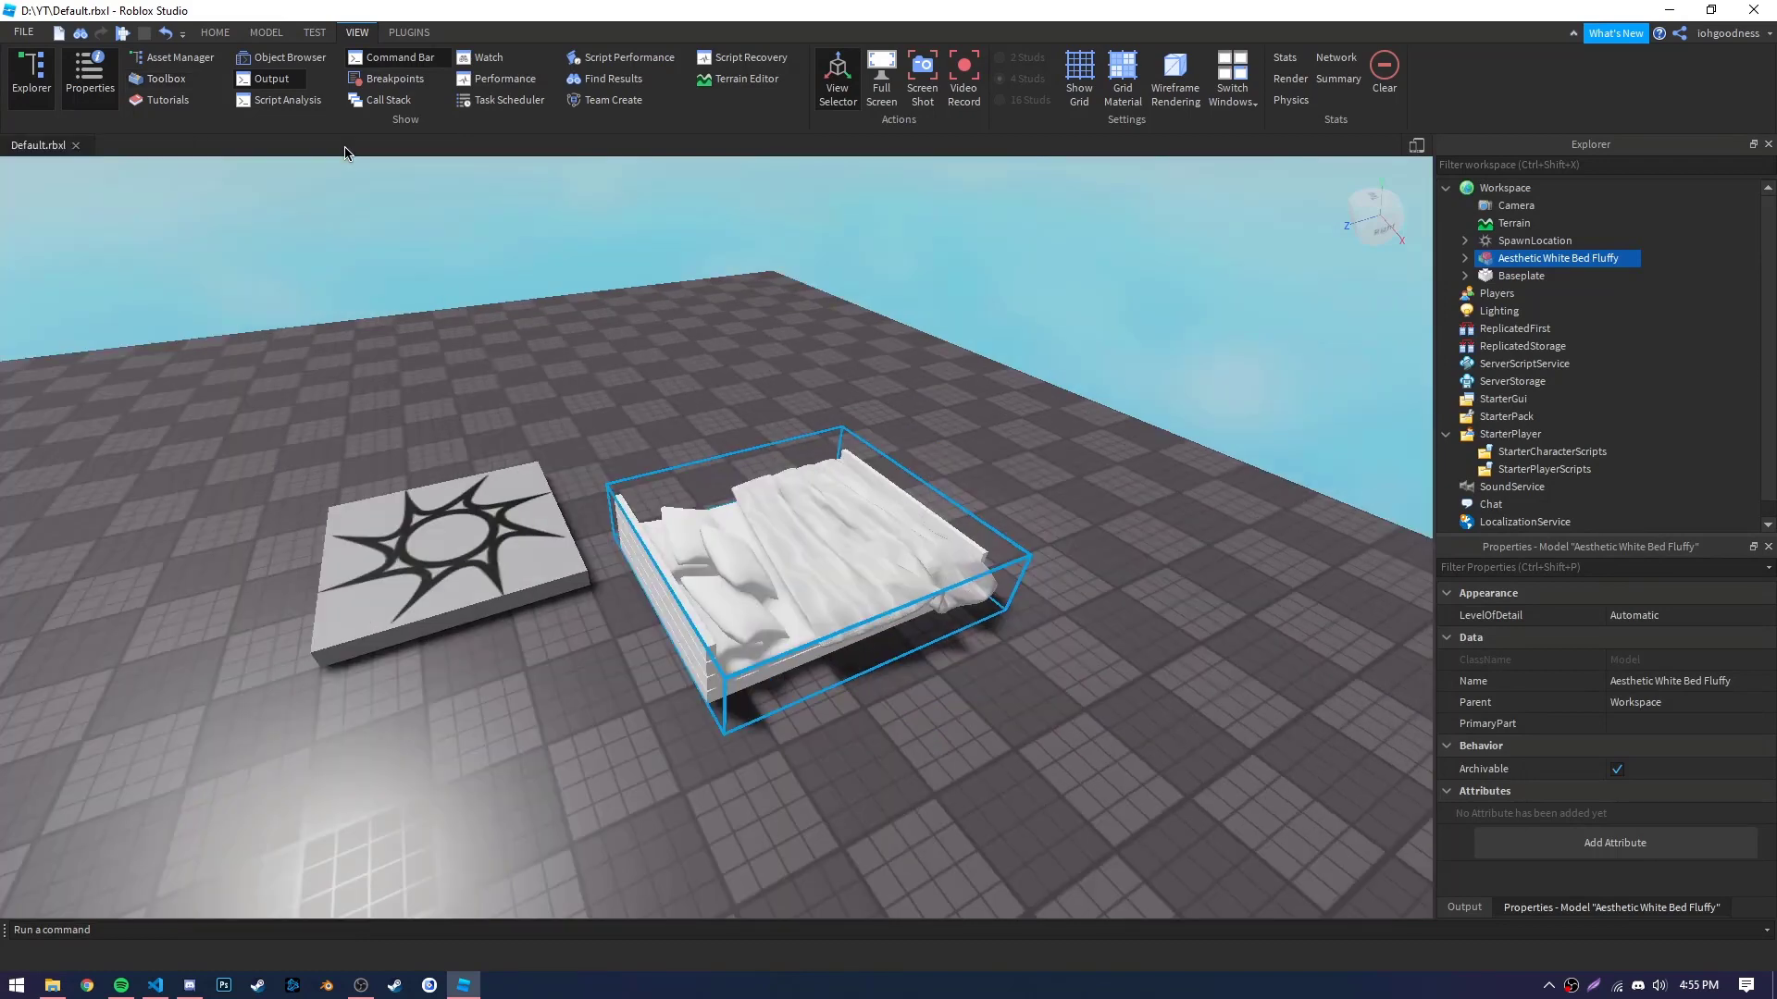
Rename the bed model to Bed and set its PrimaryPart to the MeshPart child.
click(1464, 258)
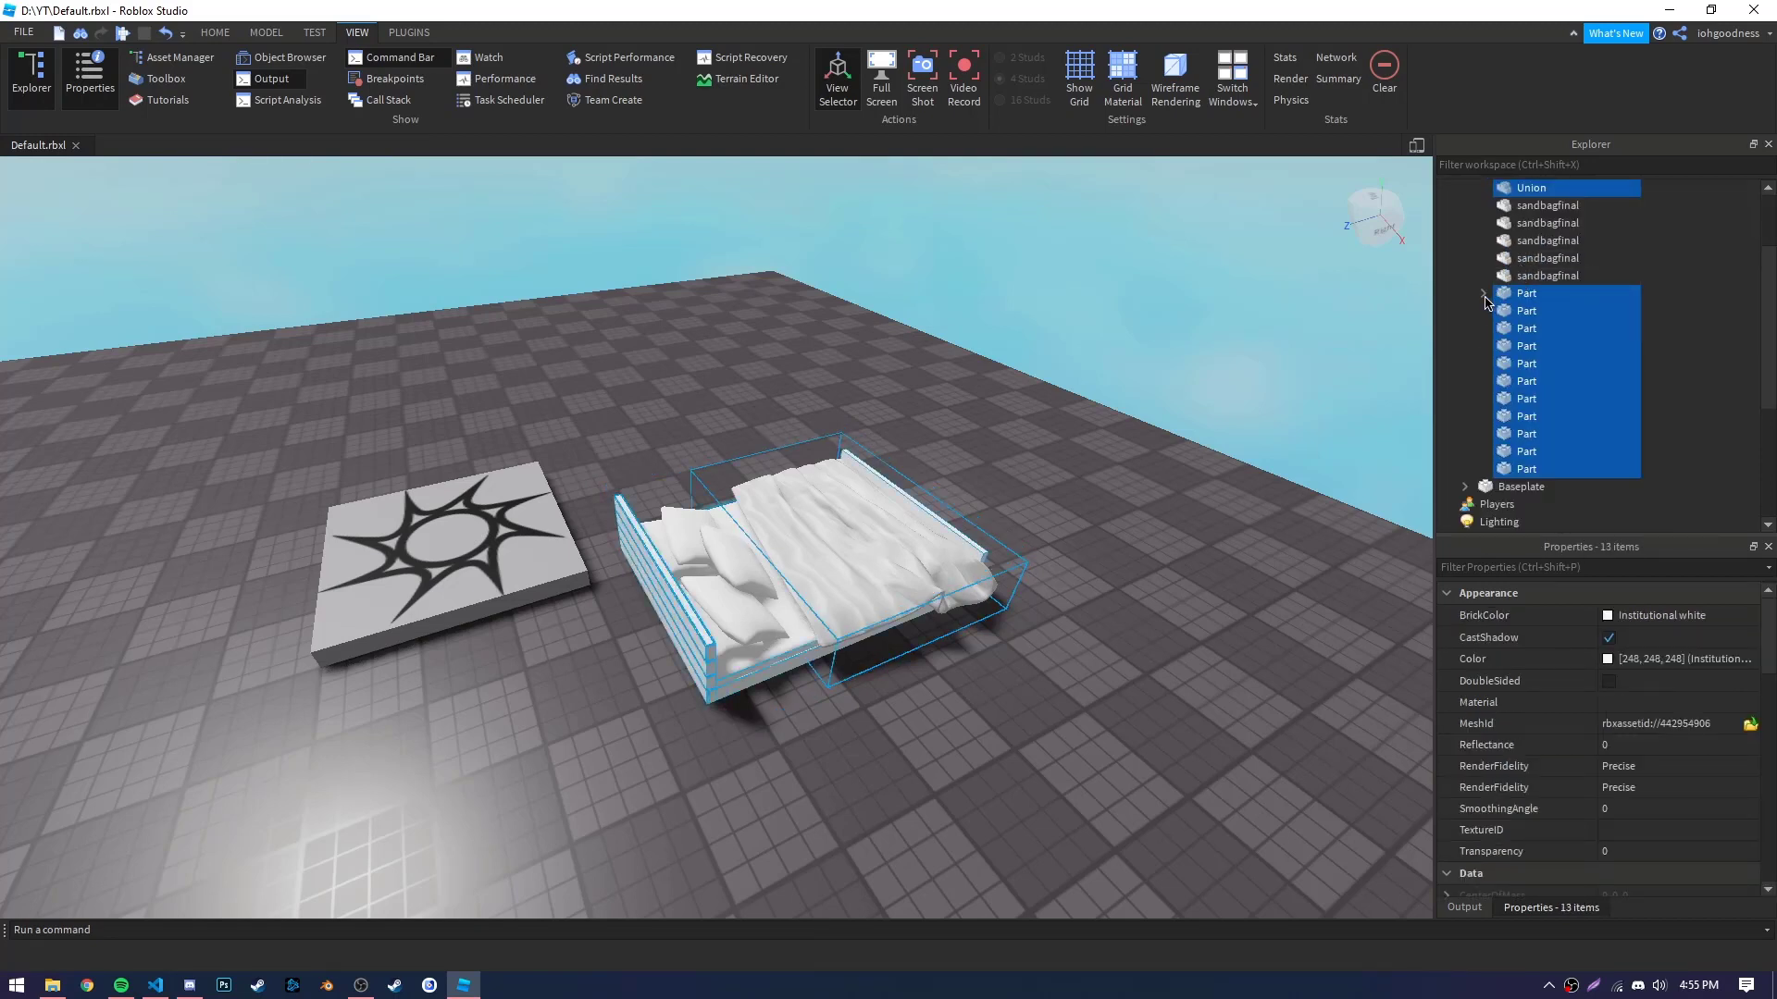
click(1484, 293)
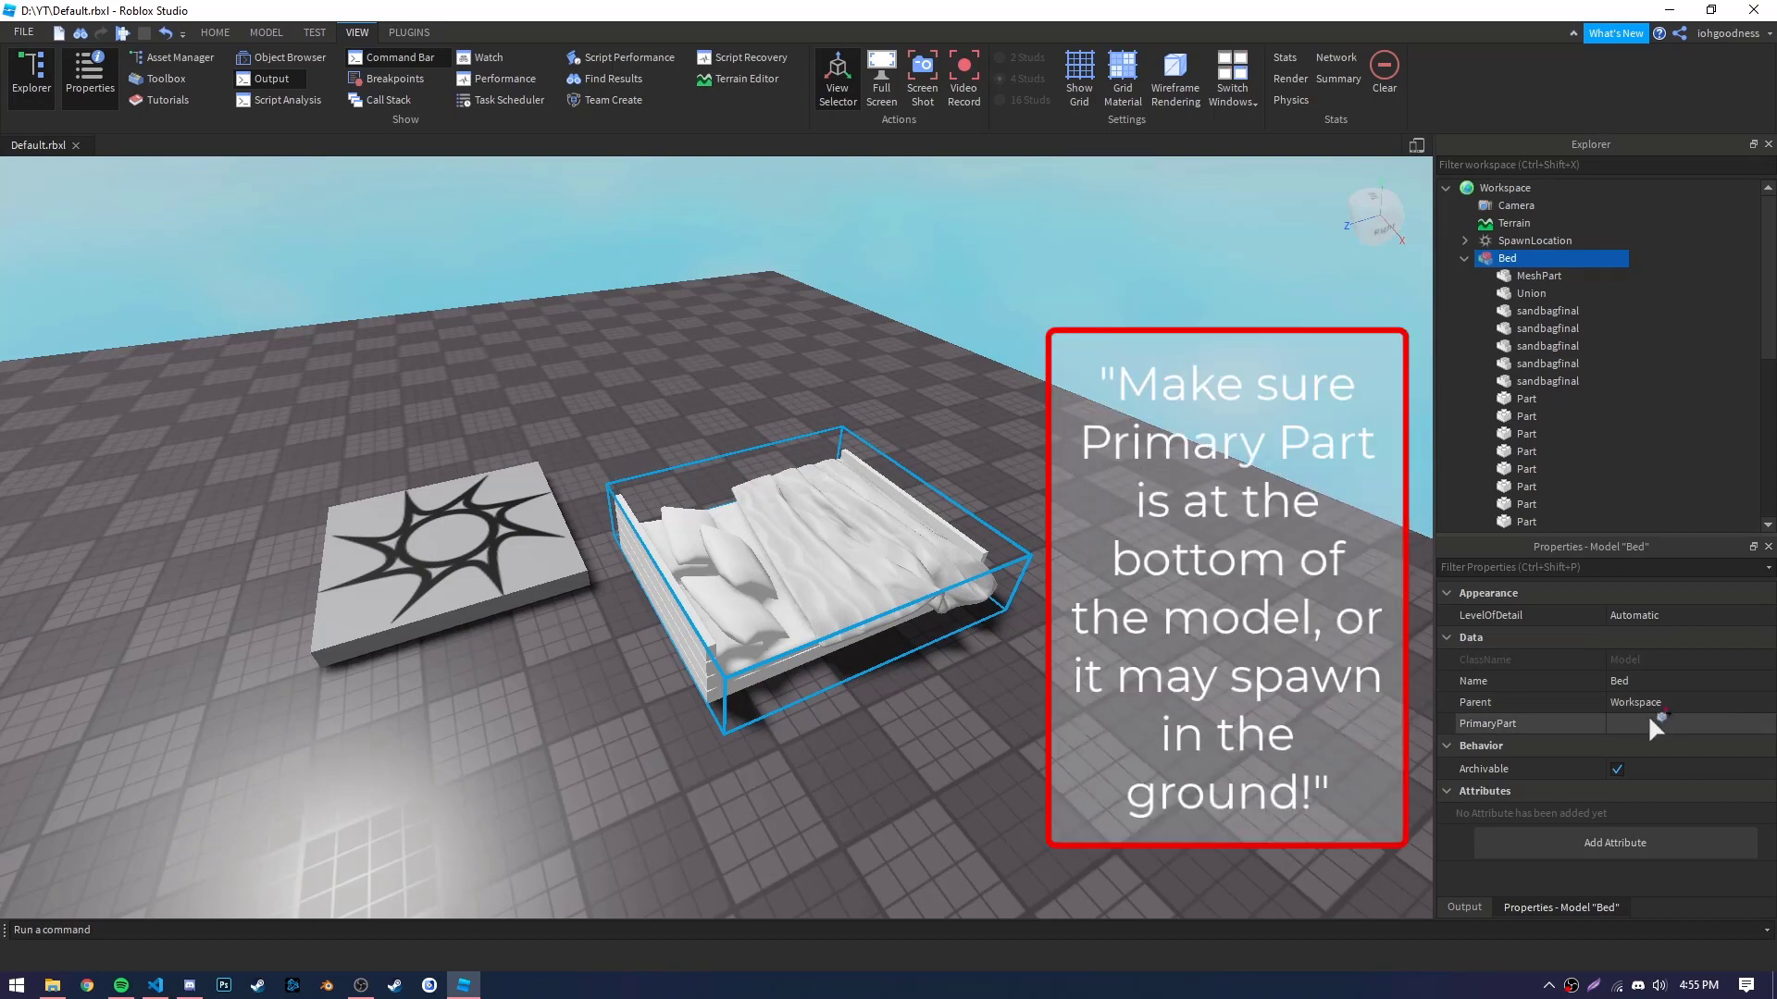
click(1539, 276)
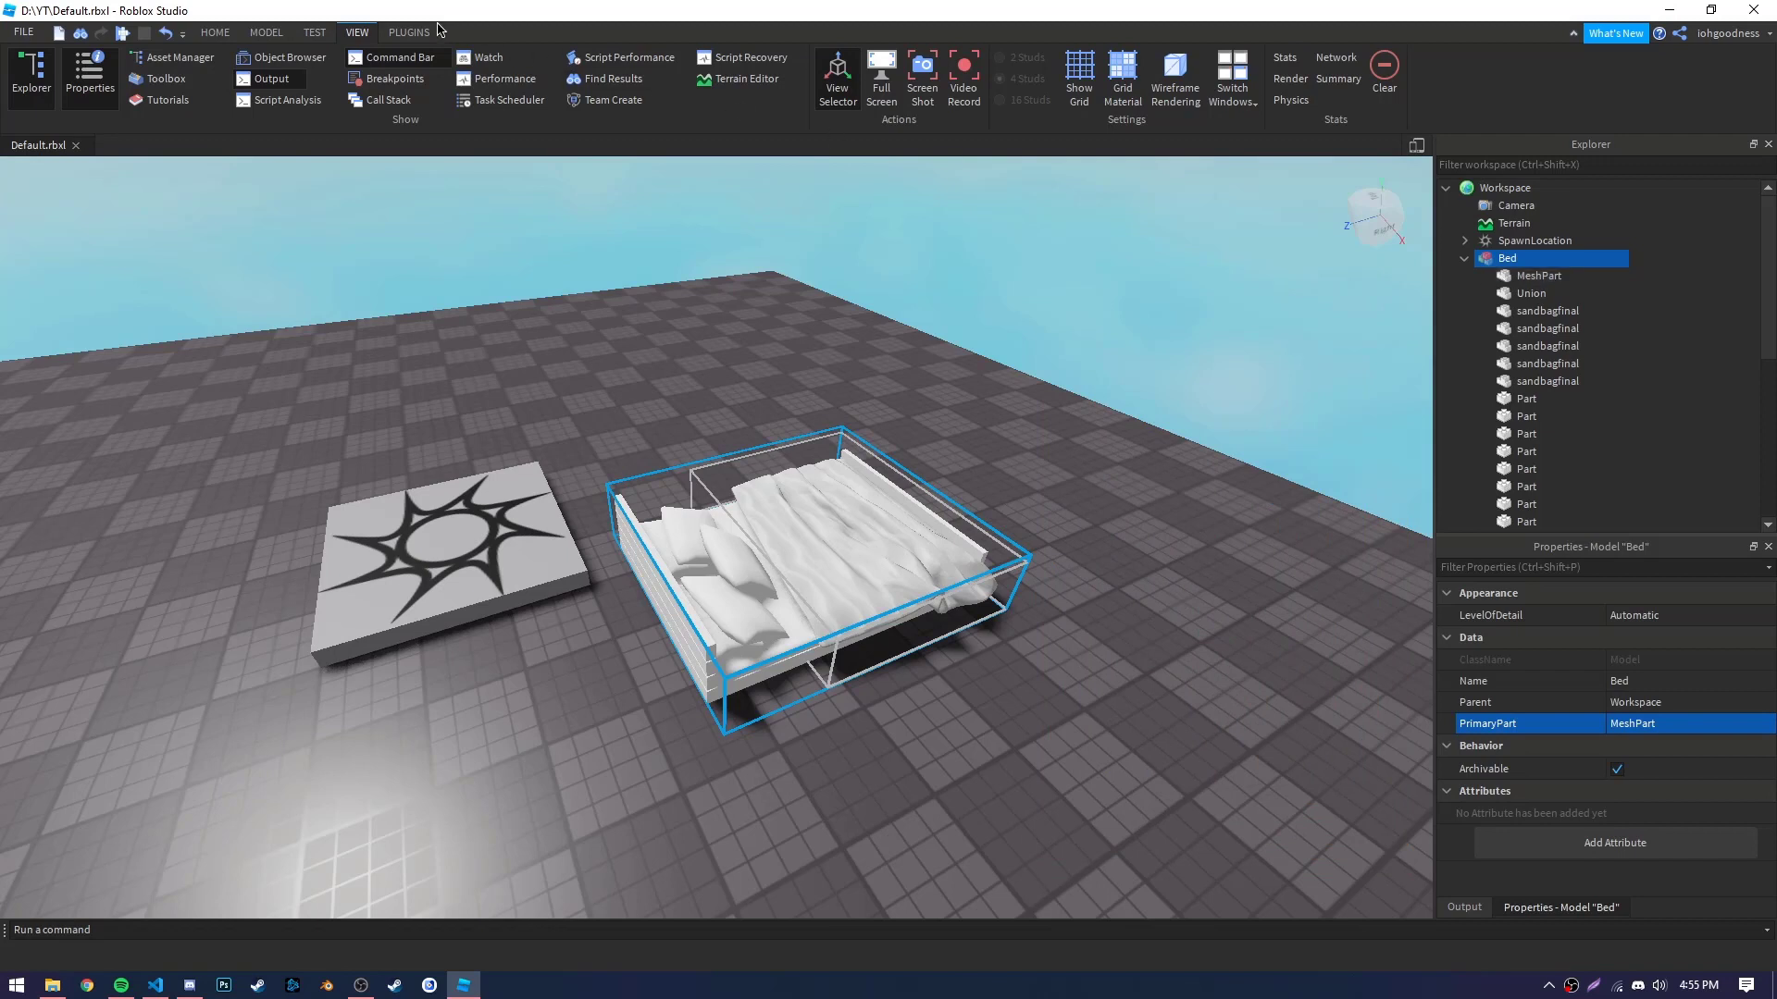
Weld all of Bed's parts to MeshPart with the Easy Weld plugin.
click(408, 31)
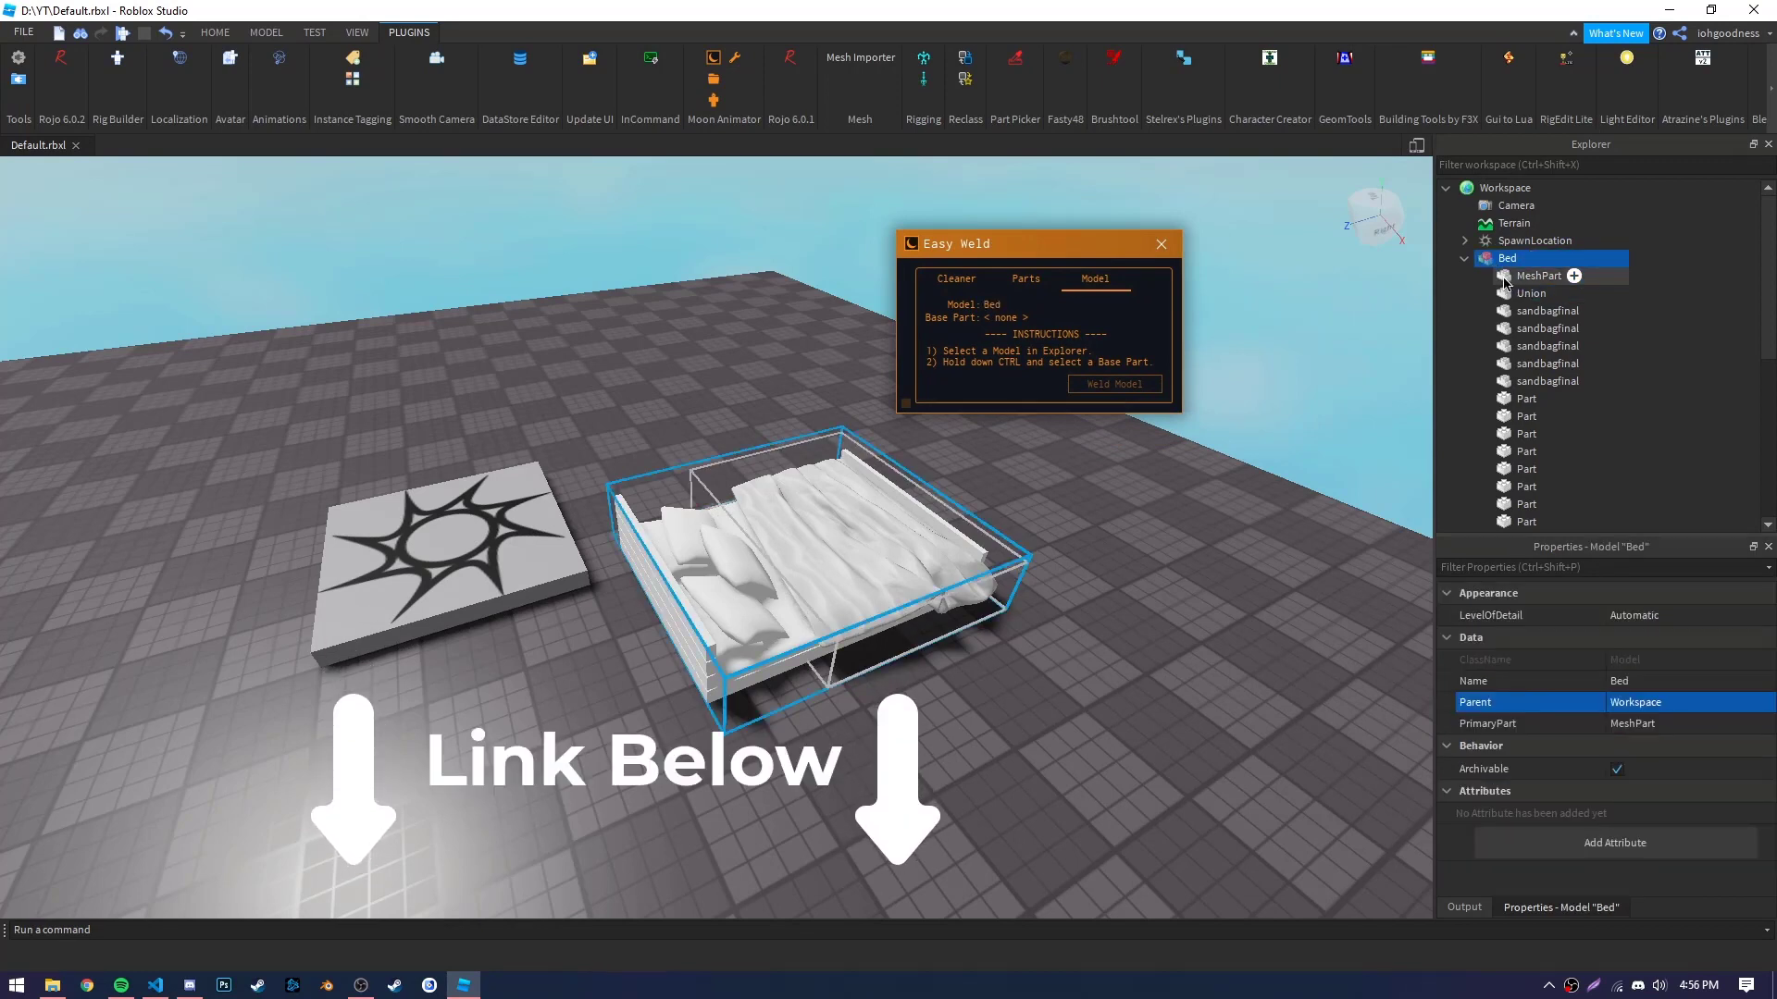
click(1111, 384)
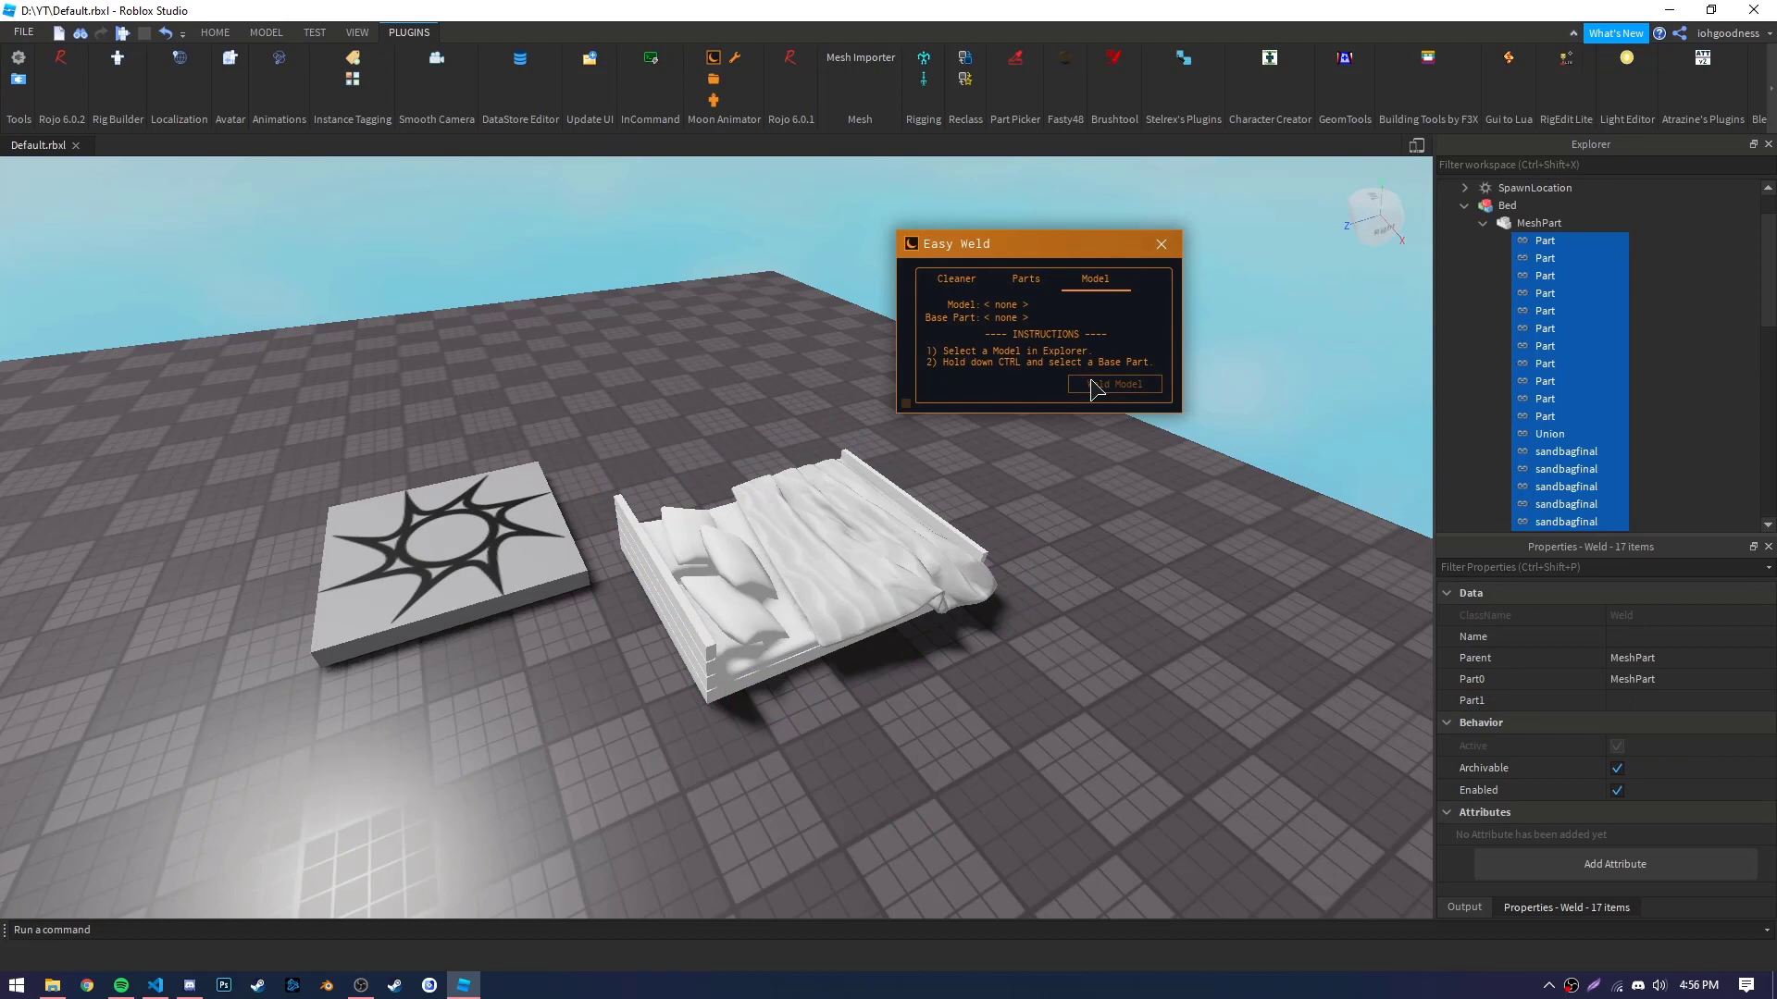
mouse_move(1156, 380)
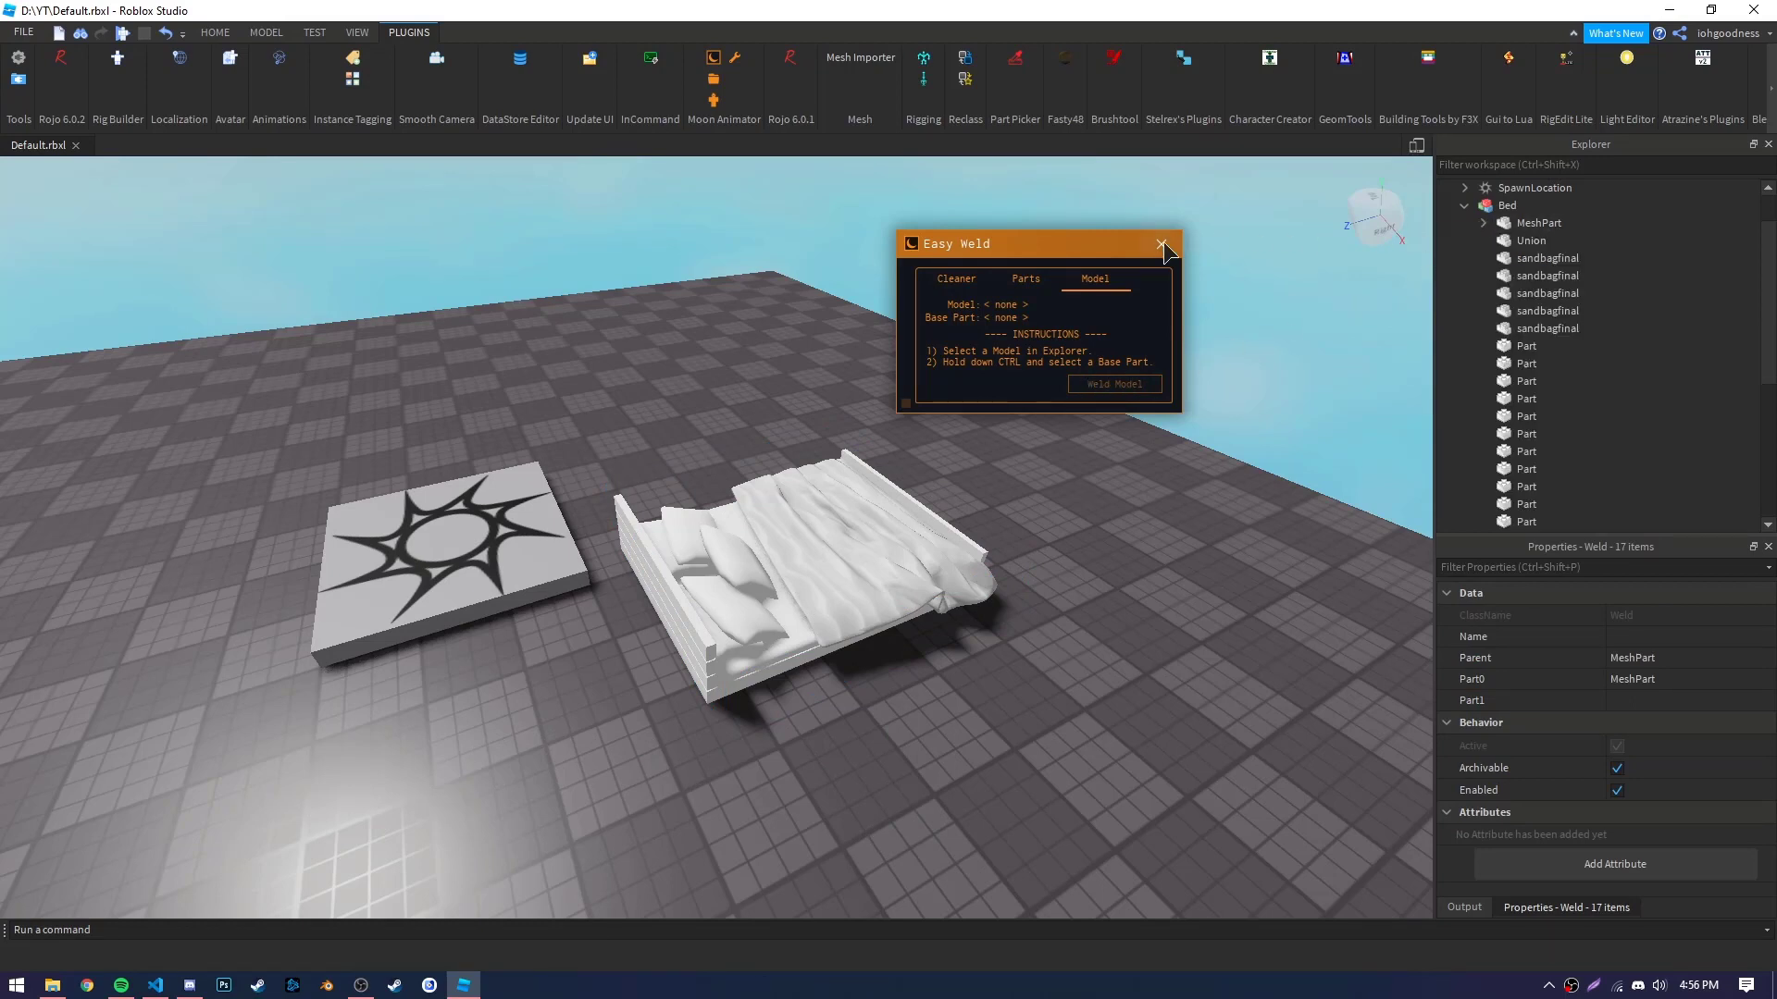
click(1158, 244)
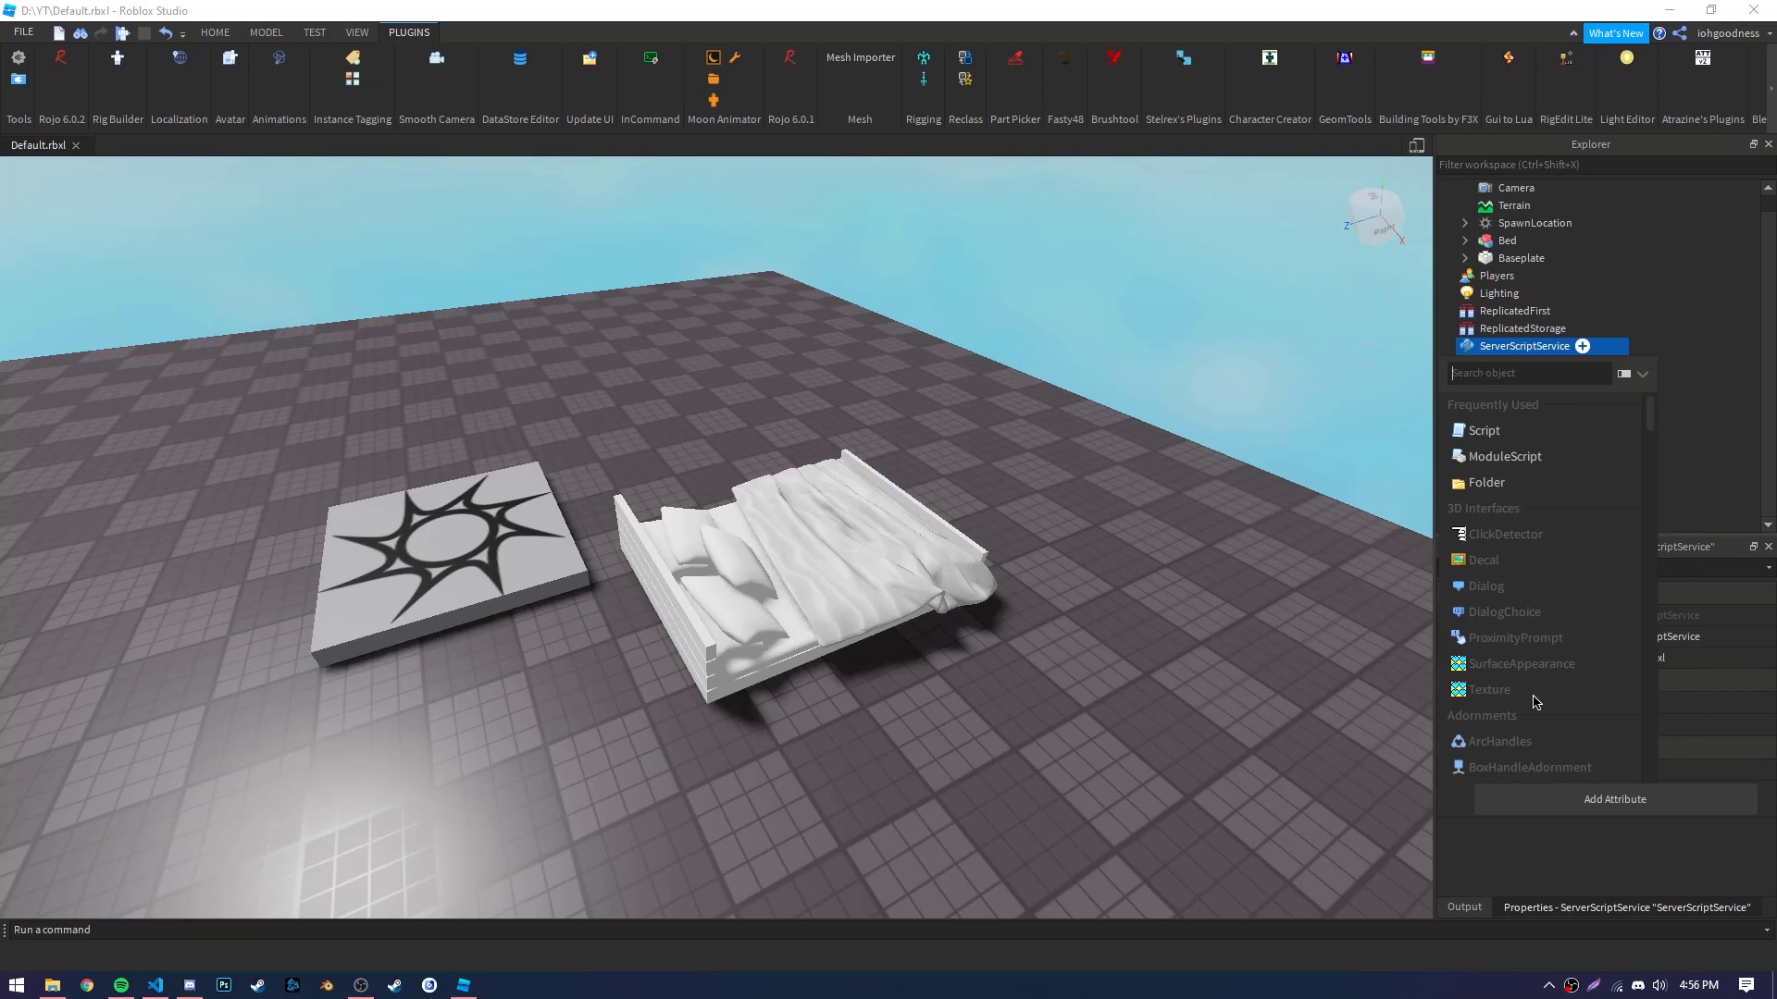
Add a Script to ServerScriptService and rename it ServerPlacing.
click(1483, 429)
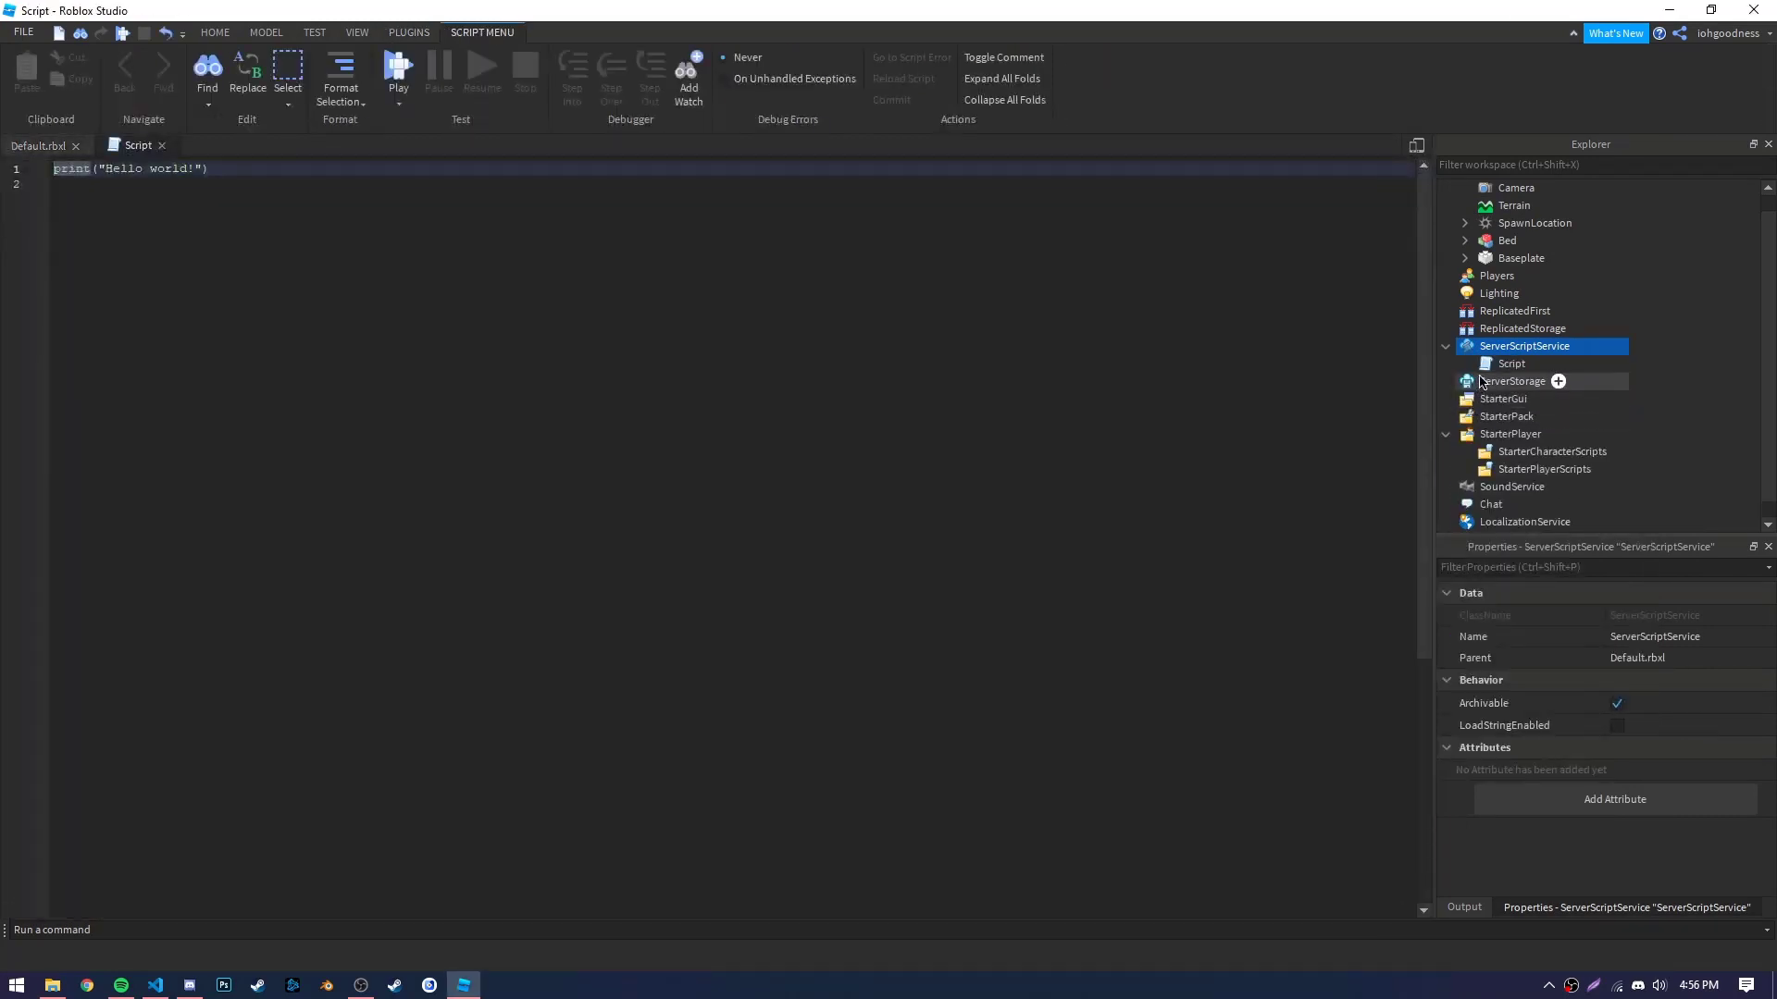
double_click(1511, 362)
text(erverPlacing)
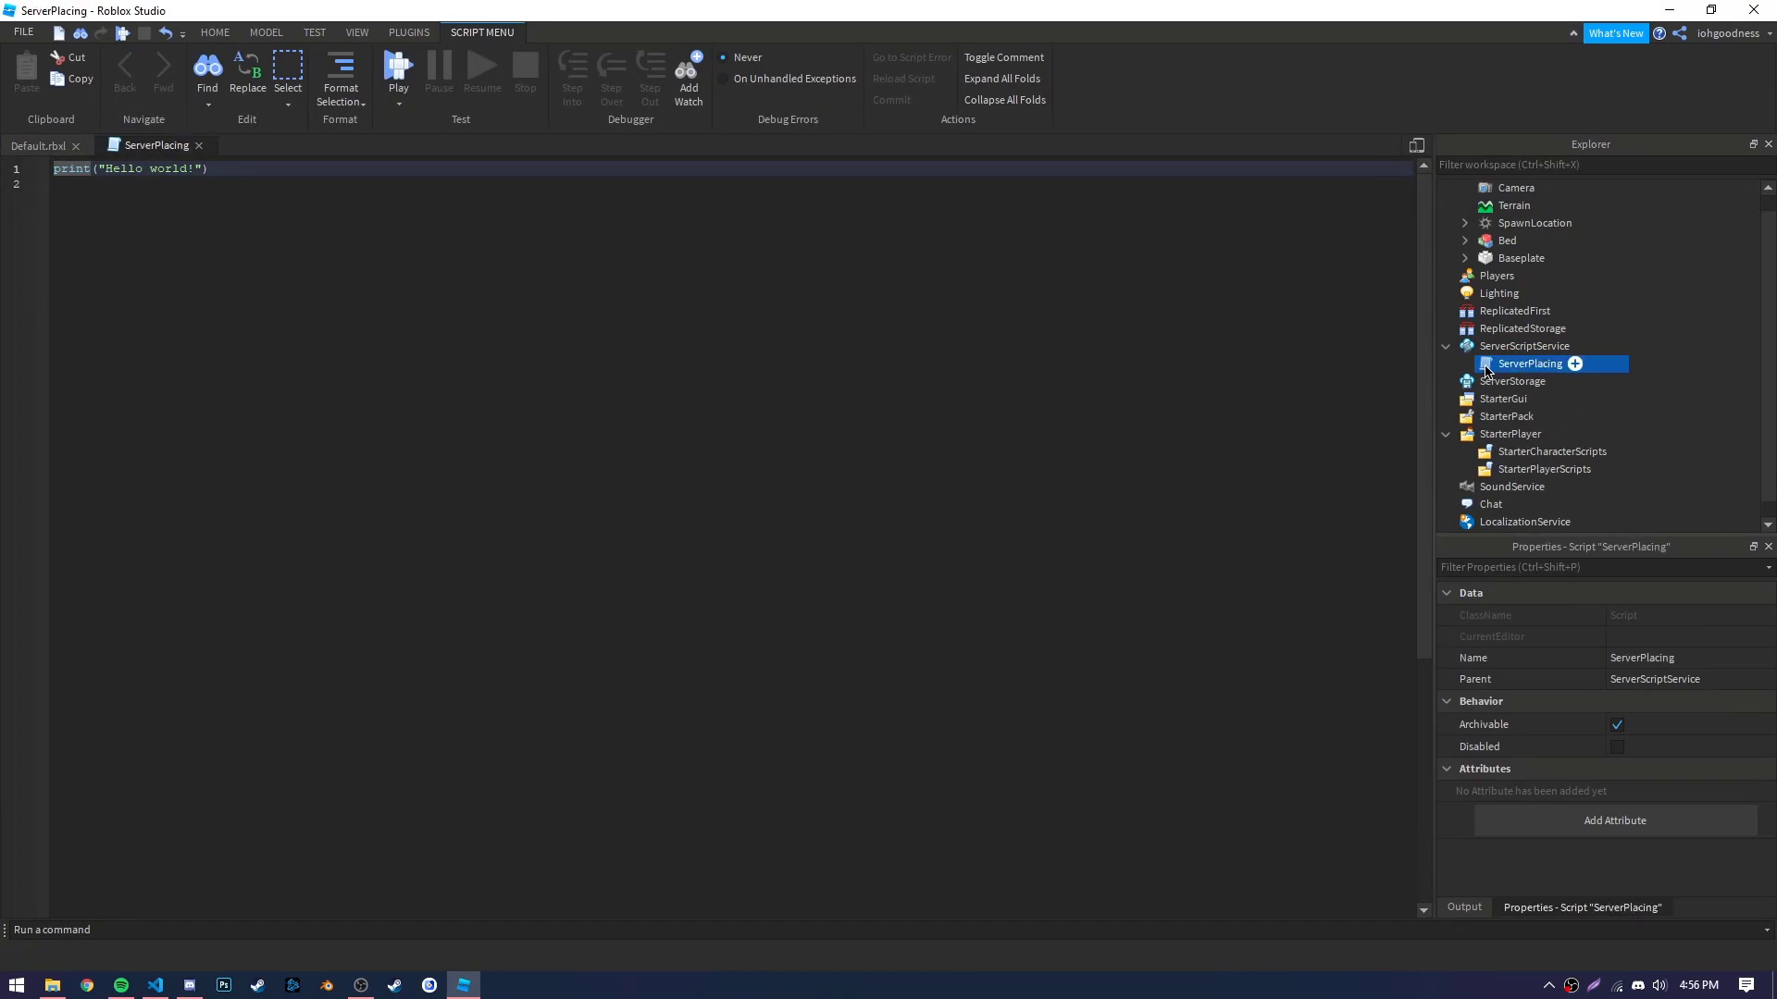
mouse_move(382, 192)
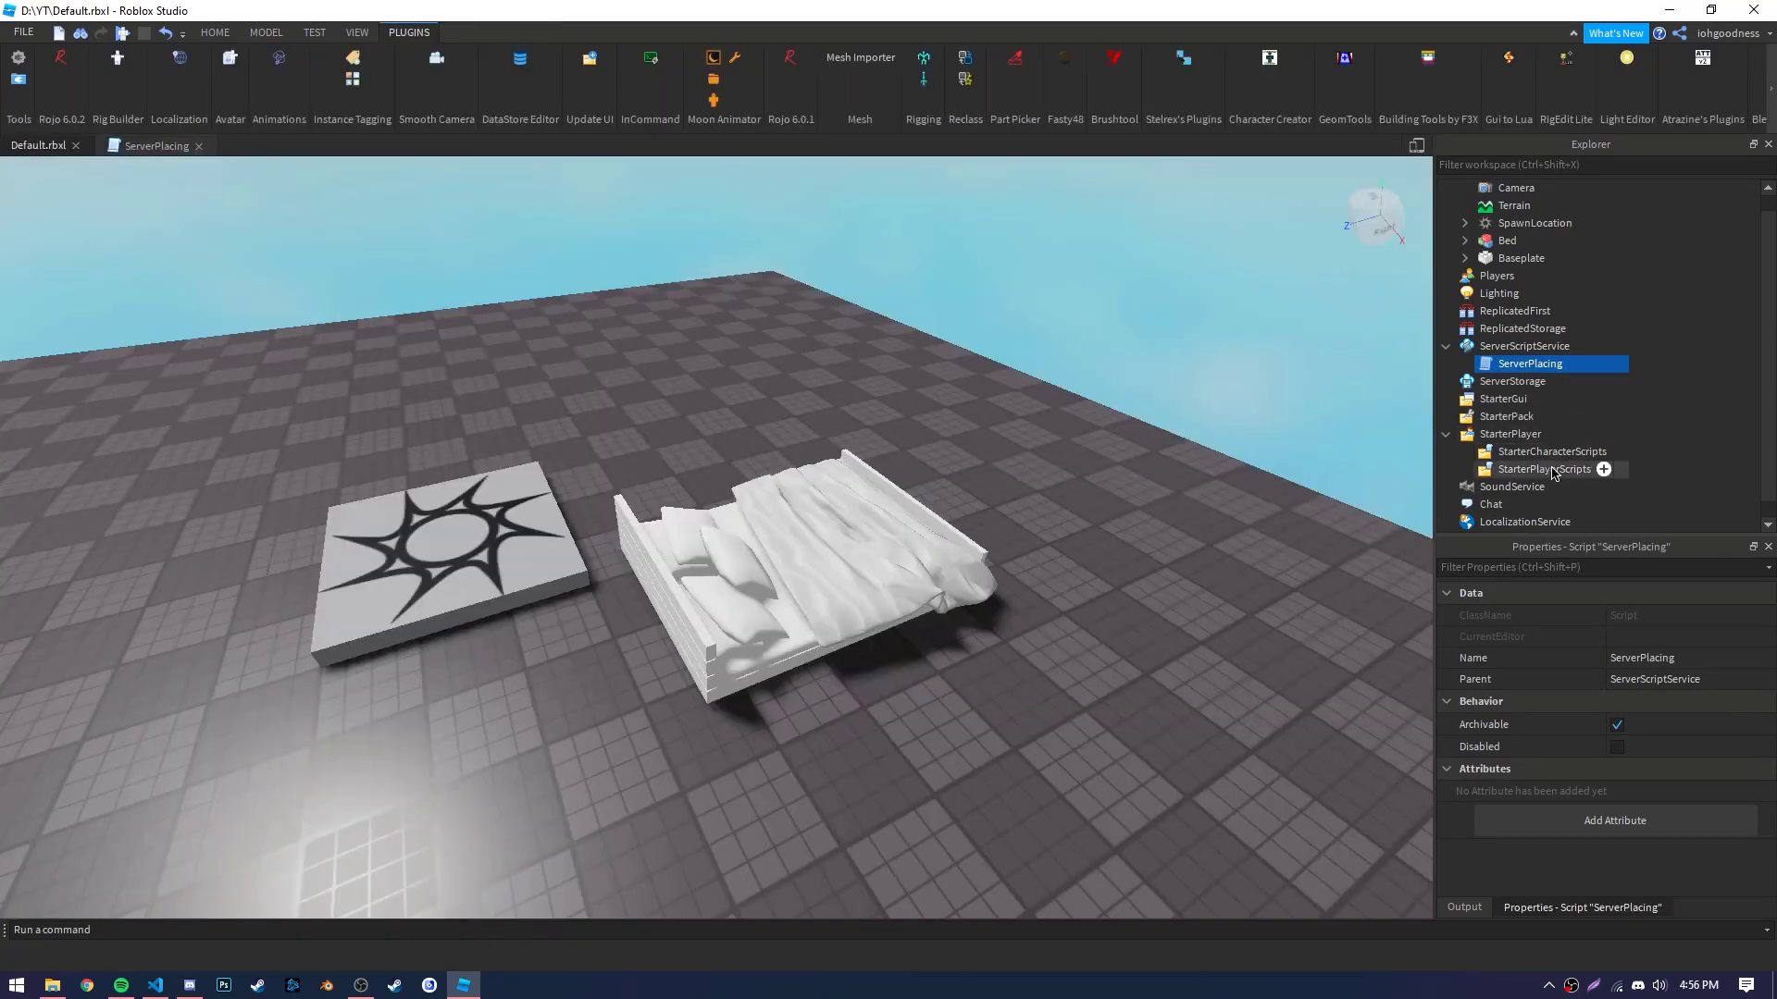
Insert a LocalScript named ClientPlacing into StarterPlayerScripts and return to the place view.
right_click(1543, 469)
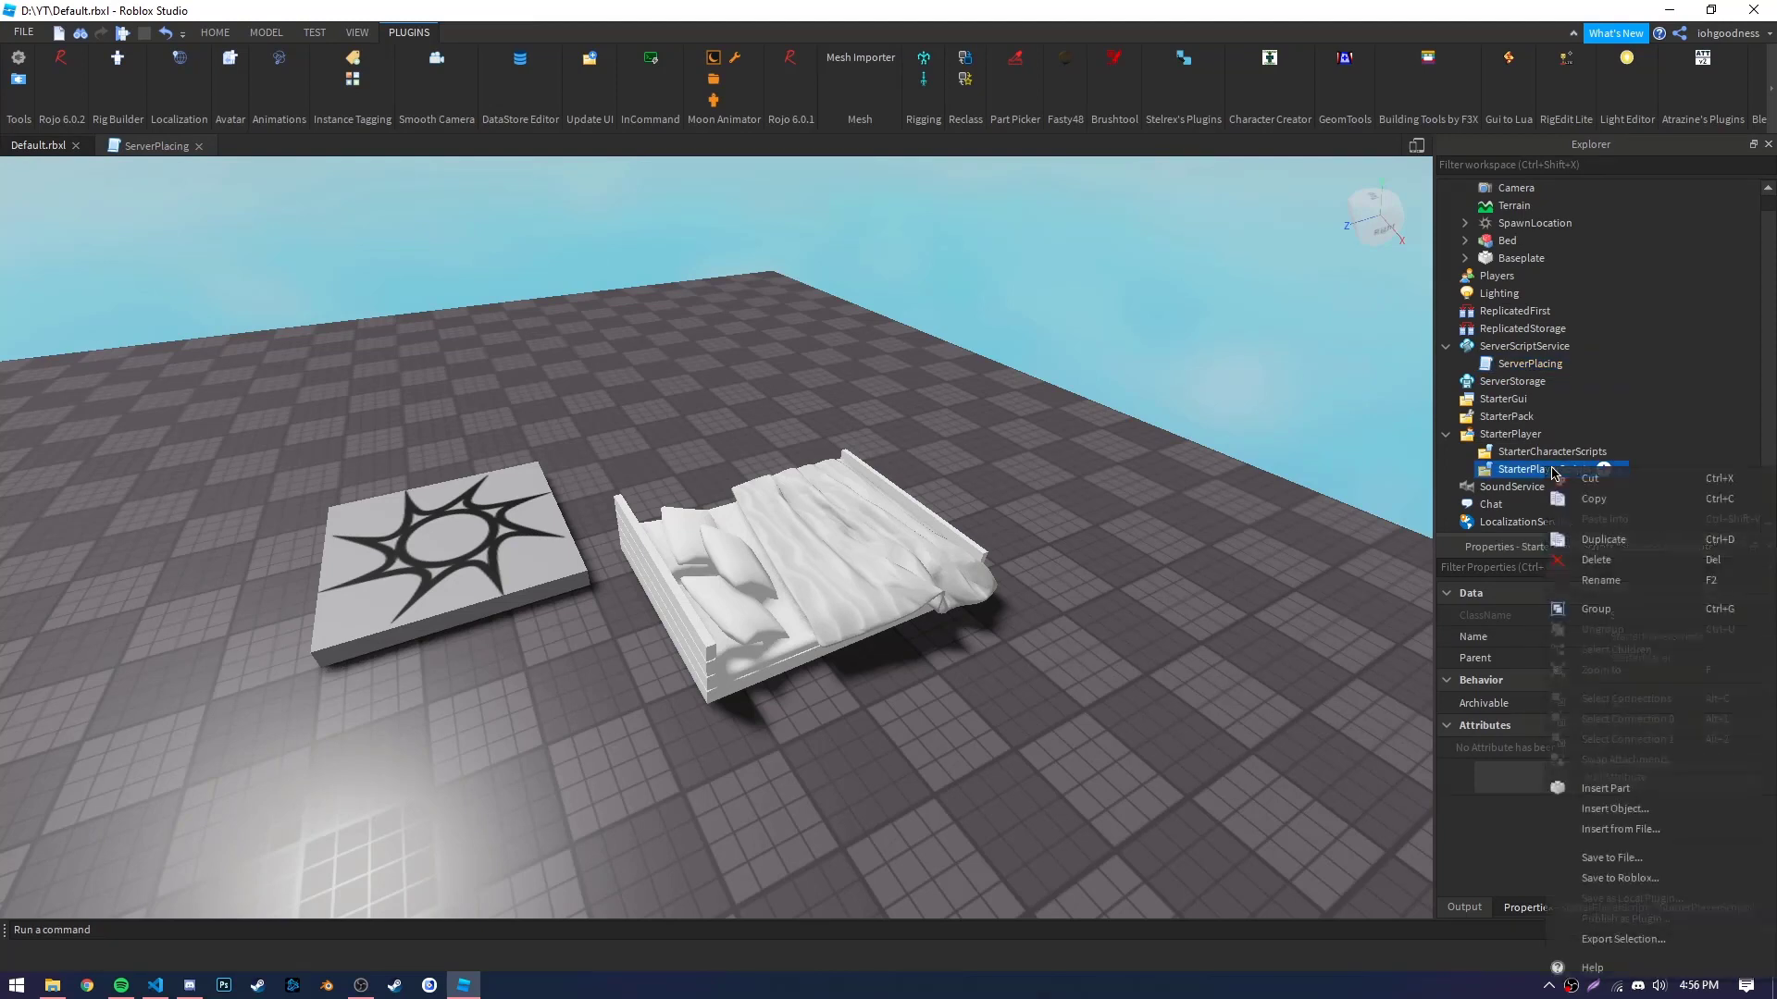
click(1615, 808)
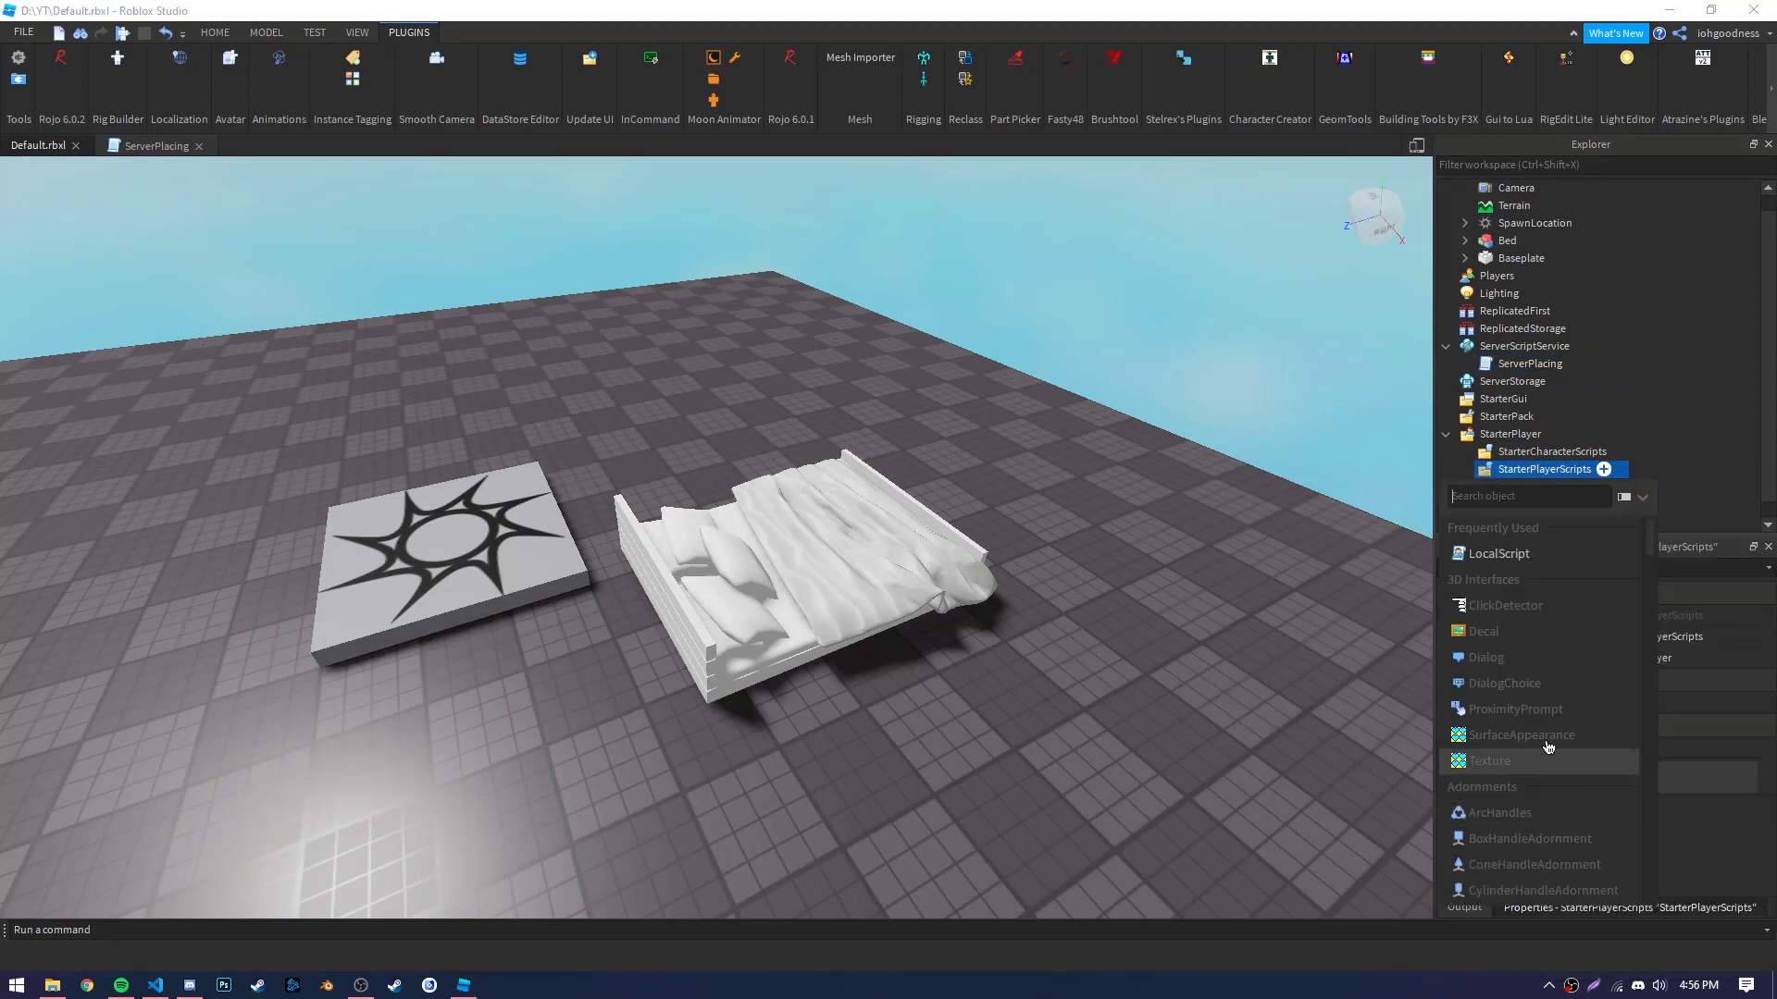
click(1498, 553)
text(ClientPlacing)
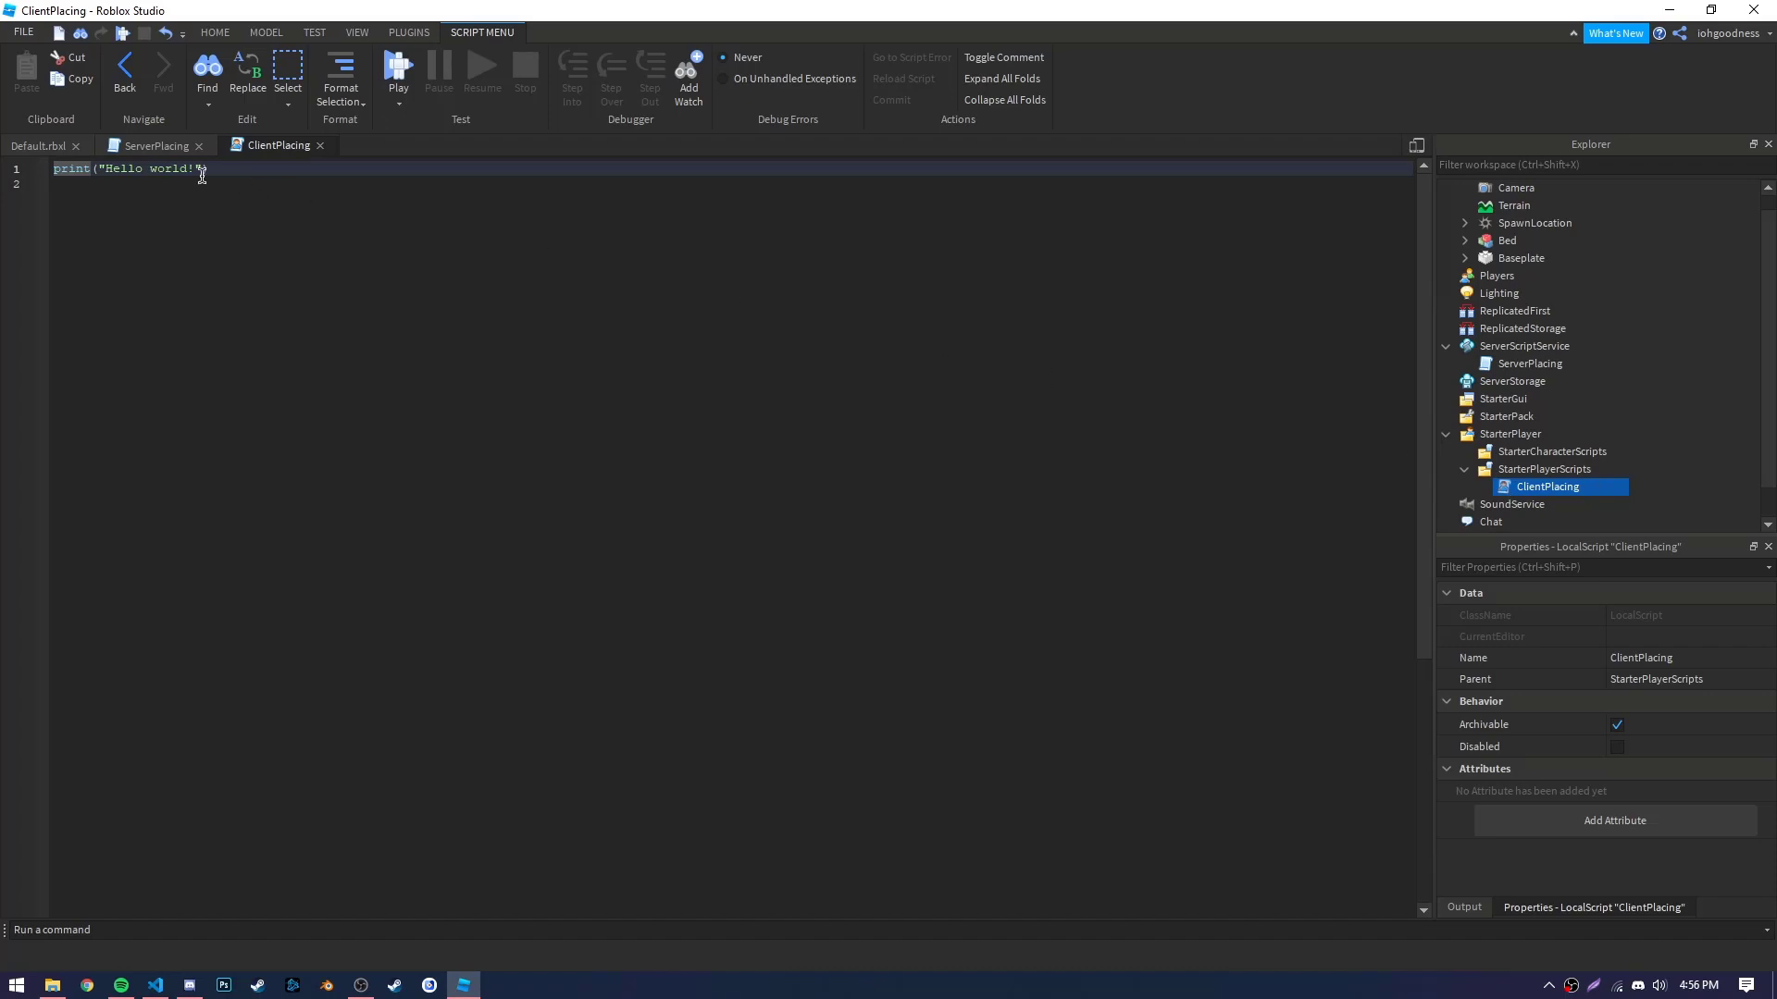
click(37, 146)
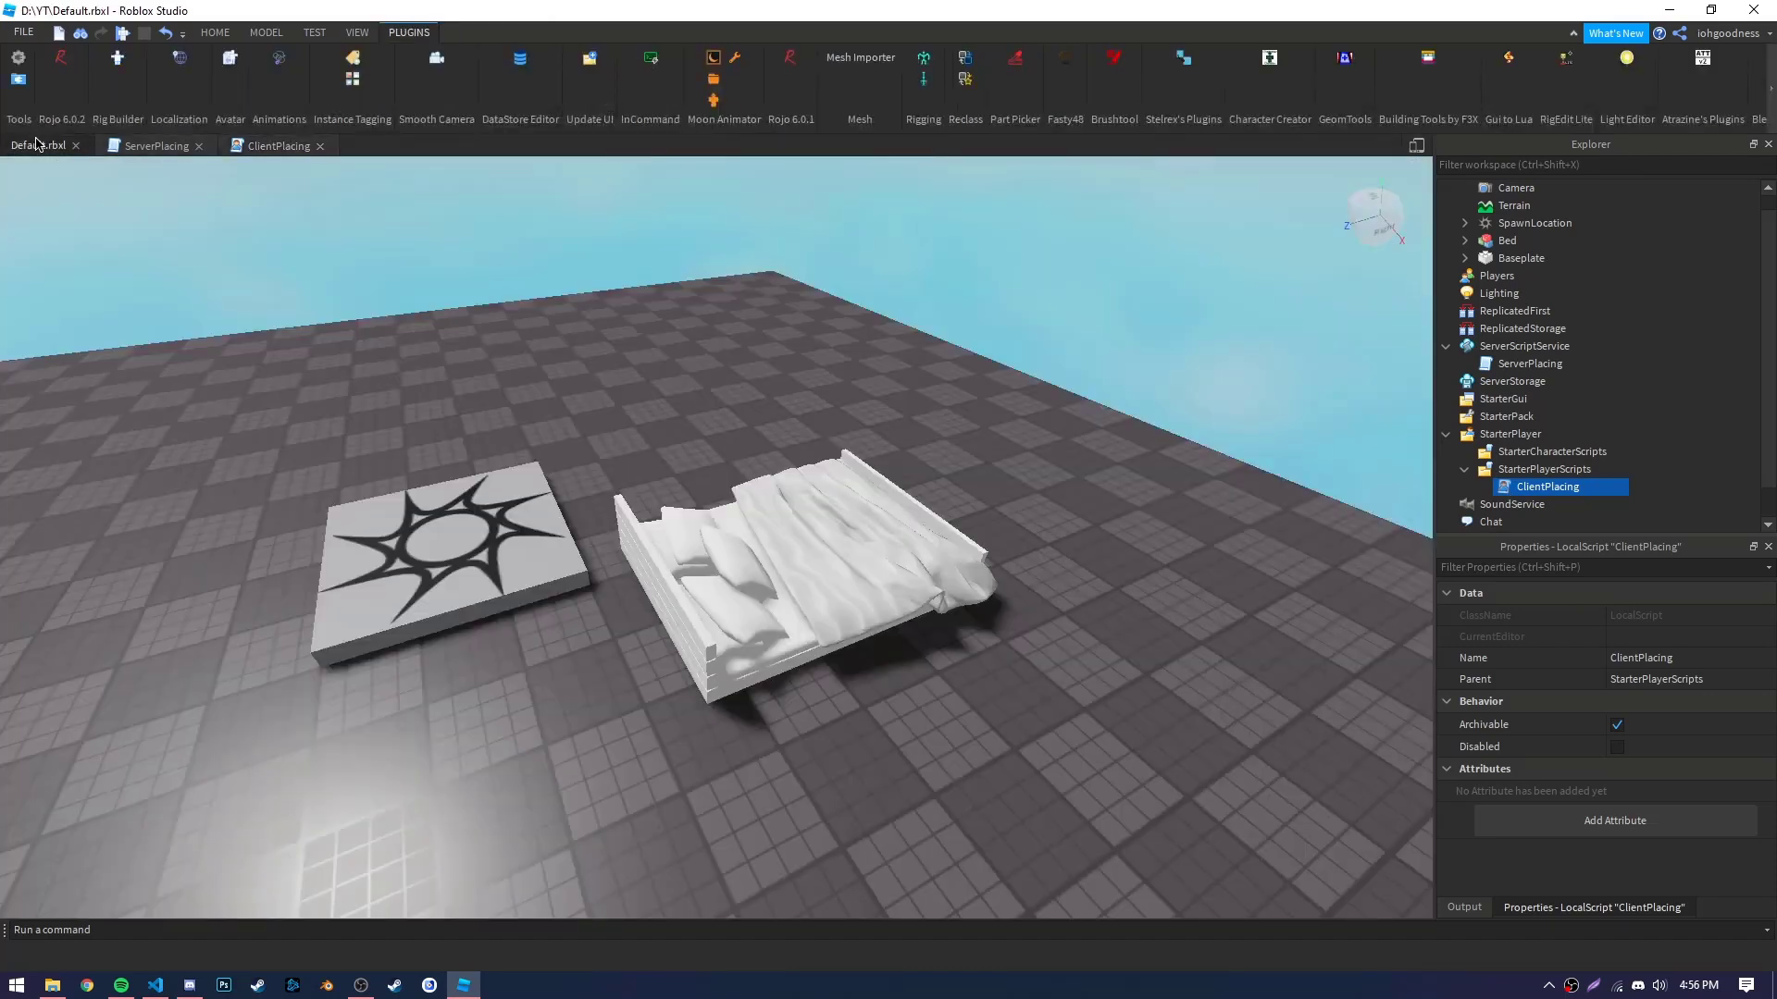
mouse_move(1504, 329)
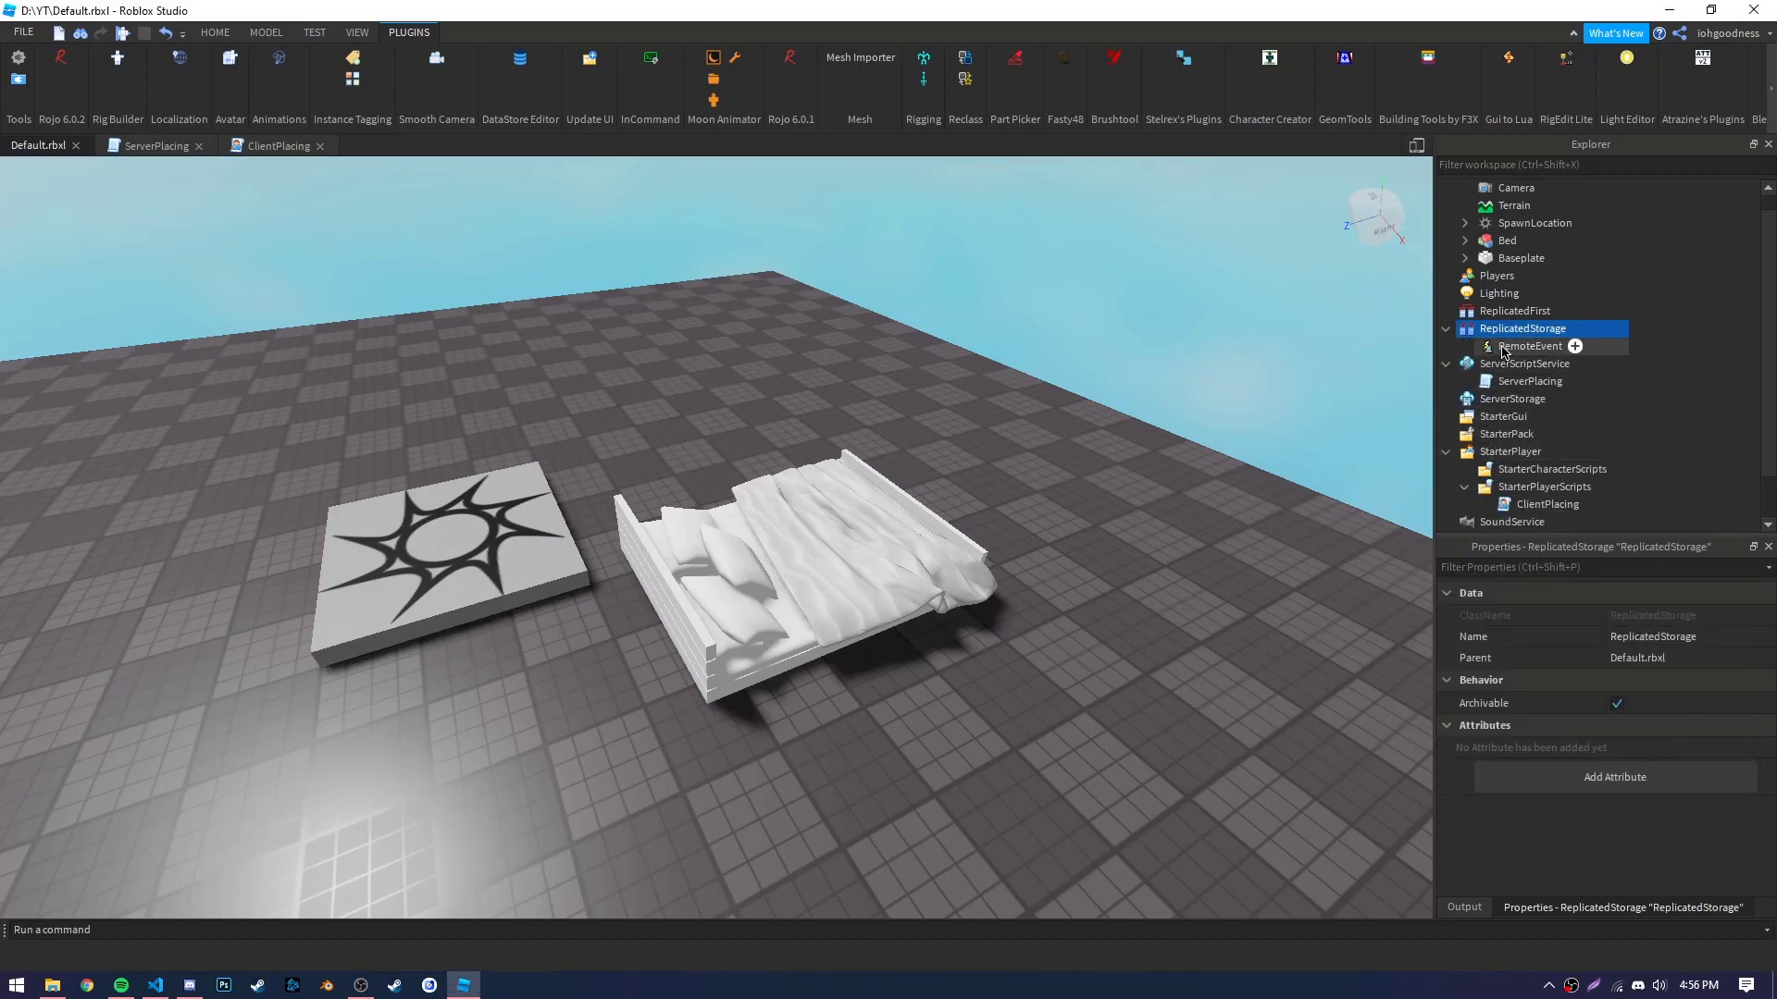
Rename the RemoteEvent in ReplicatedStorage to Place.
click(1574, 345)
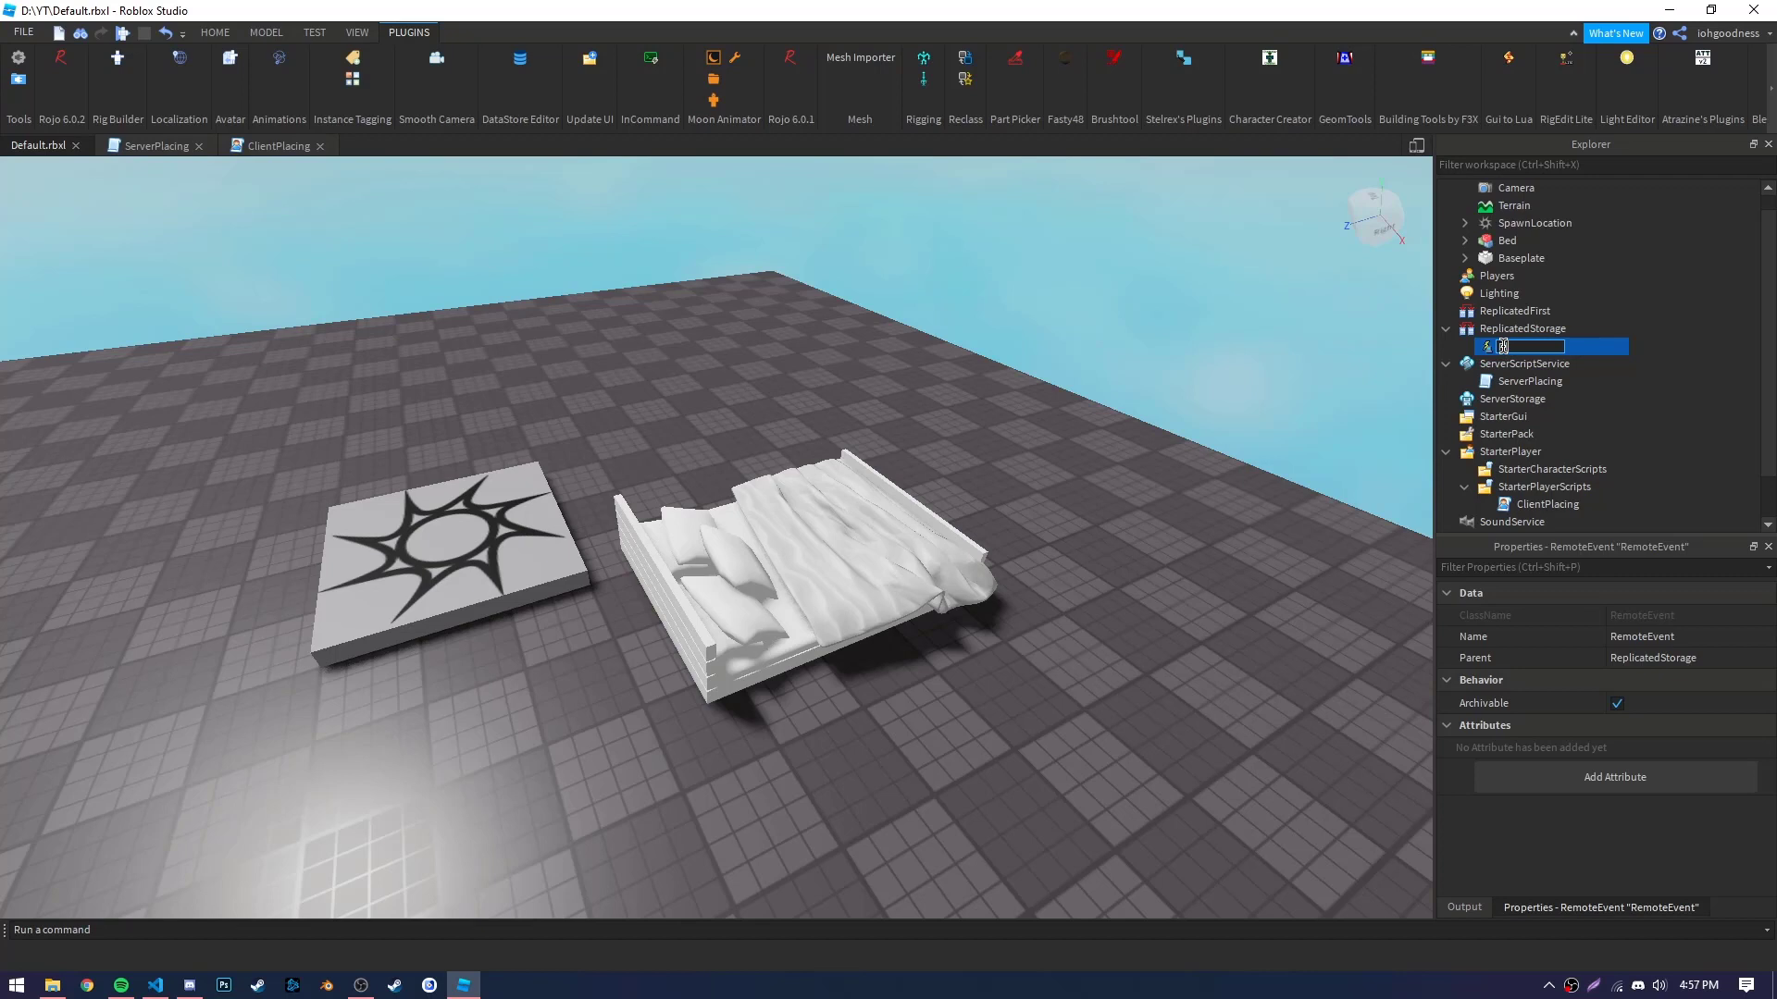
text(Place)
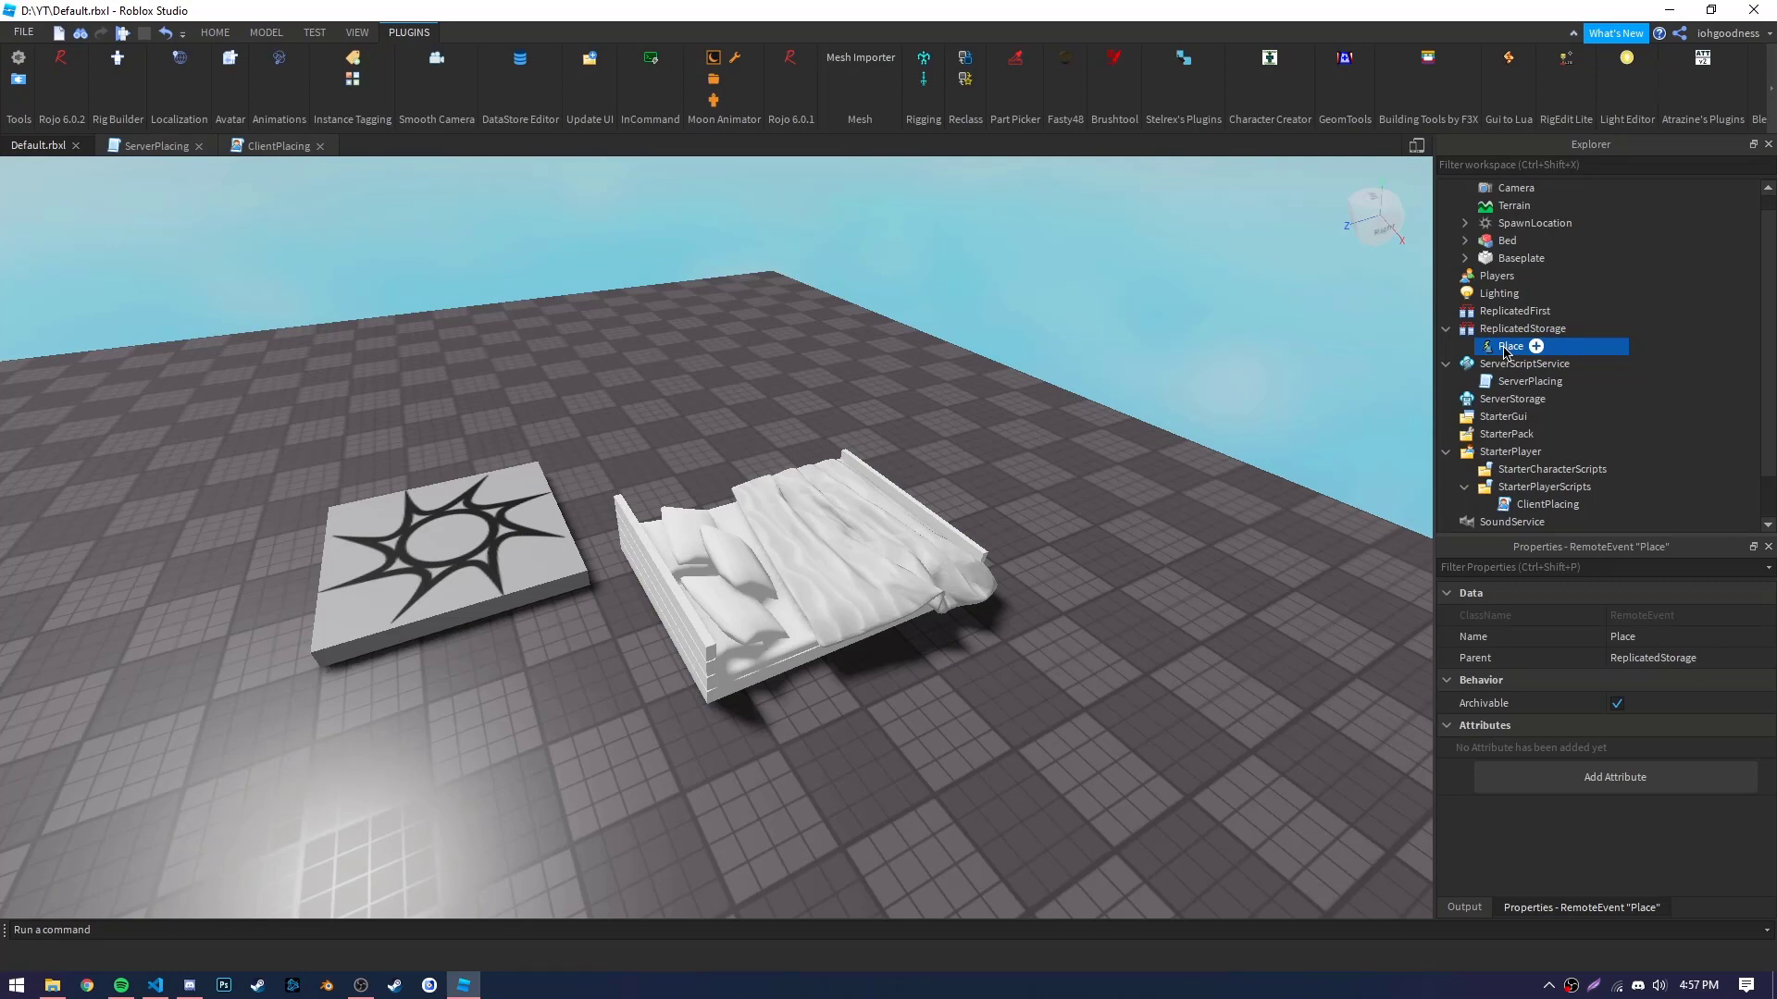
click(1548, 504)
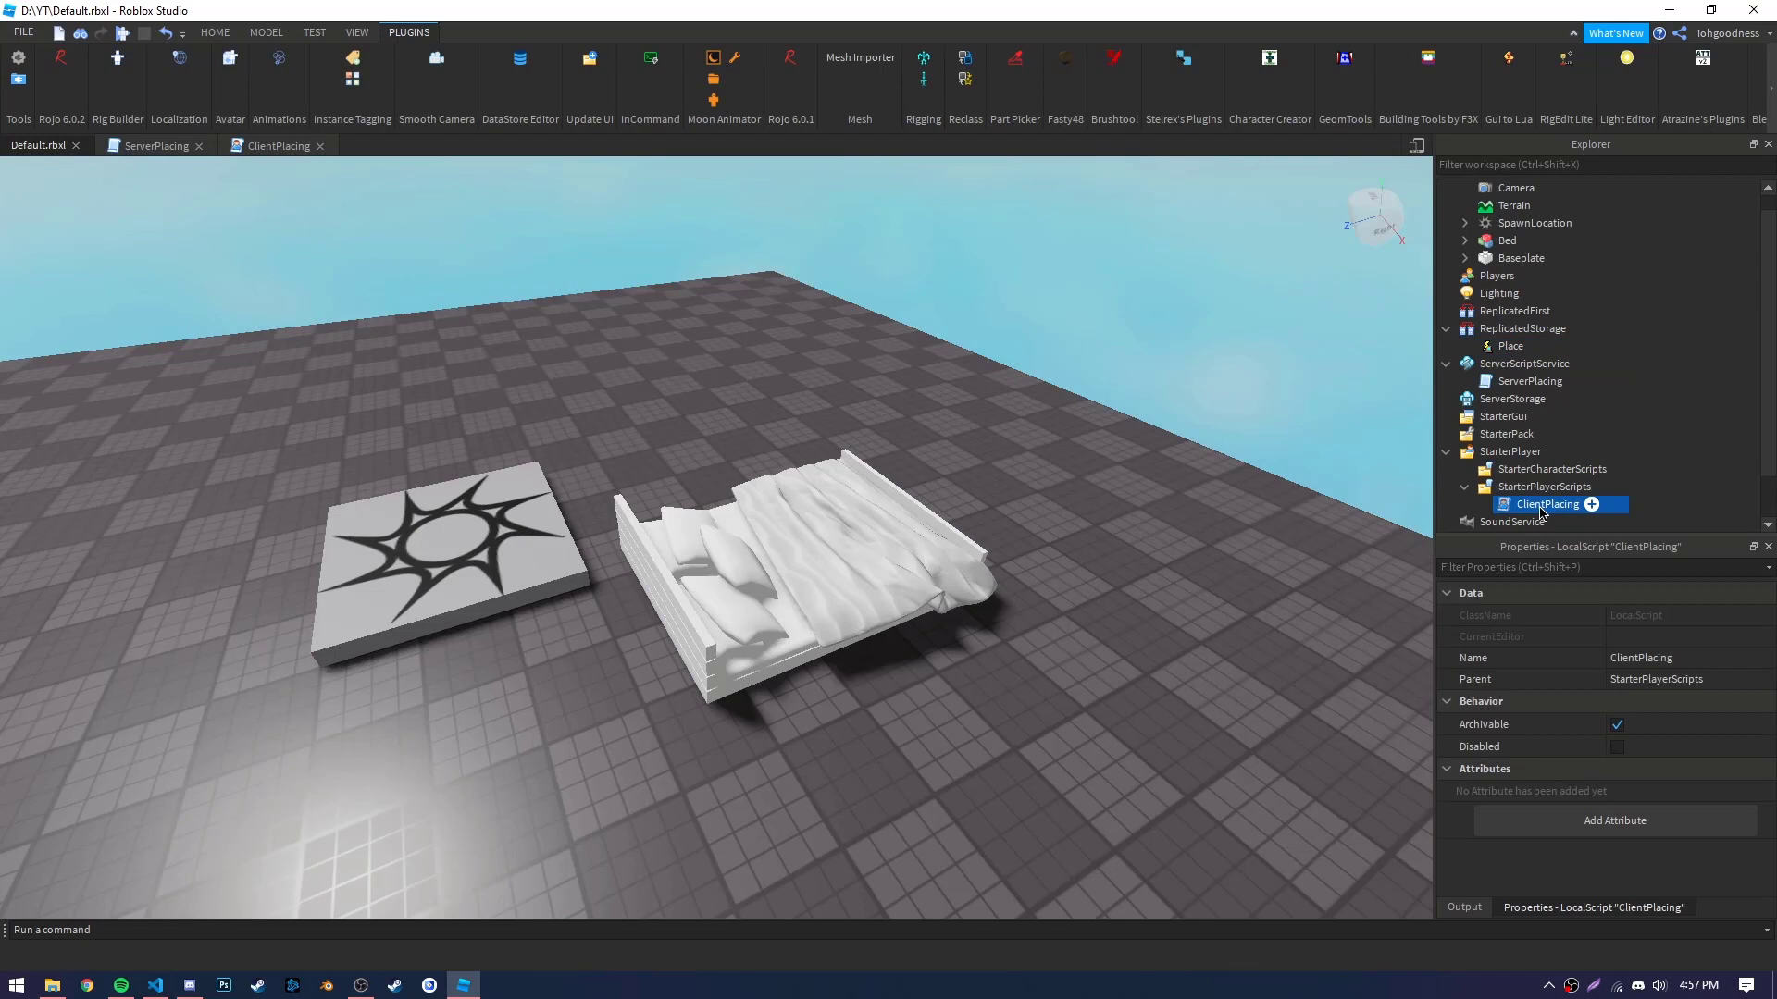
Paste client code into ClientPlacing: raycast from the mouse, move Bed, fire Place on click.
double_click(1548, 503)
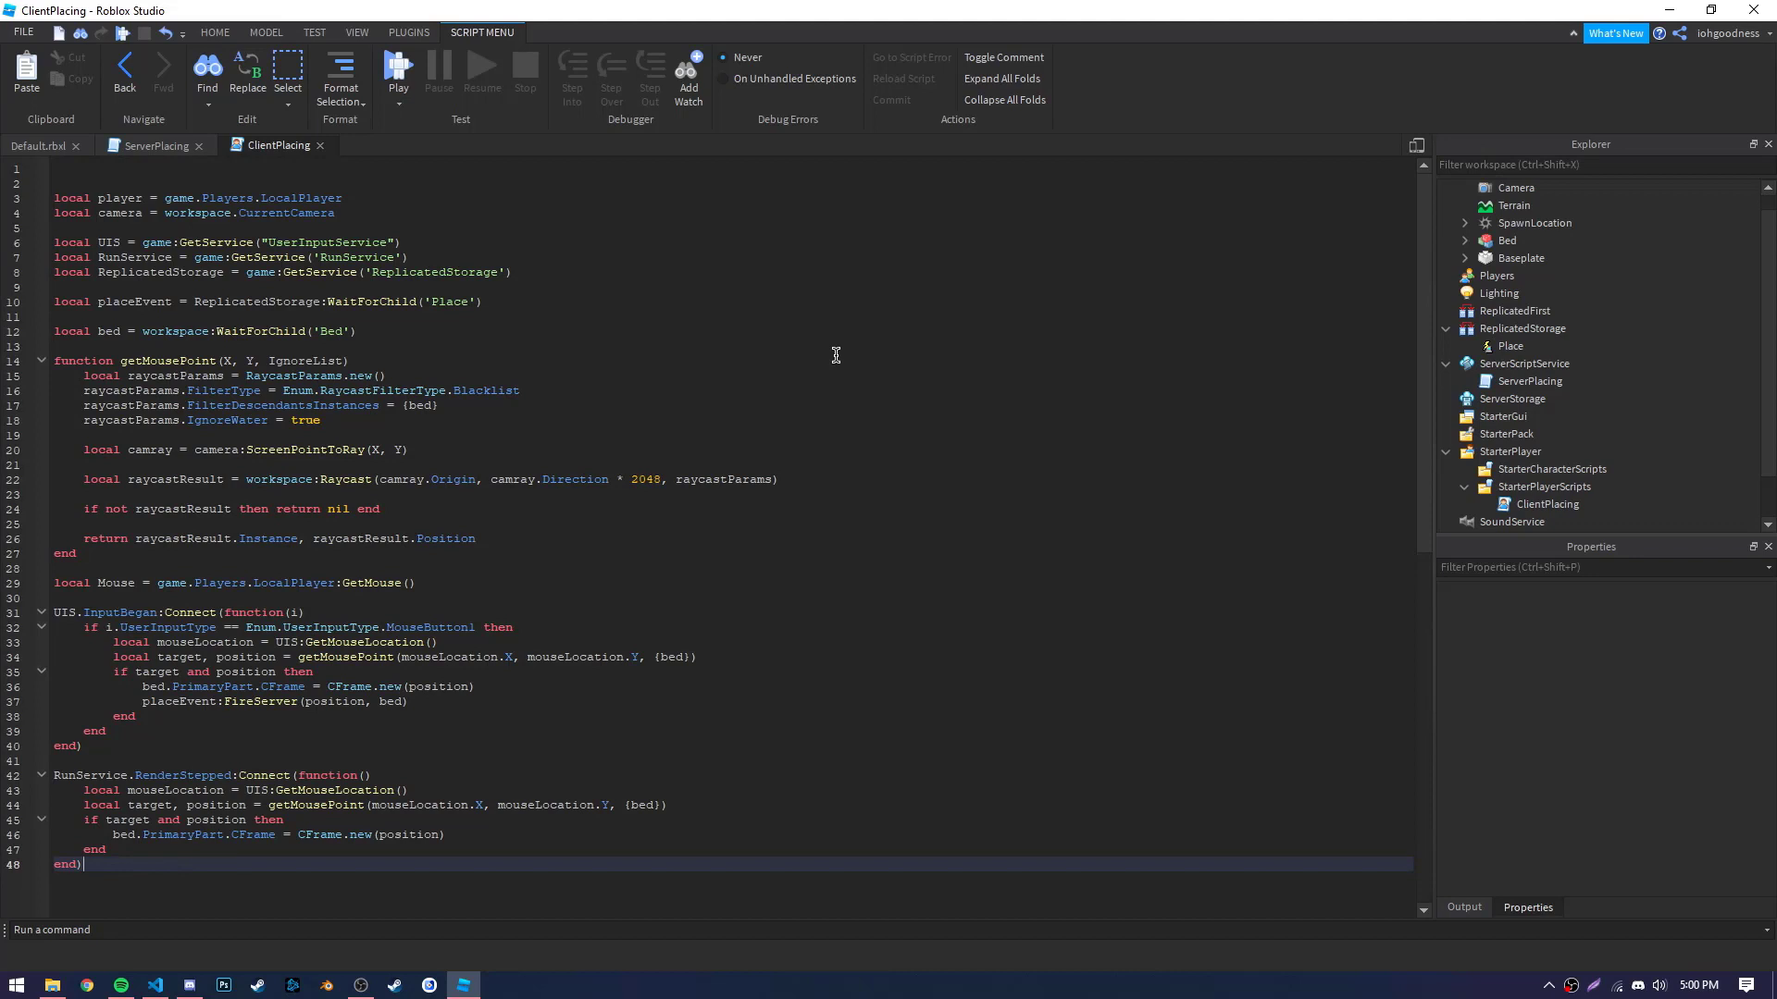
mouse_move(815, 352)
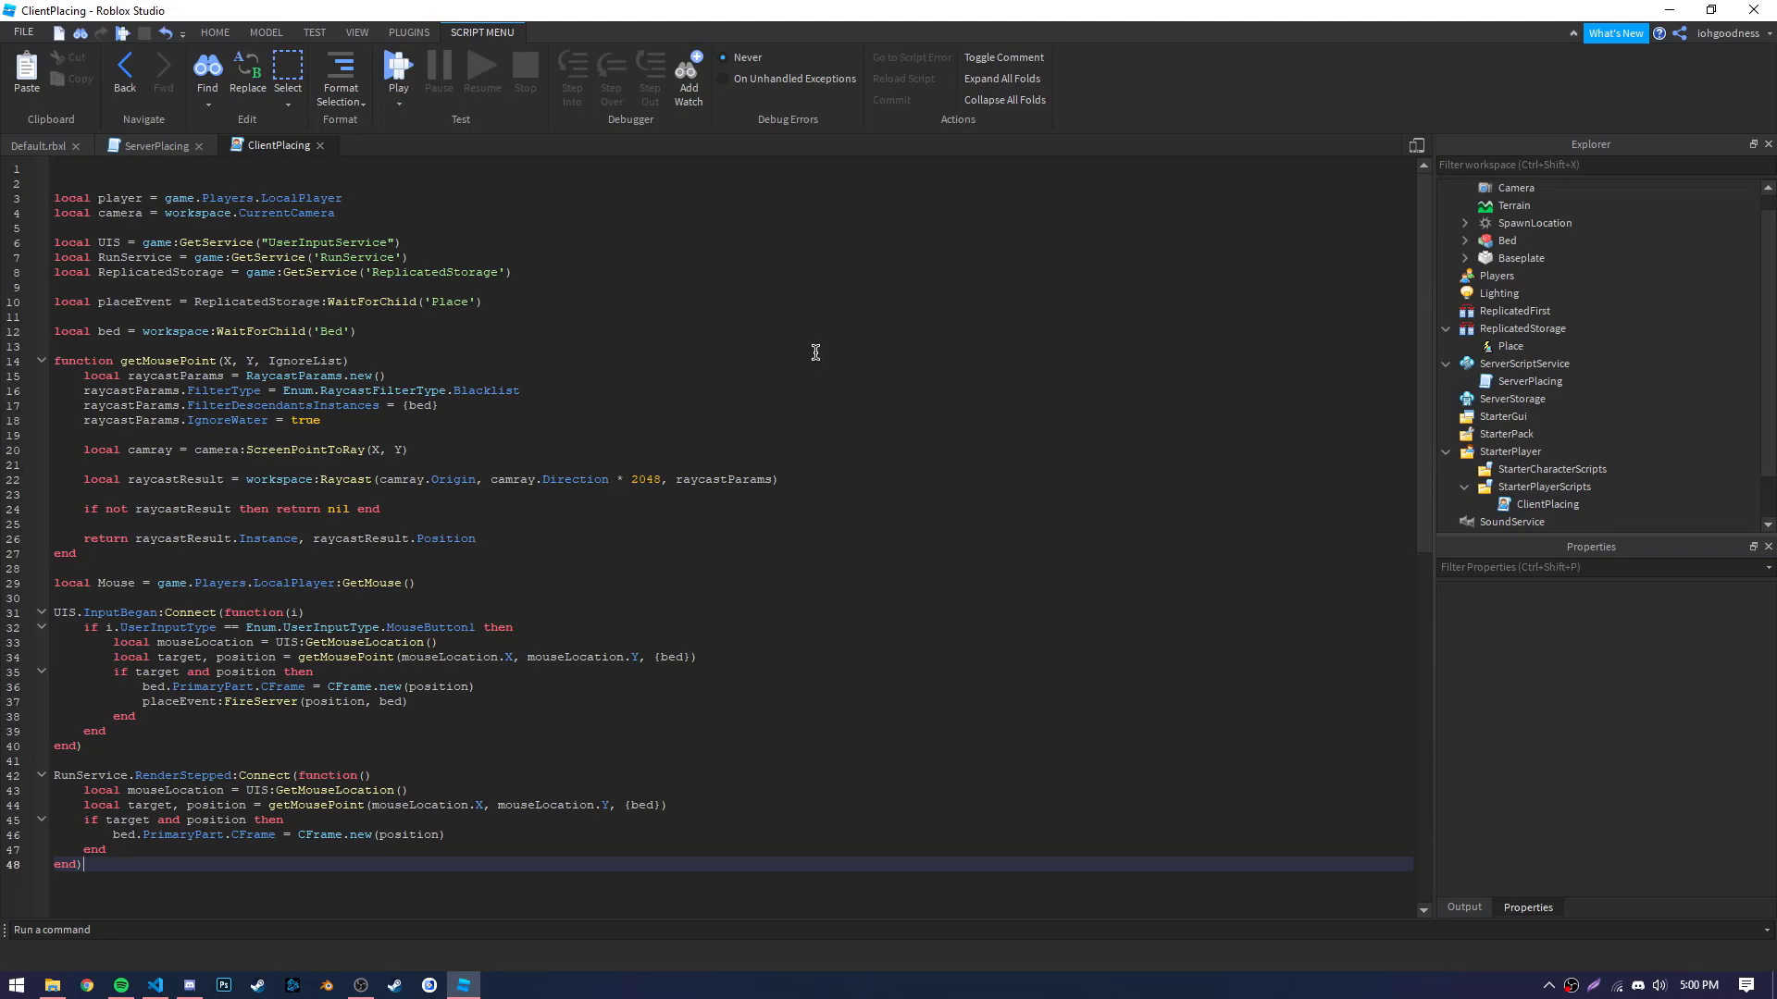
mouse_move(138, 701)
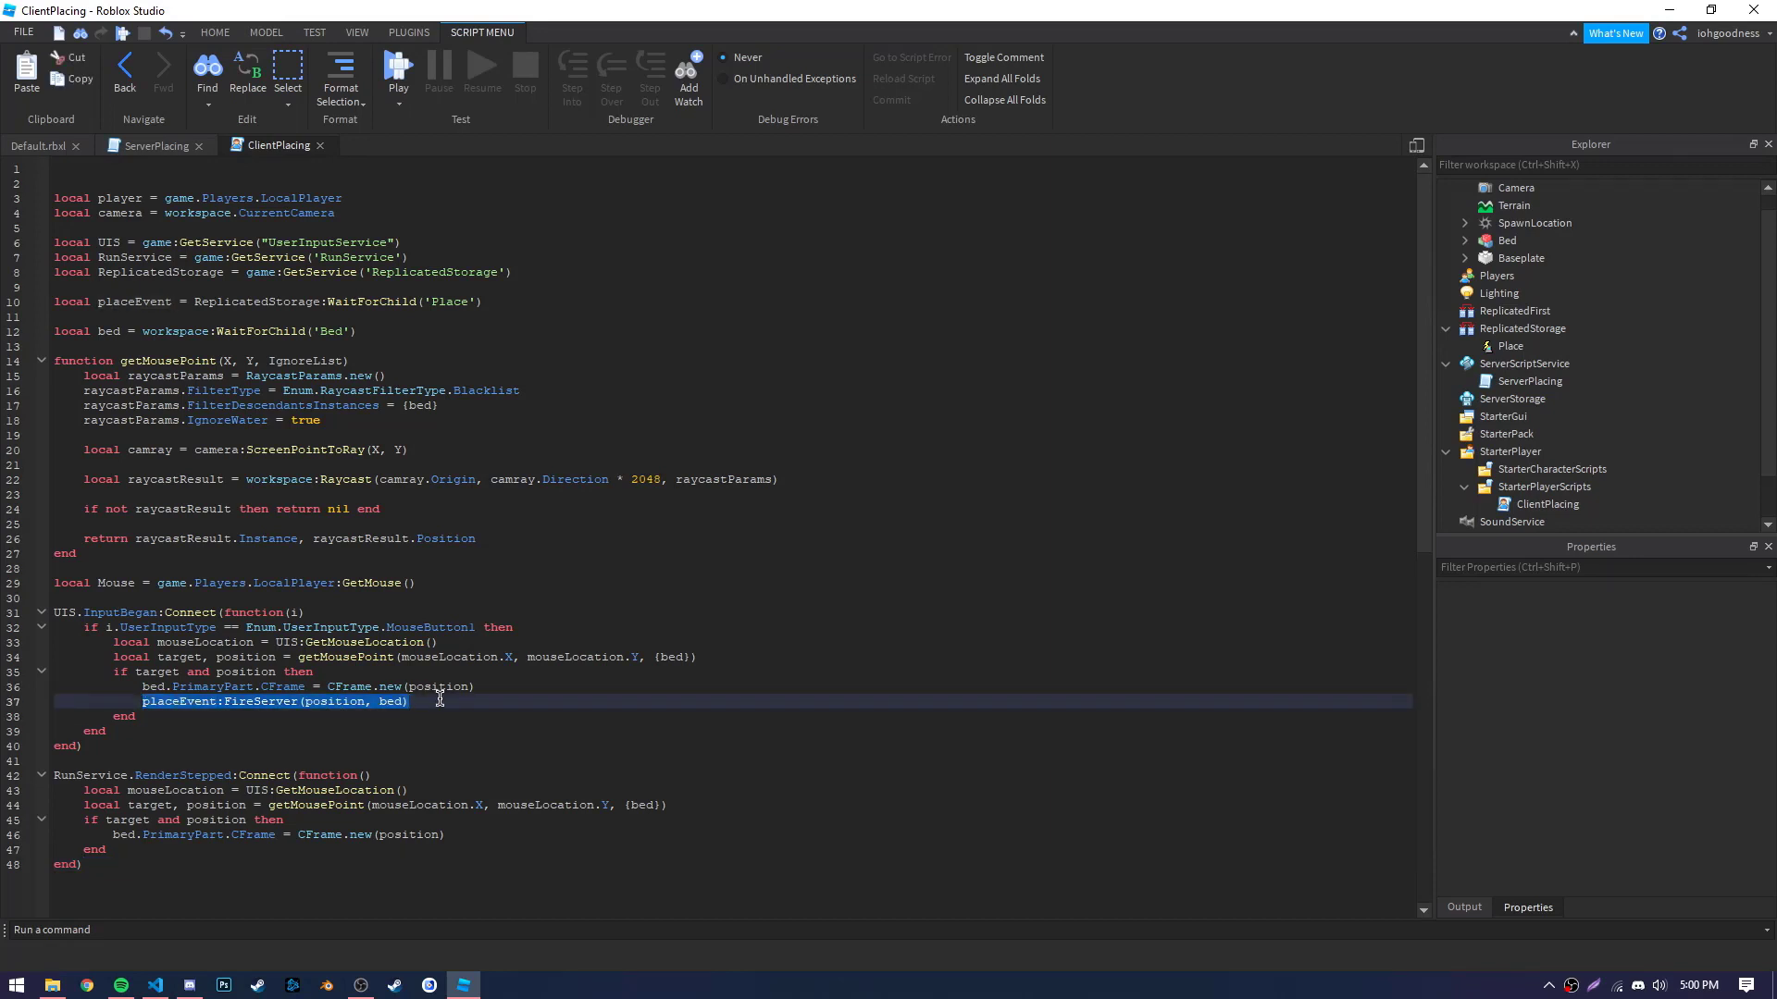
click(1549, 504)
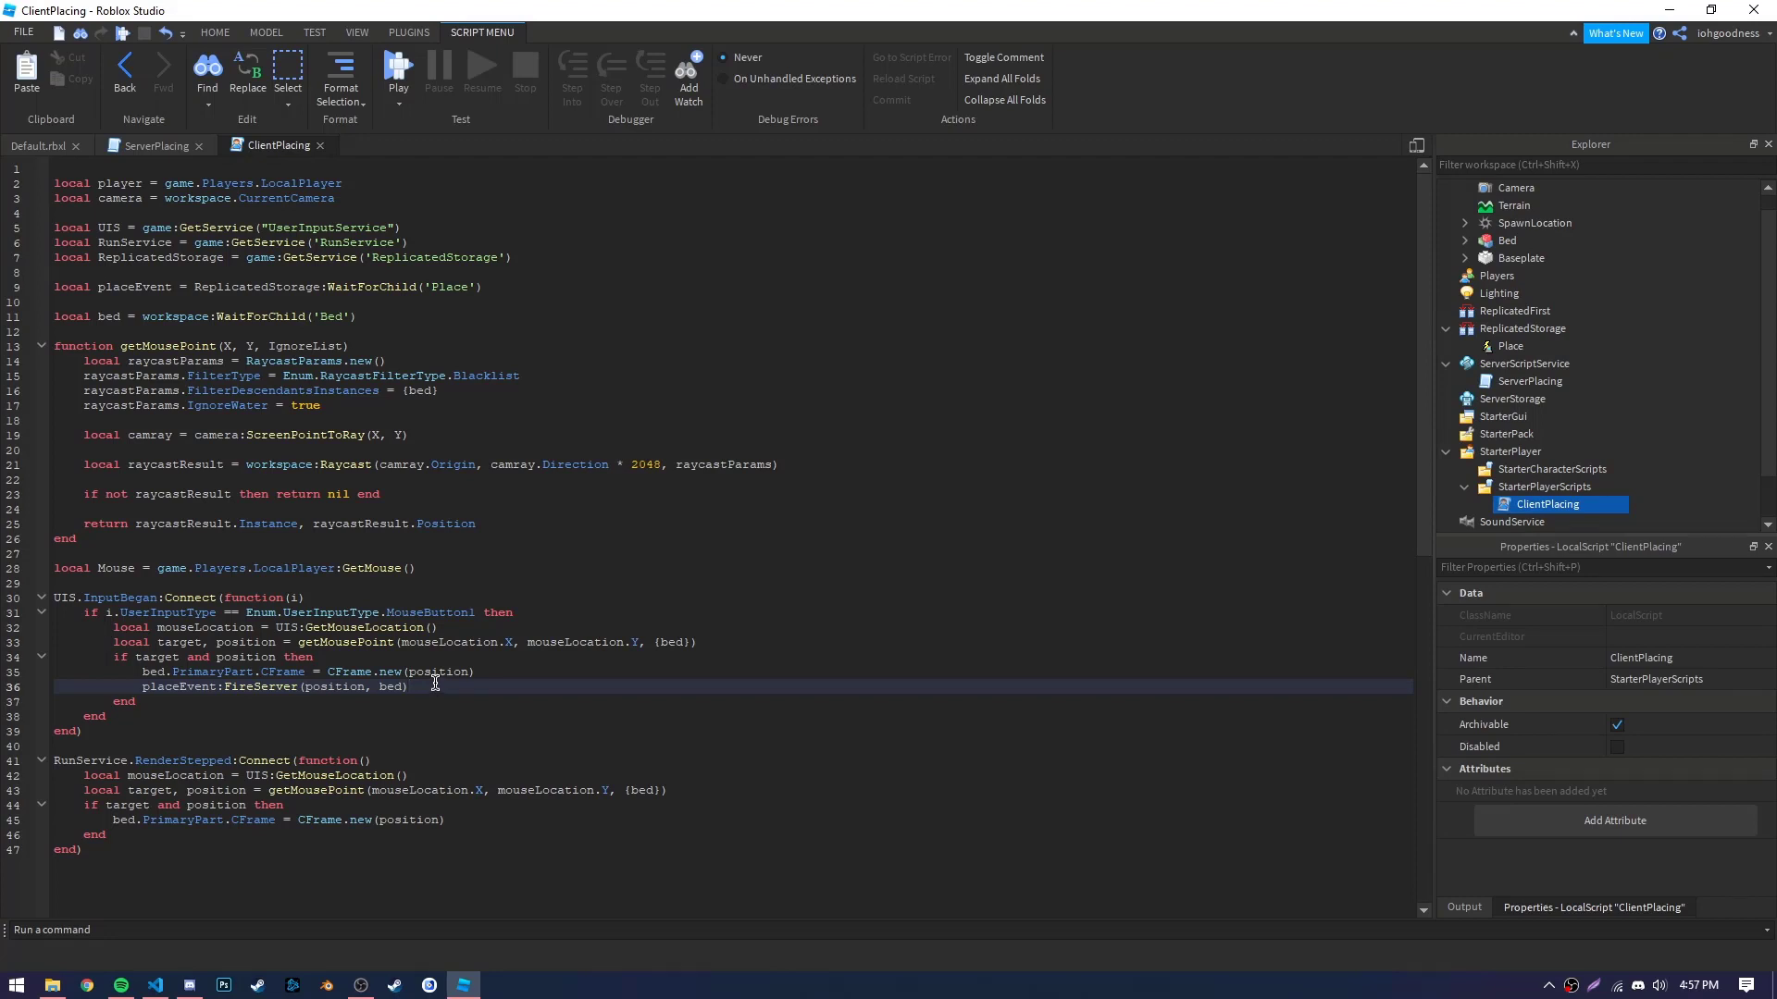
click(153, 145)
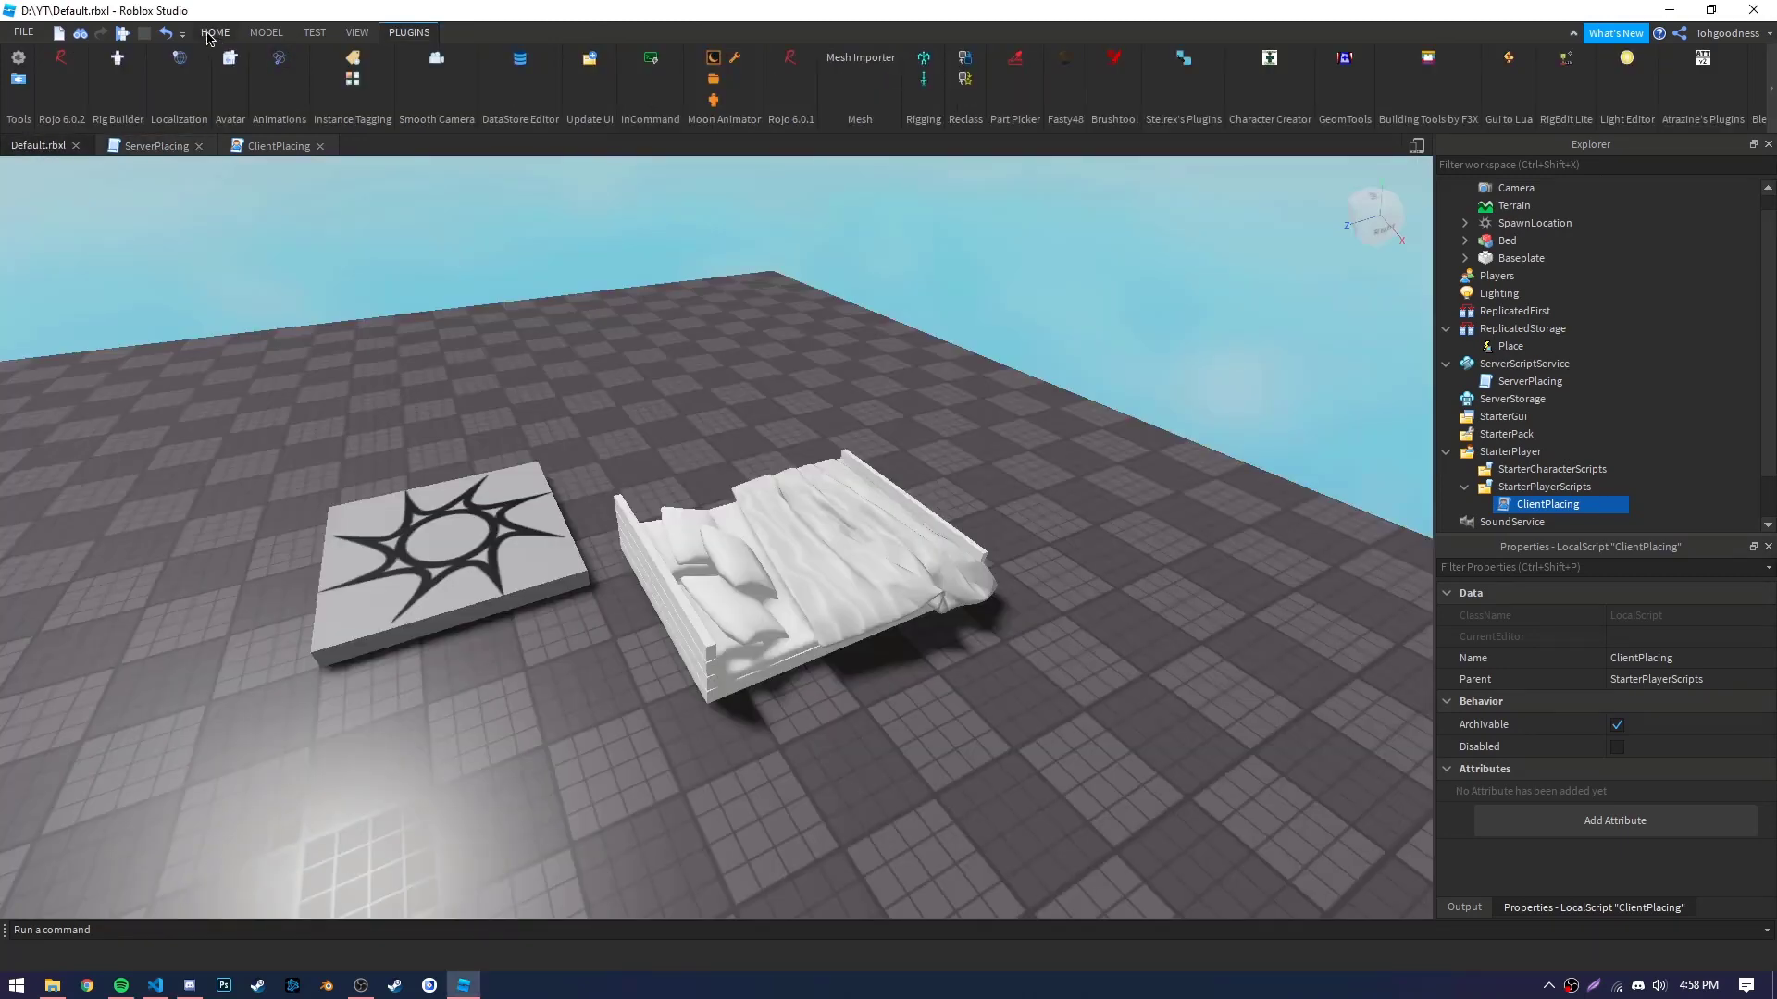
Switch to the HOME tab and viewport, then reopen the ClientPlacing script.
click(804, 70)
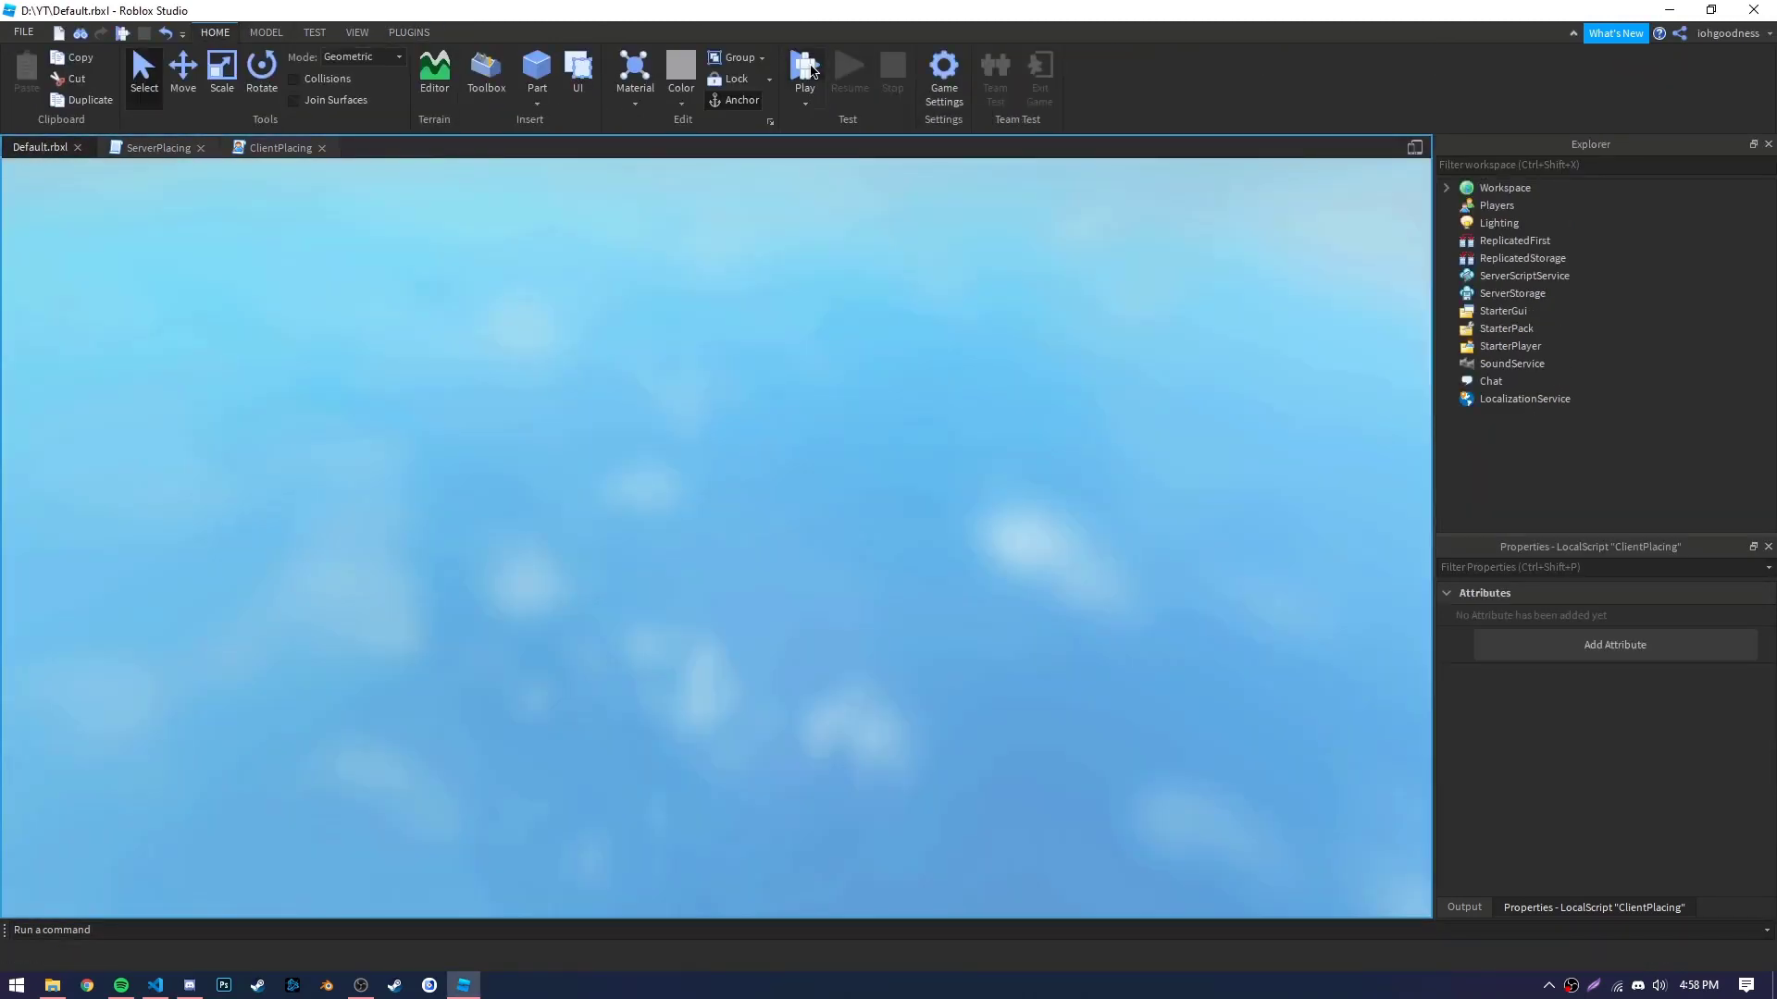
click(803, 74)
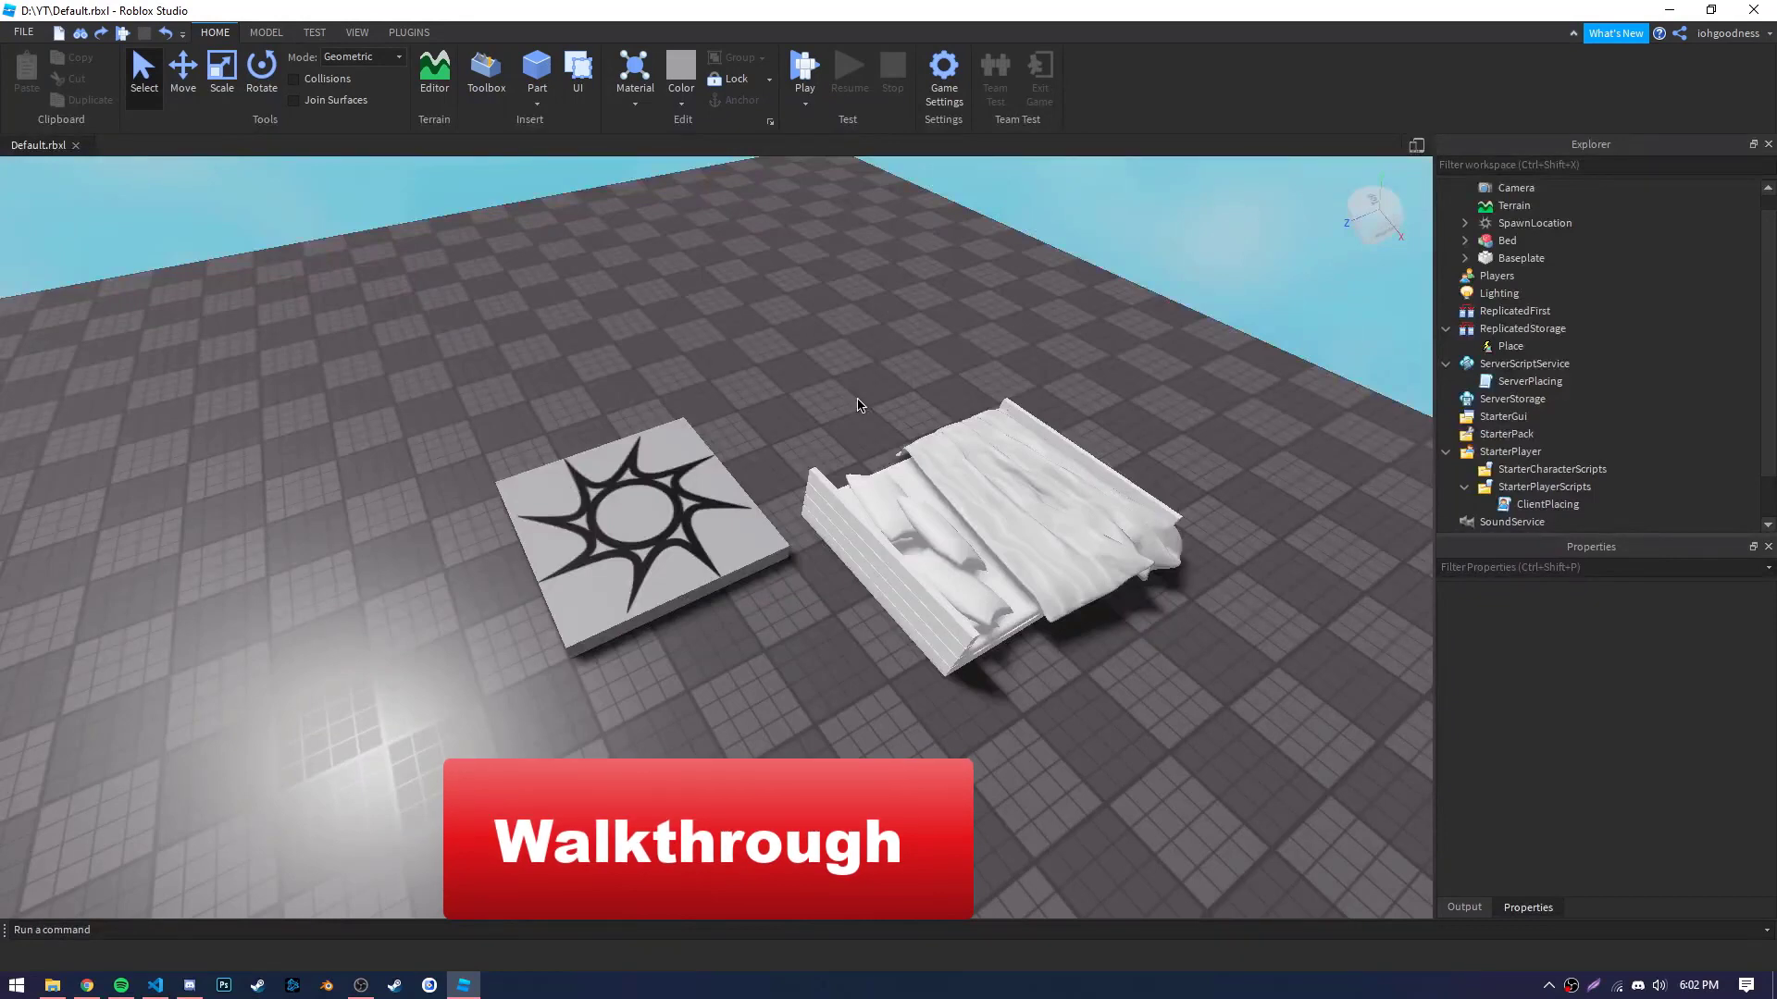
double_click(1545, 504)
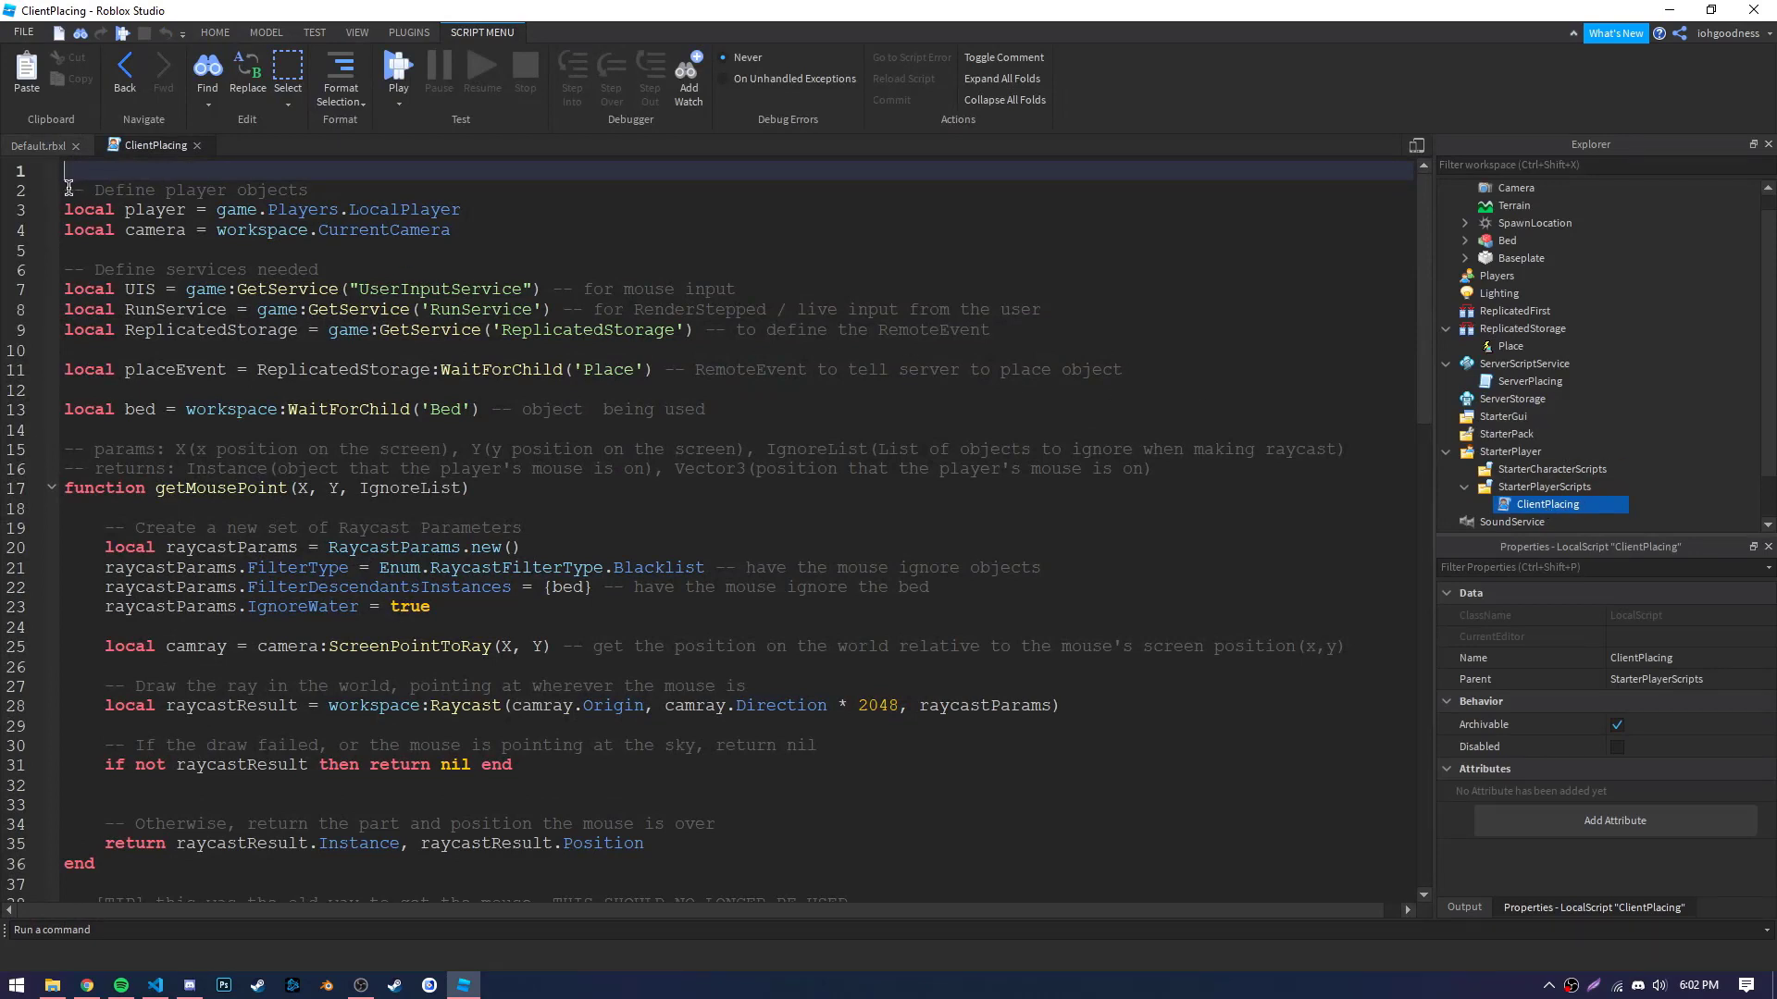
Highlight ClientPlacing's player definitions, then move on to the service definitions.
drag(65, 171, 507, 236)
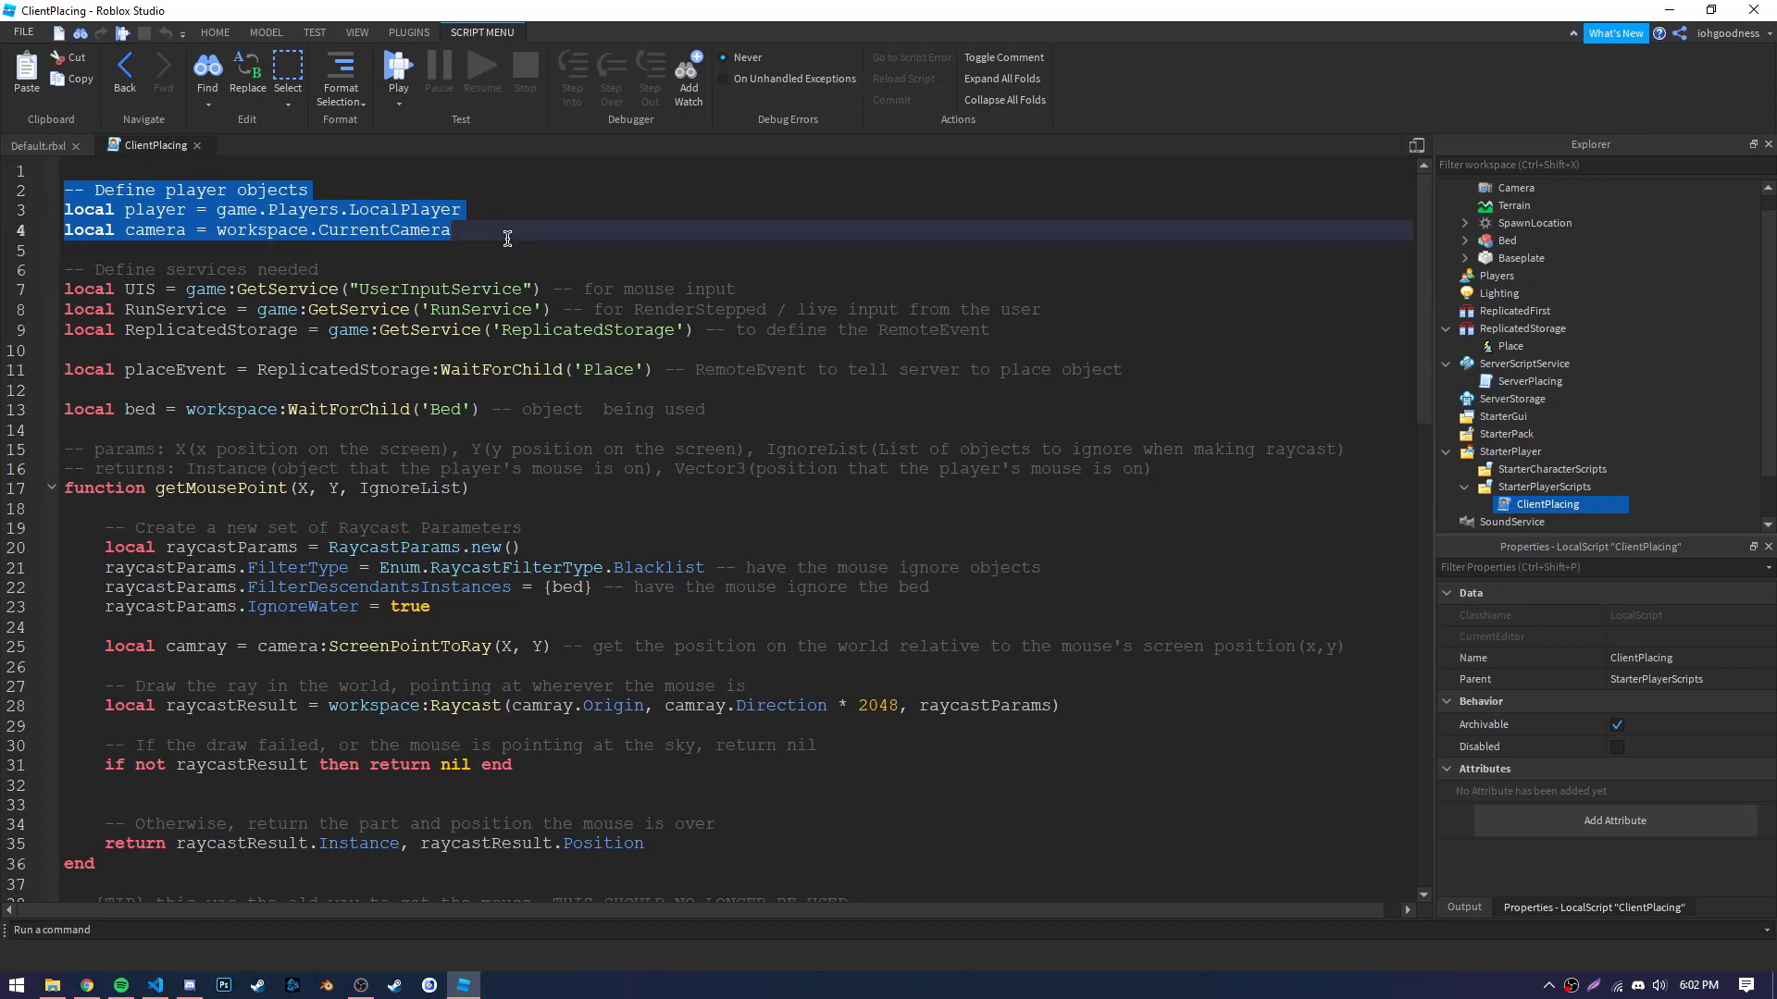
click(506, 230)
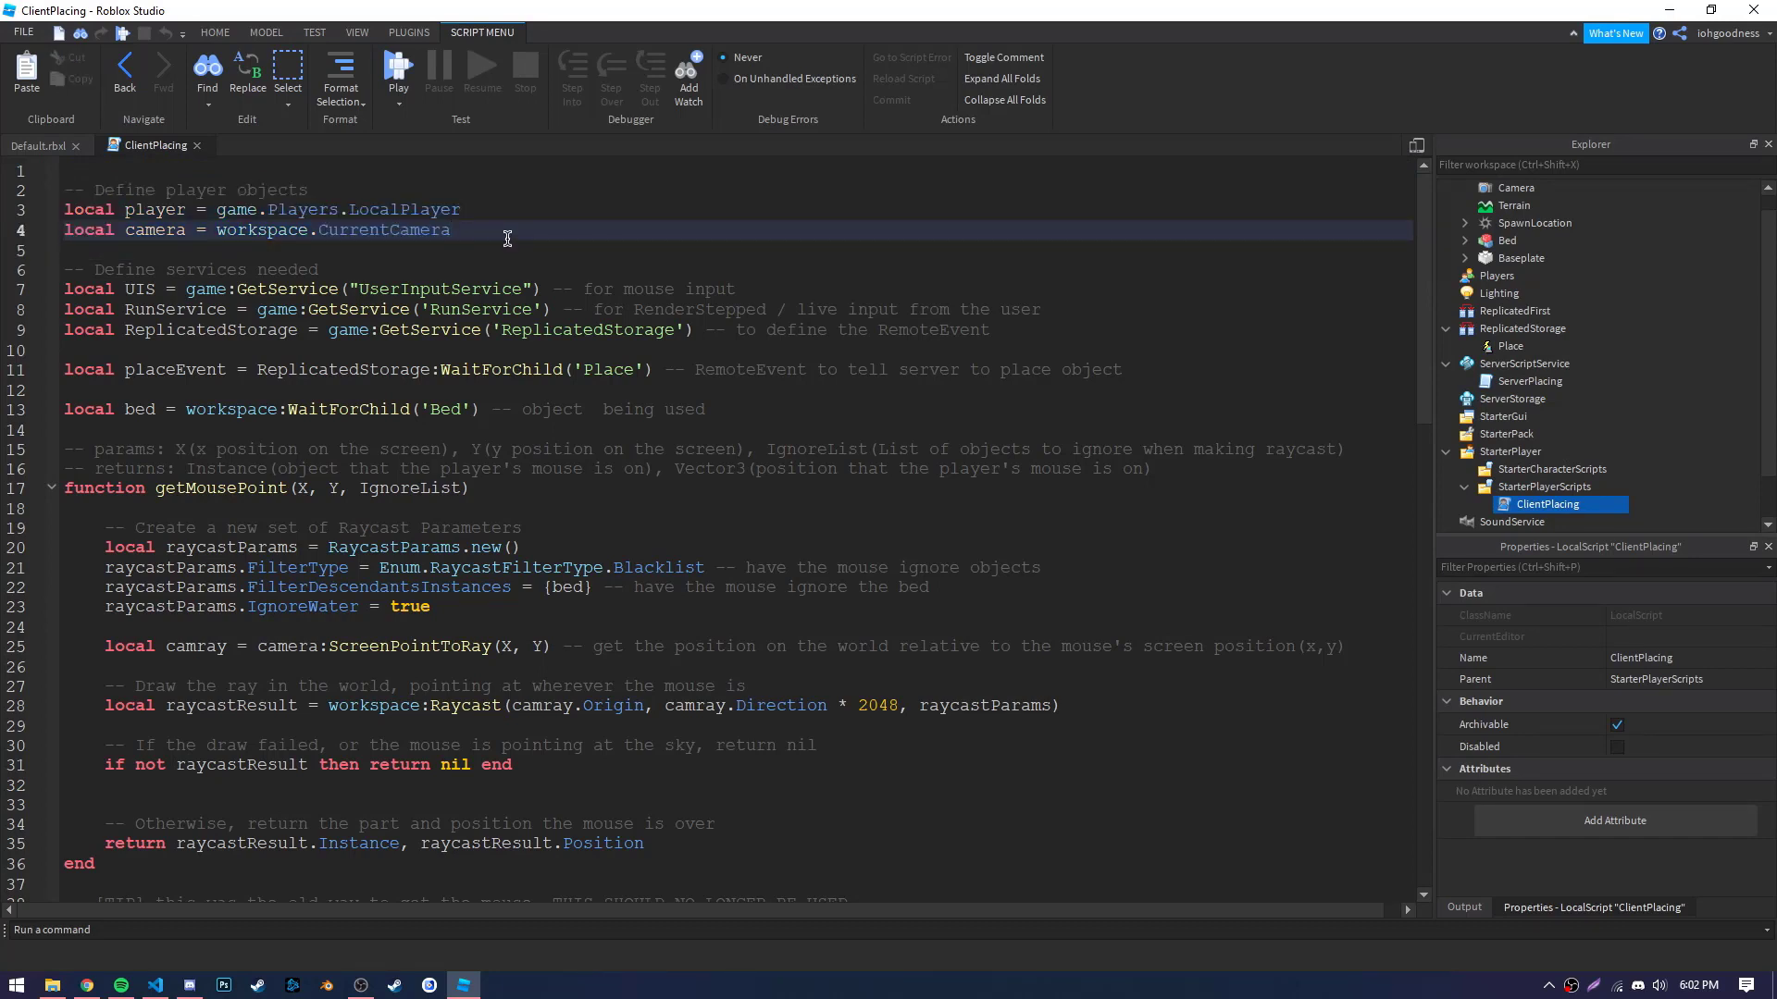
mouse_move(91, 265)
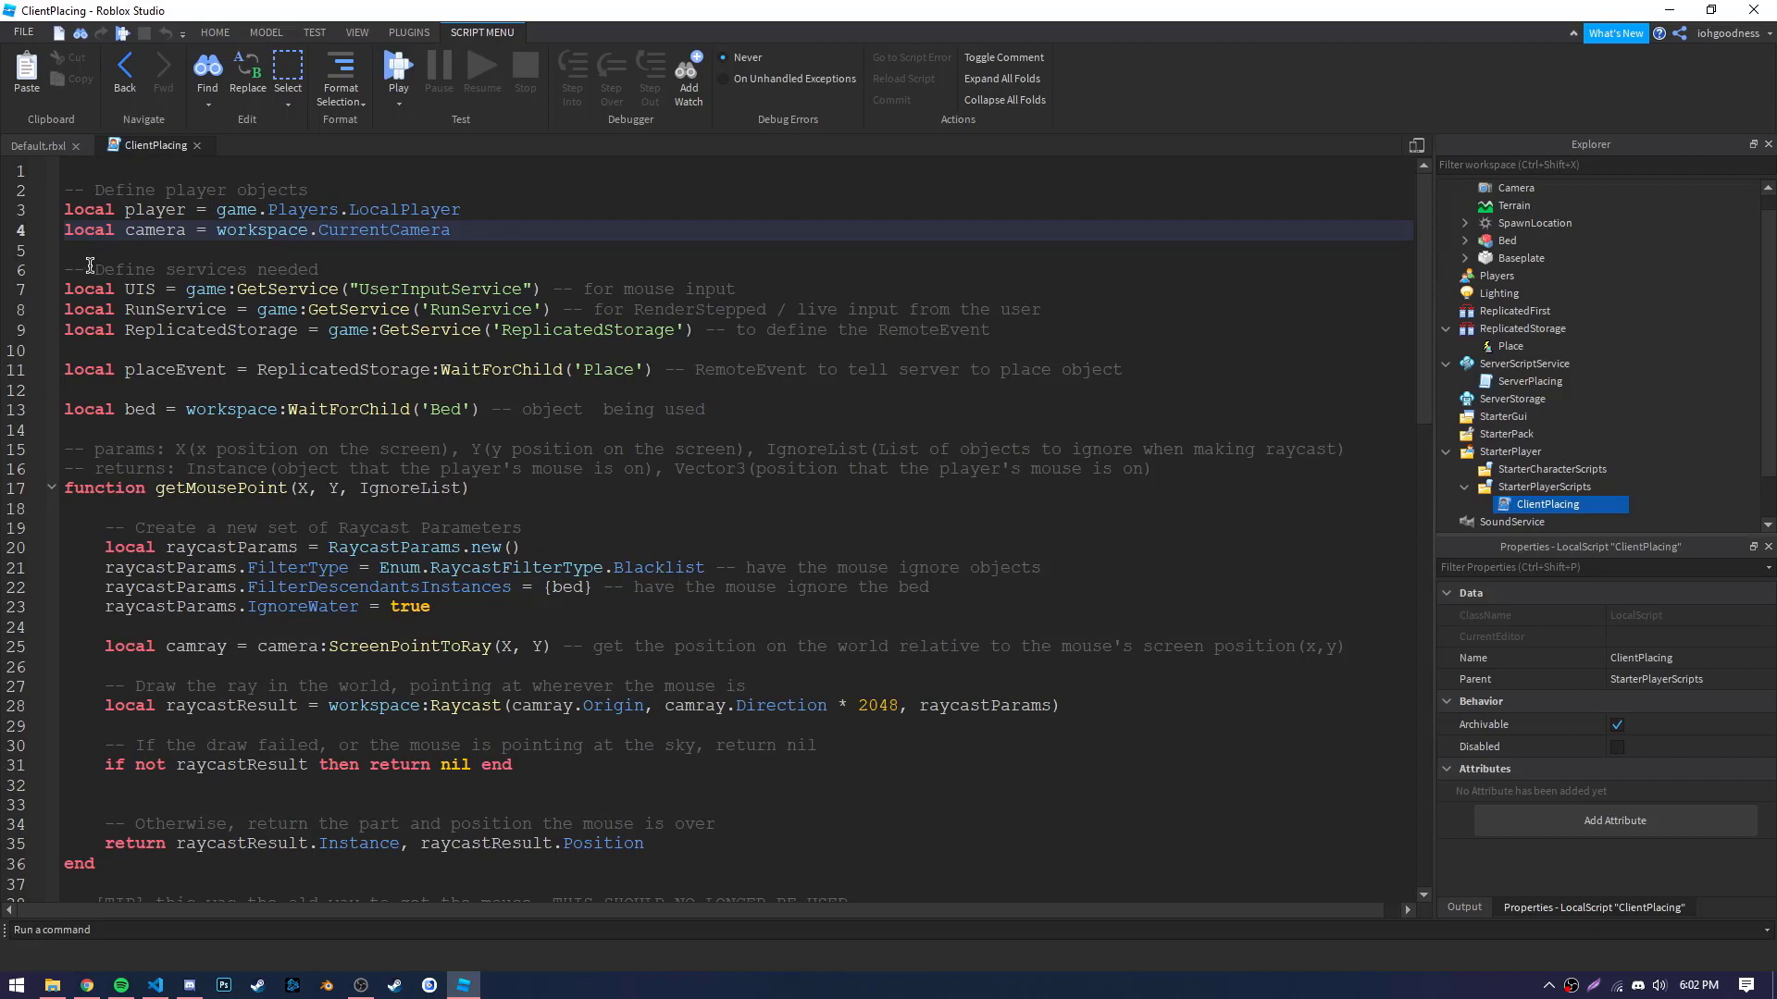
click(1017, 329)
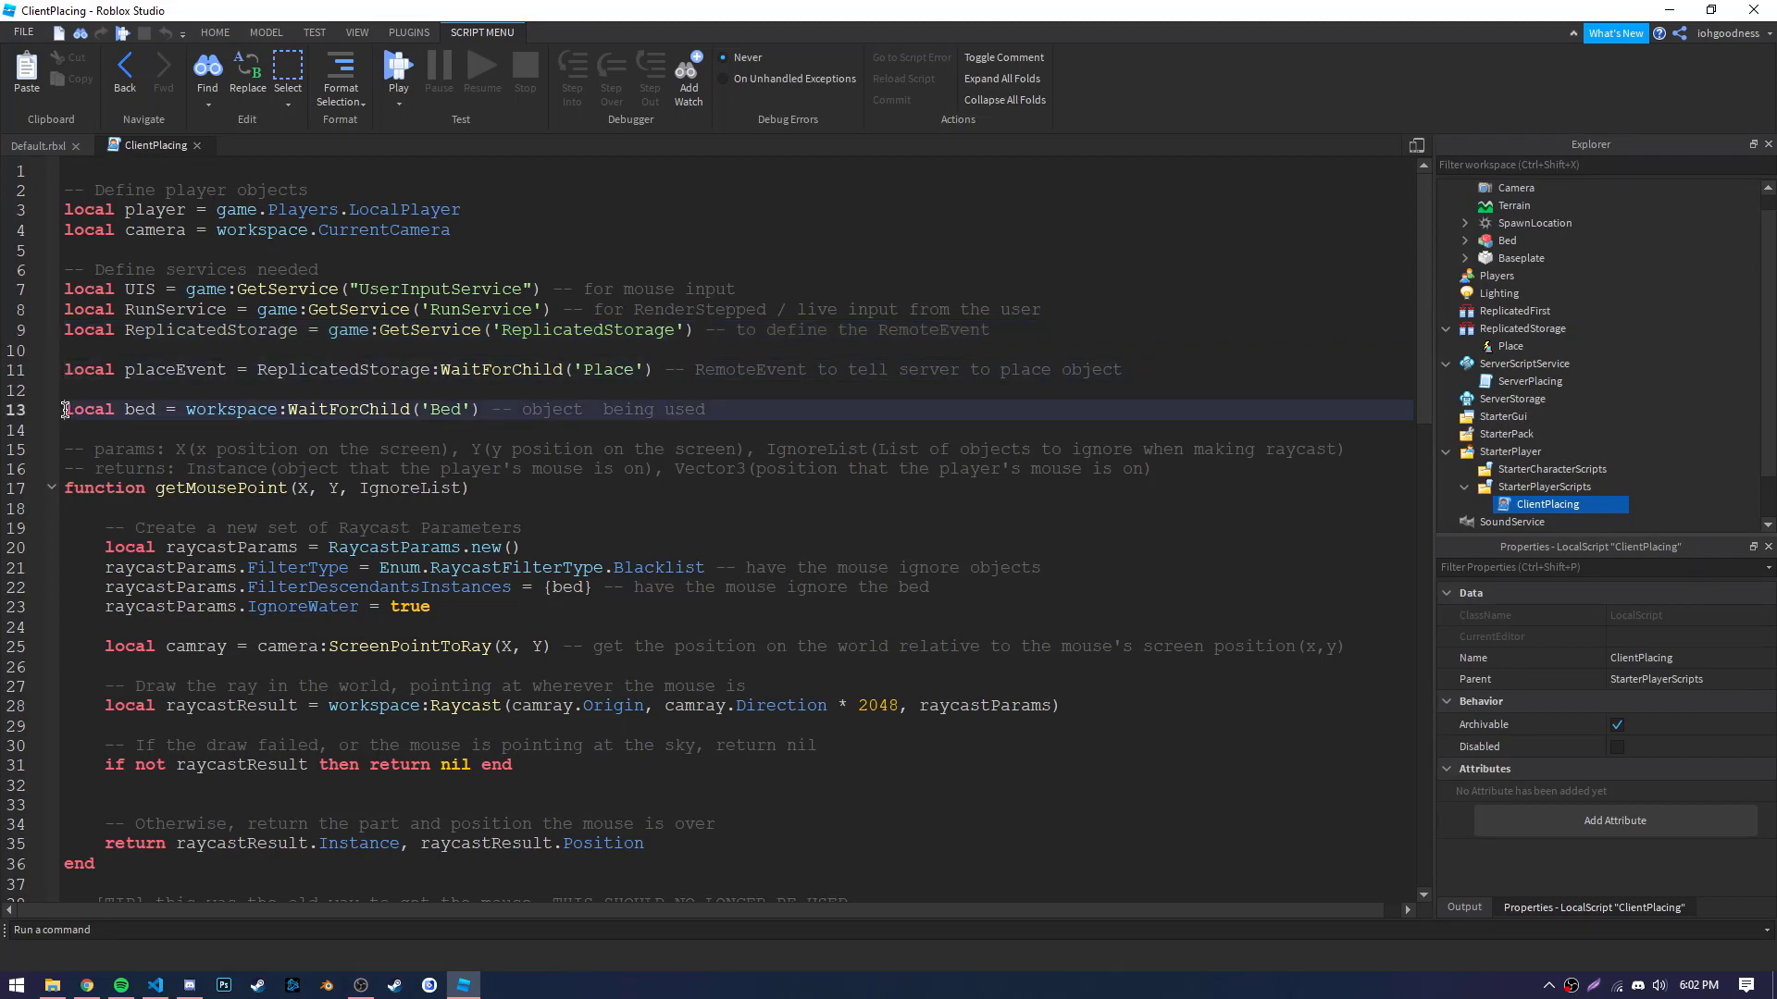
scroll(down, 3)
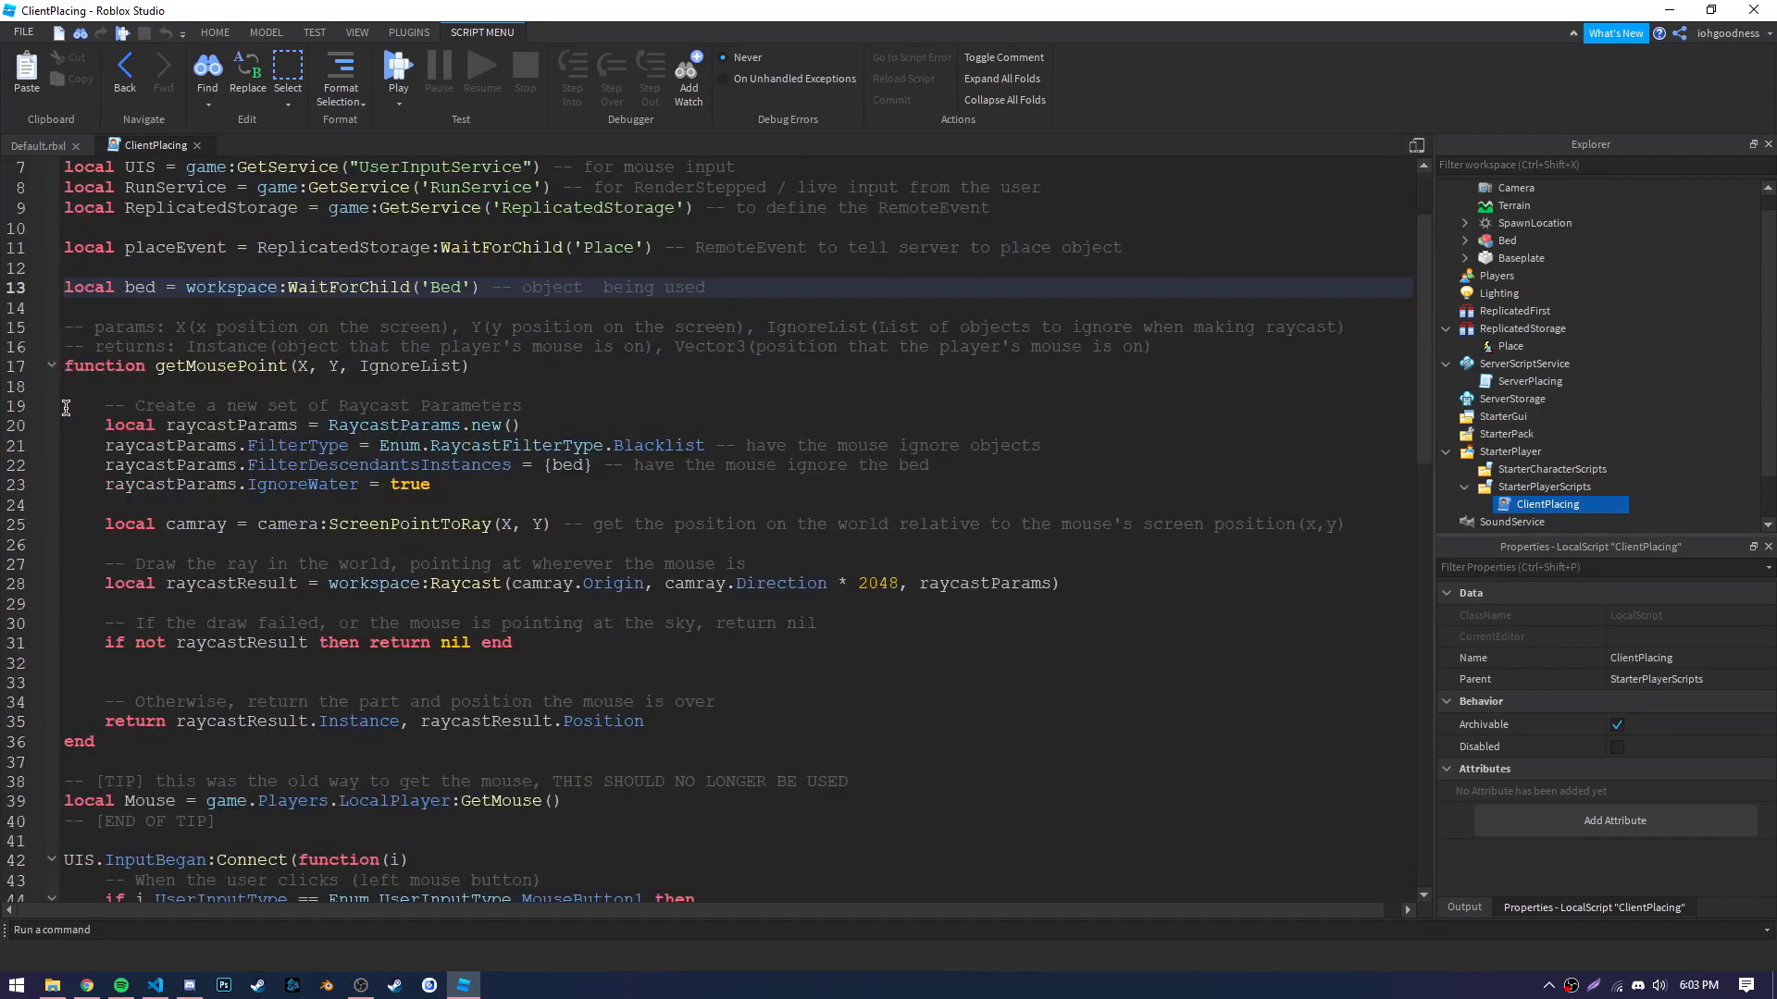
click(62, 367)
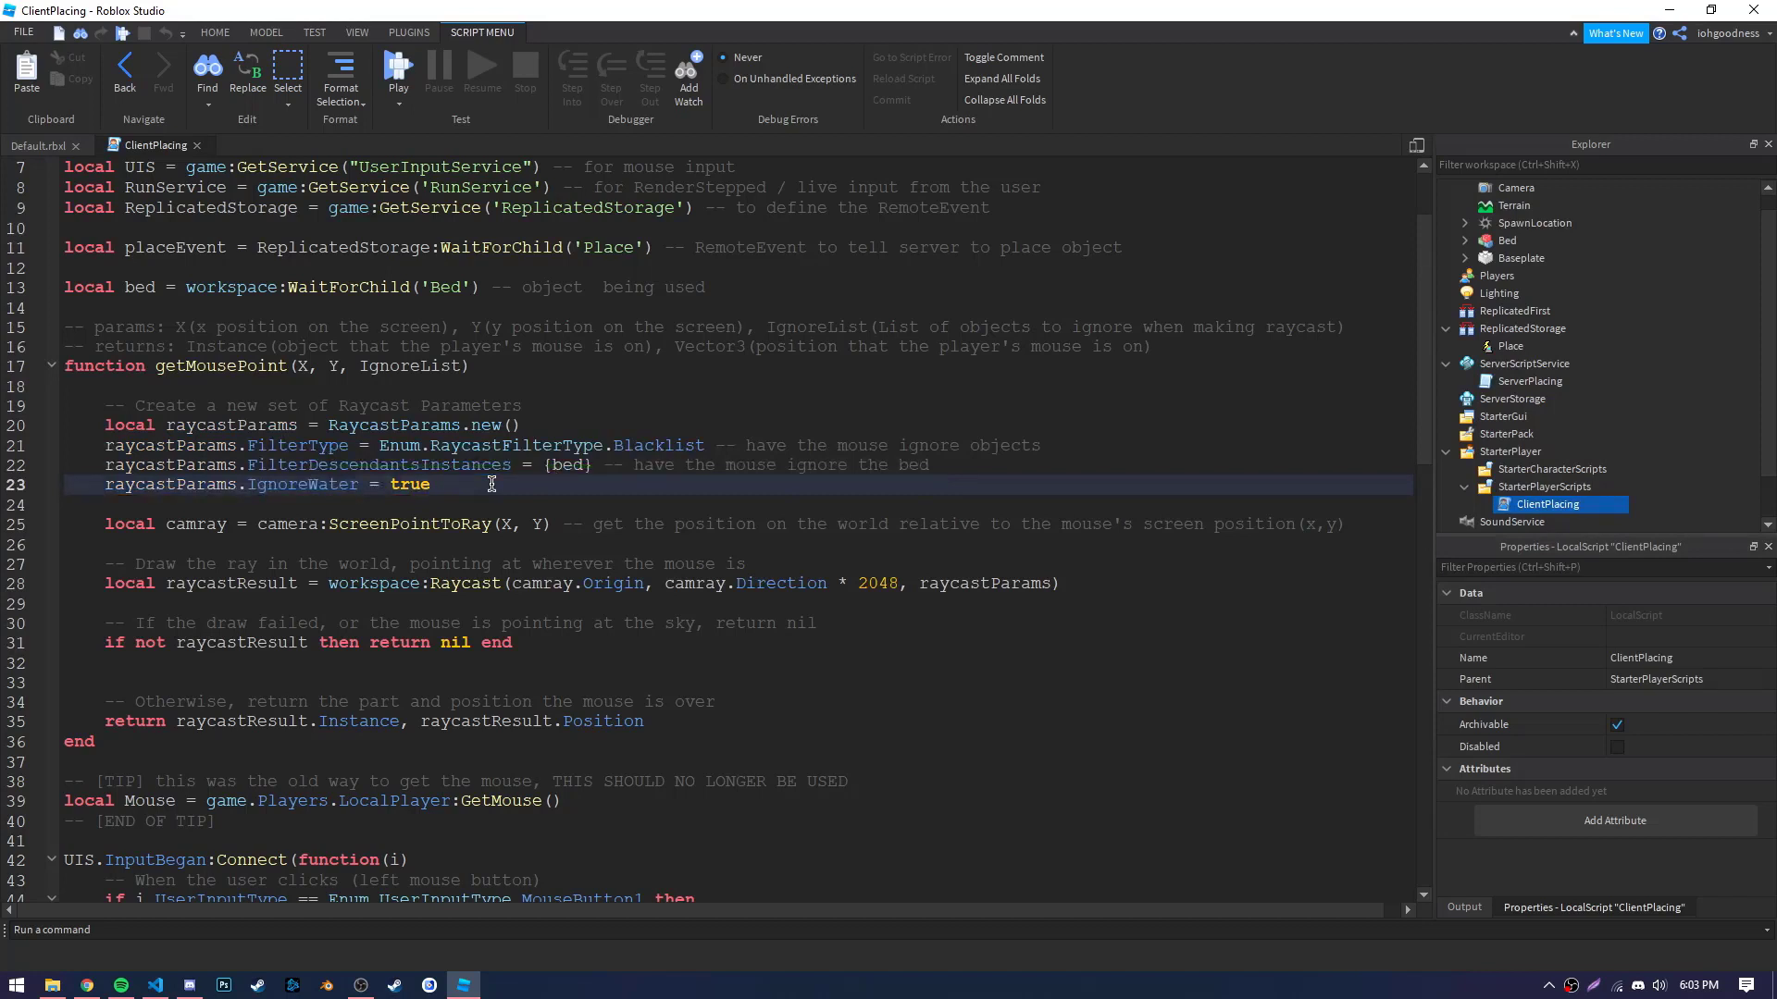
double_click(232, 485)
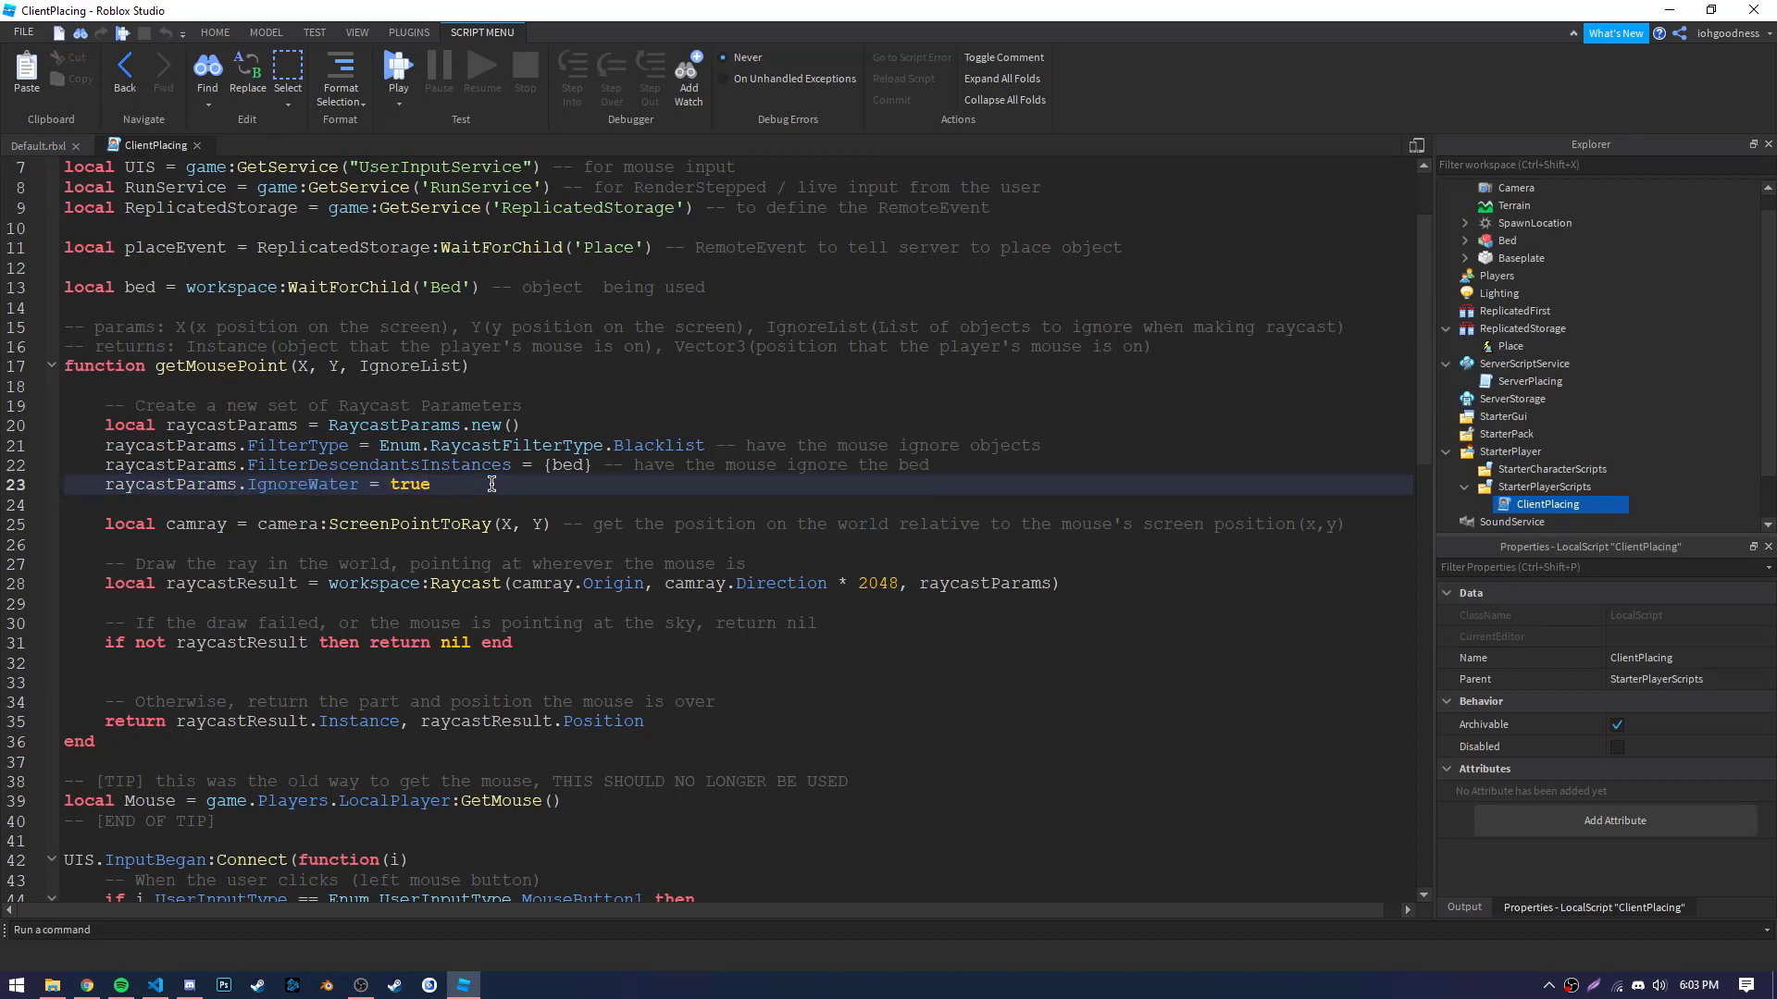
click(102, 524)
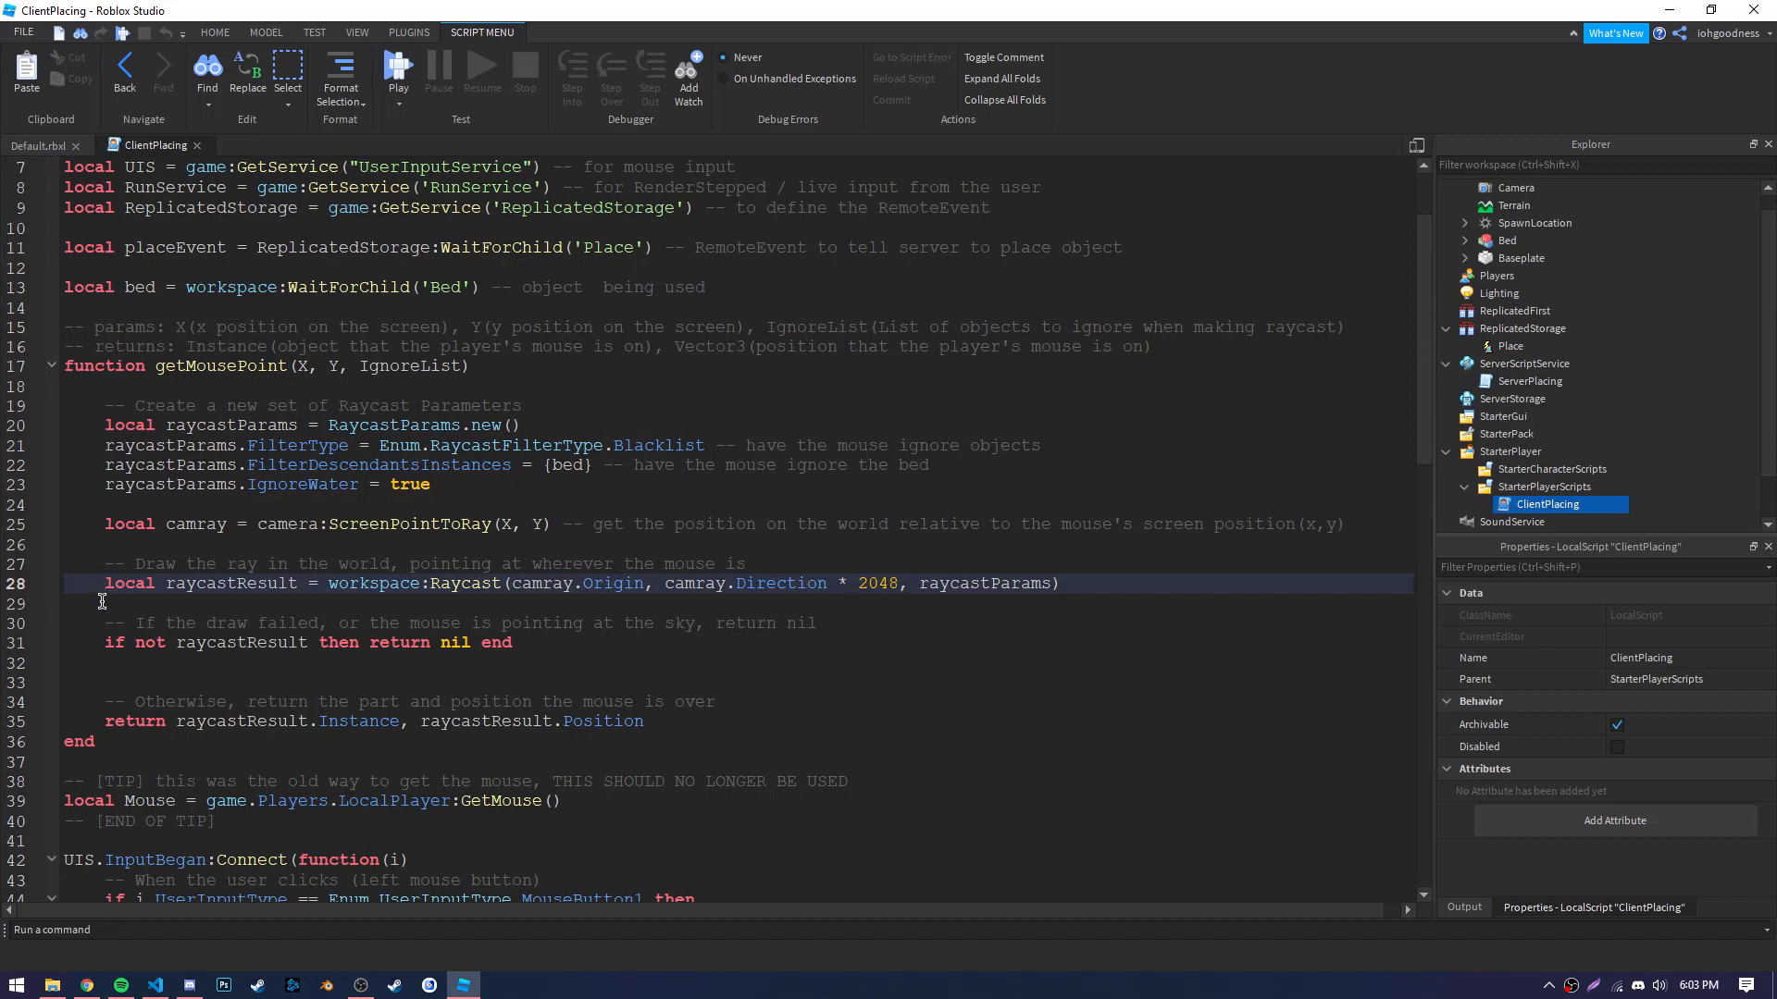
click(102, 642)
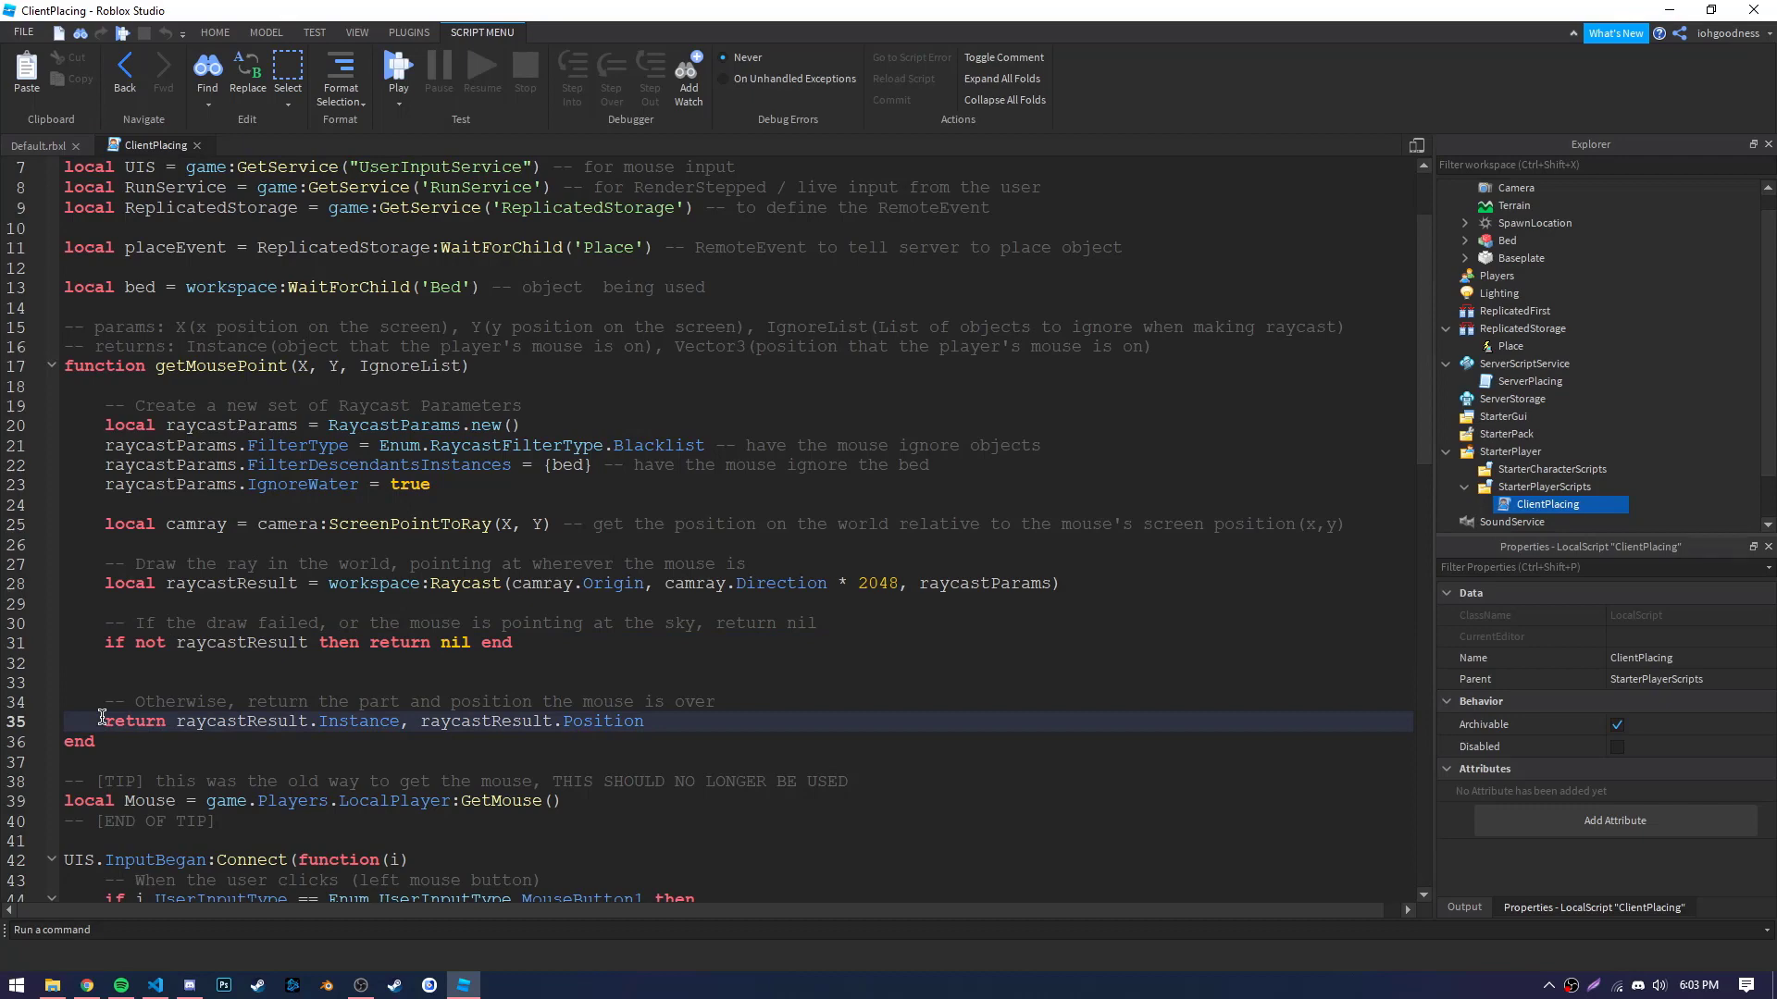
scroll(down, 3)
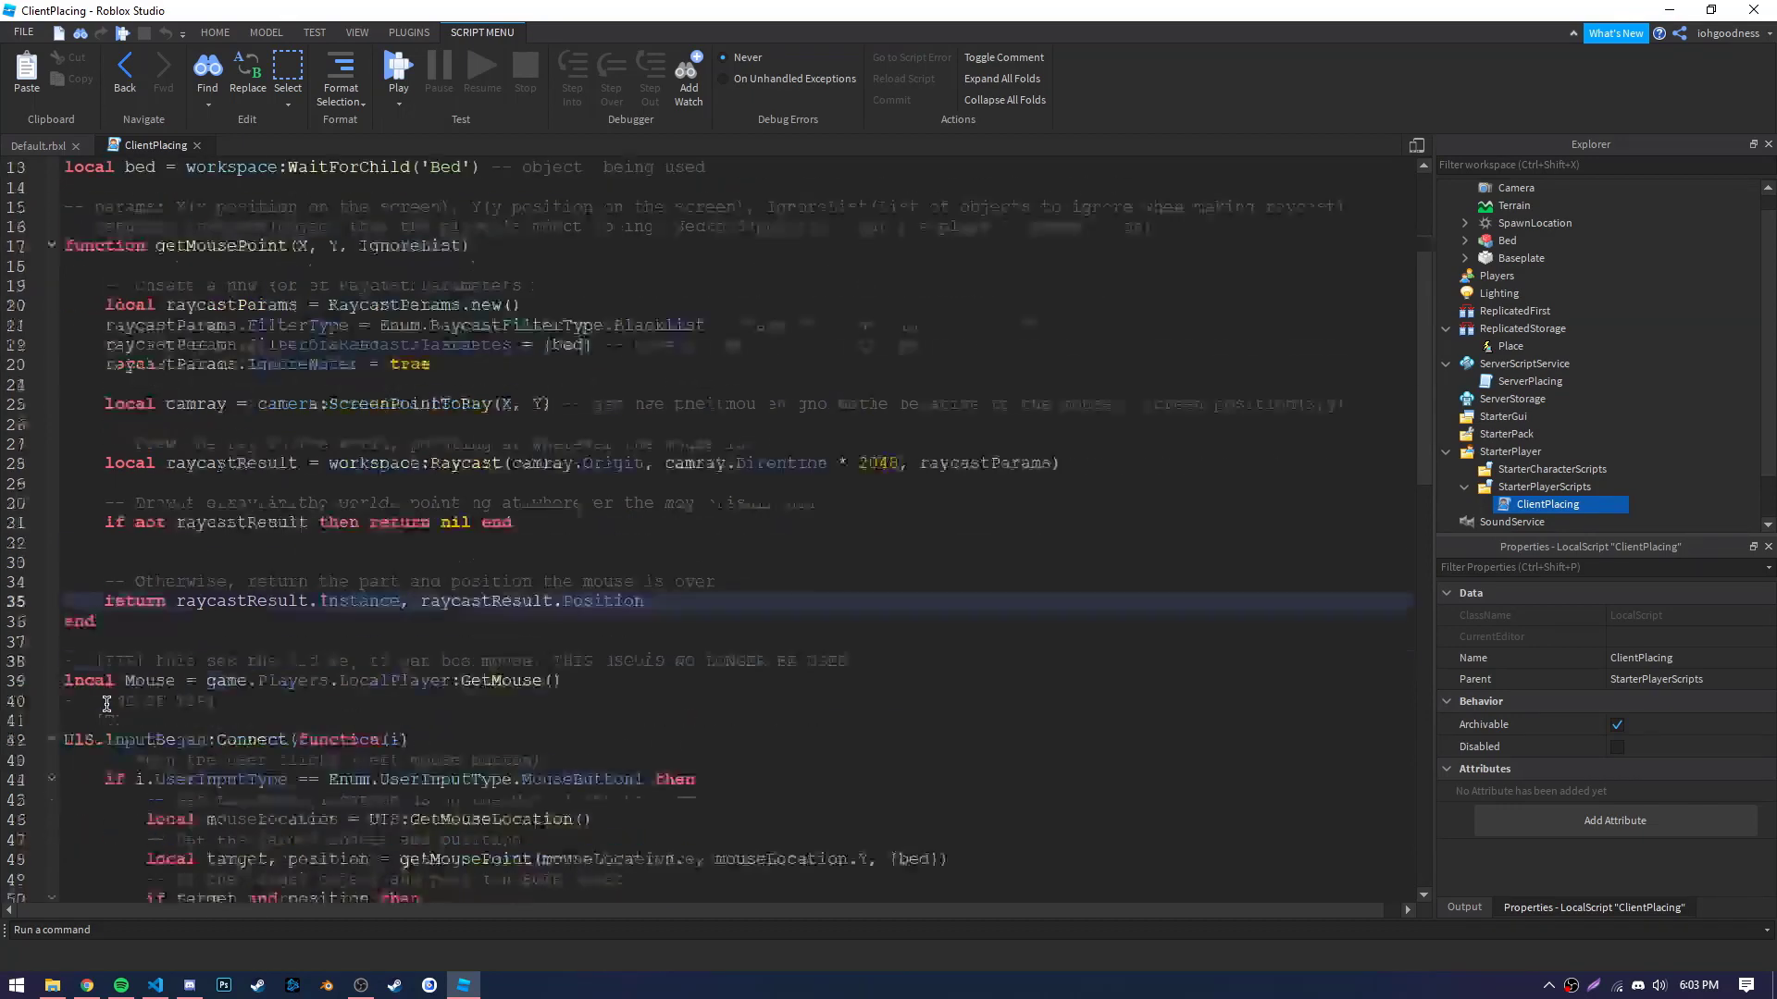
Walk through the click handler: mouse location, target lookup, existence check, firing Place.
scroll(down, 3)
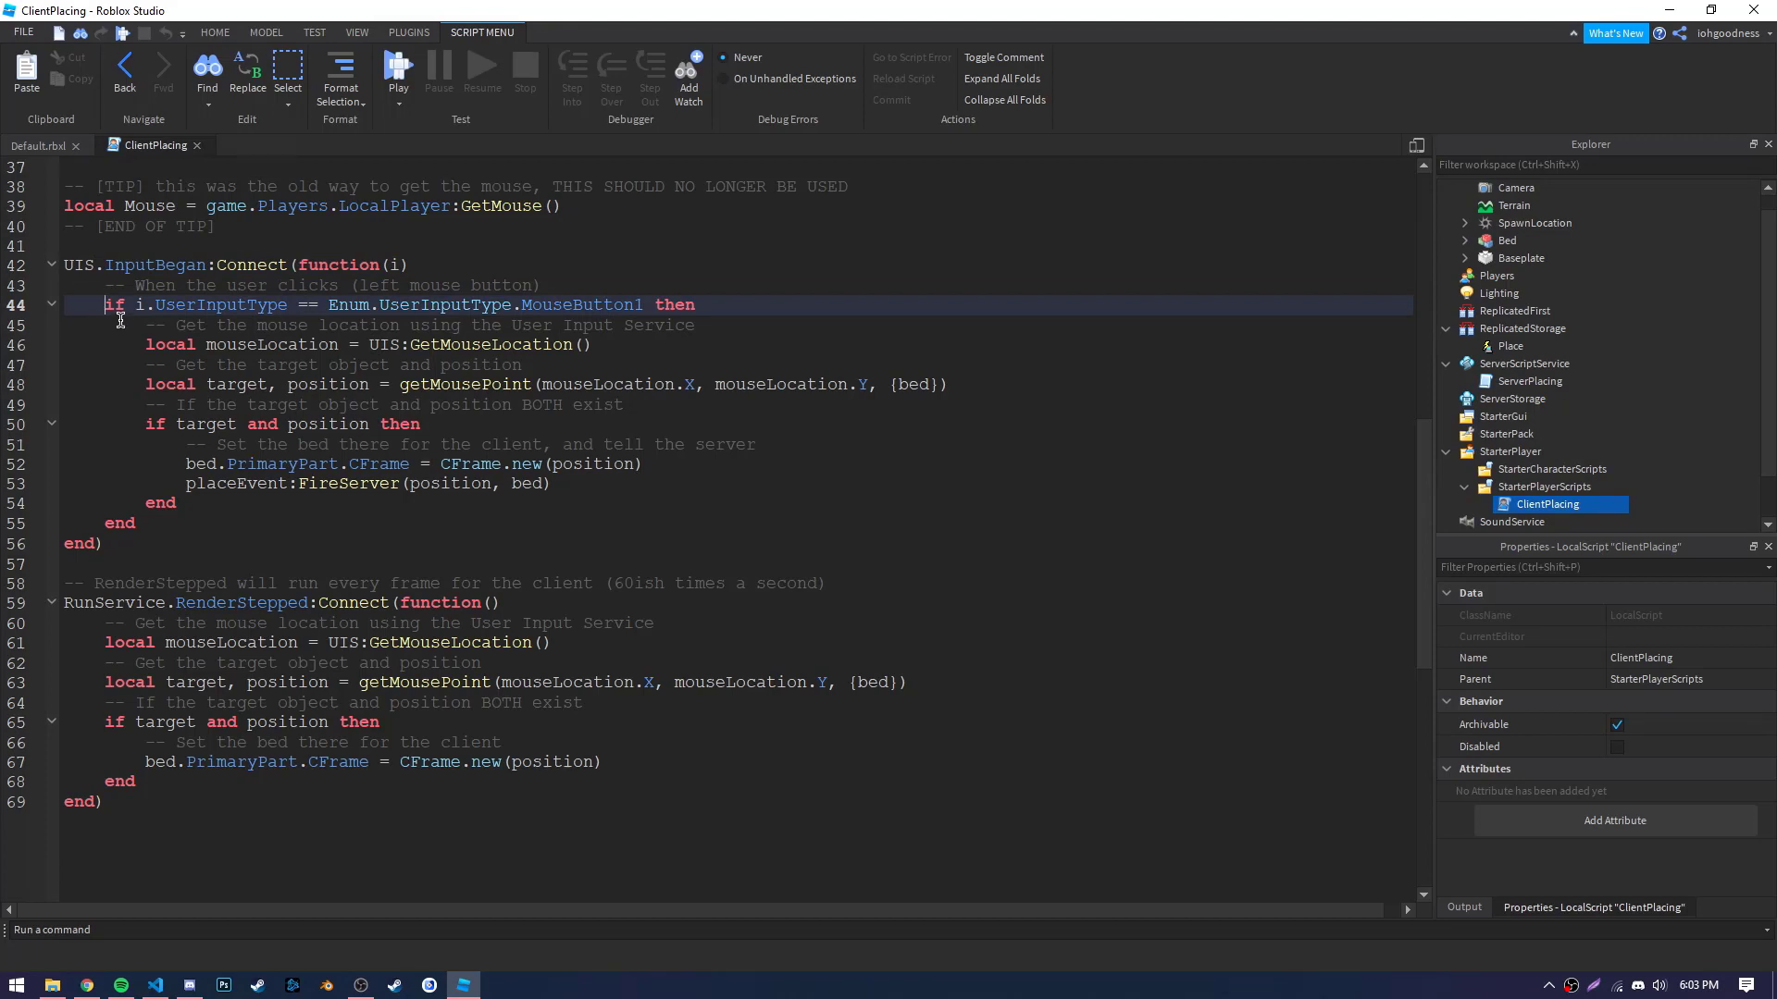
click(142, 345)
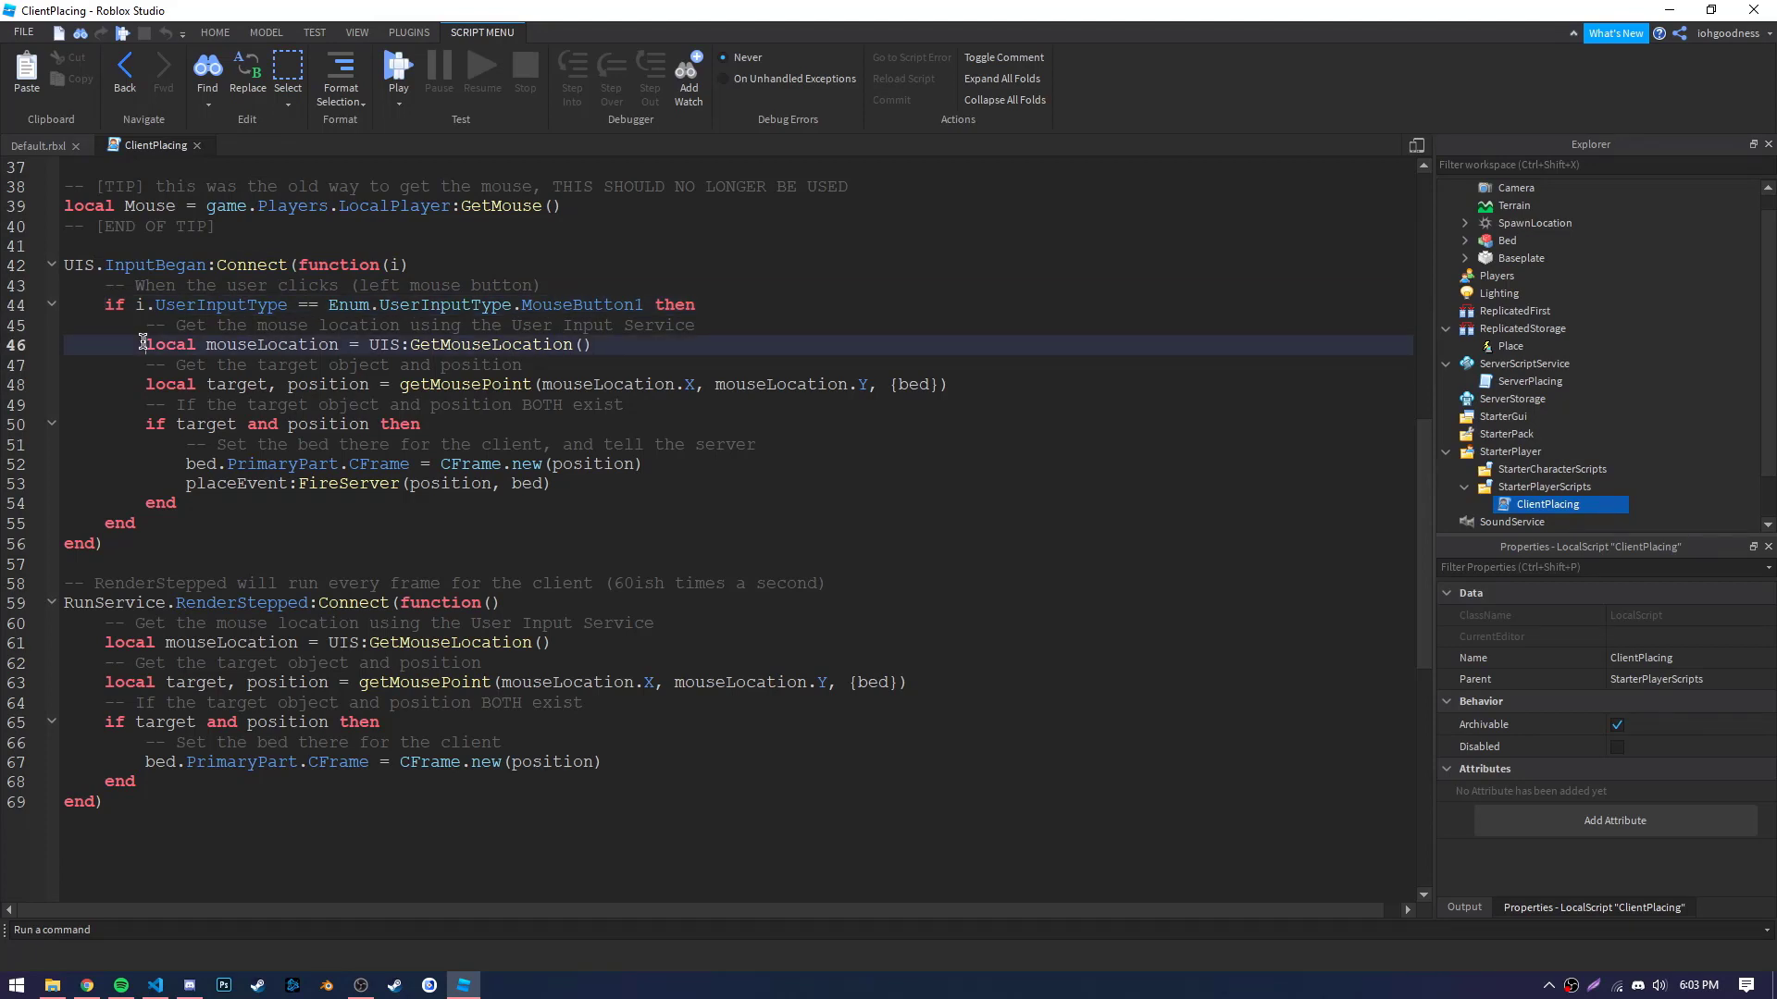
click(142, 383)
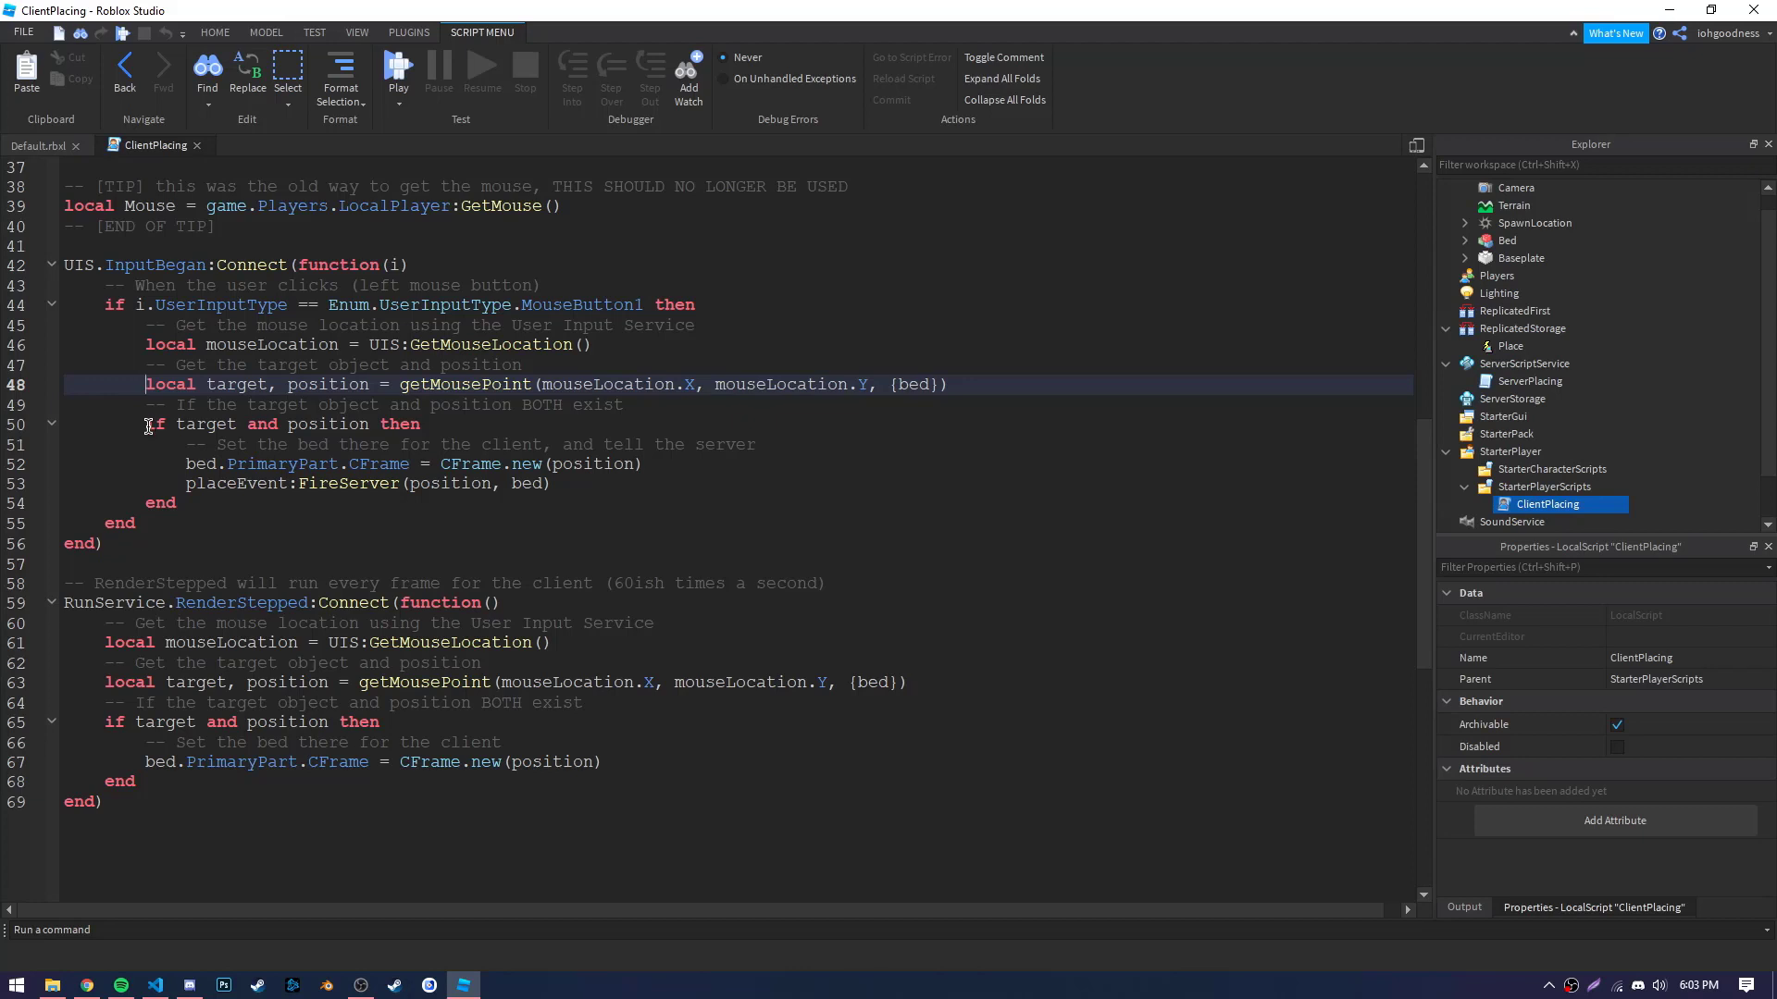
click(153, 424)
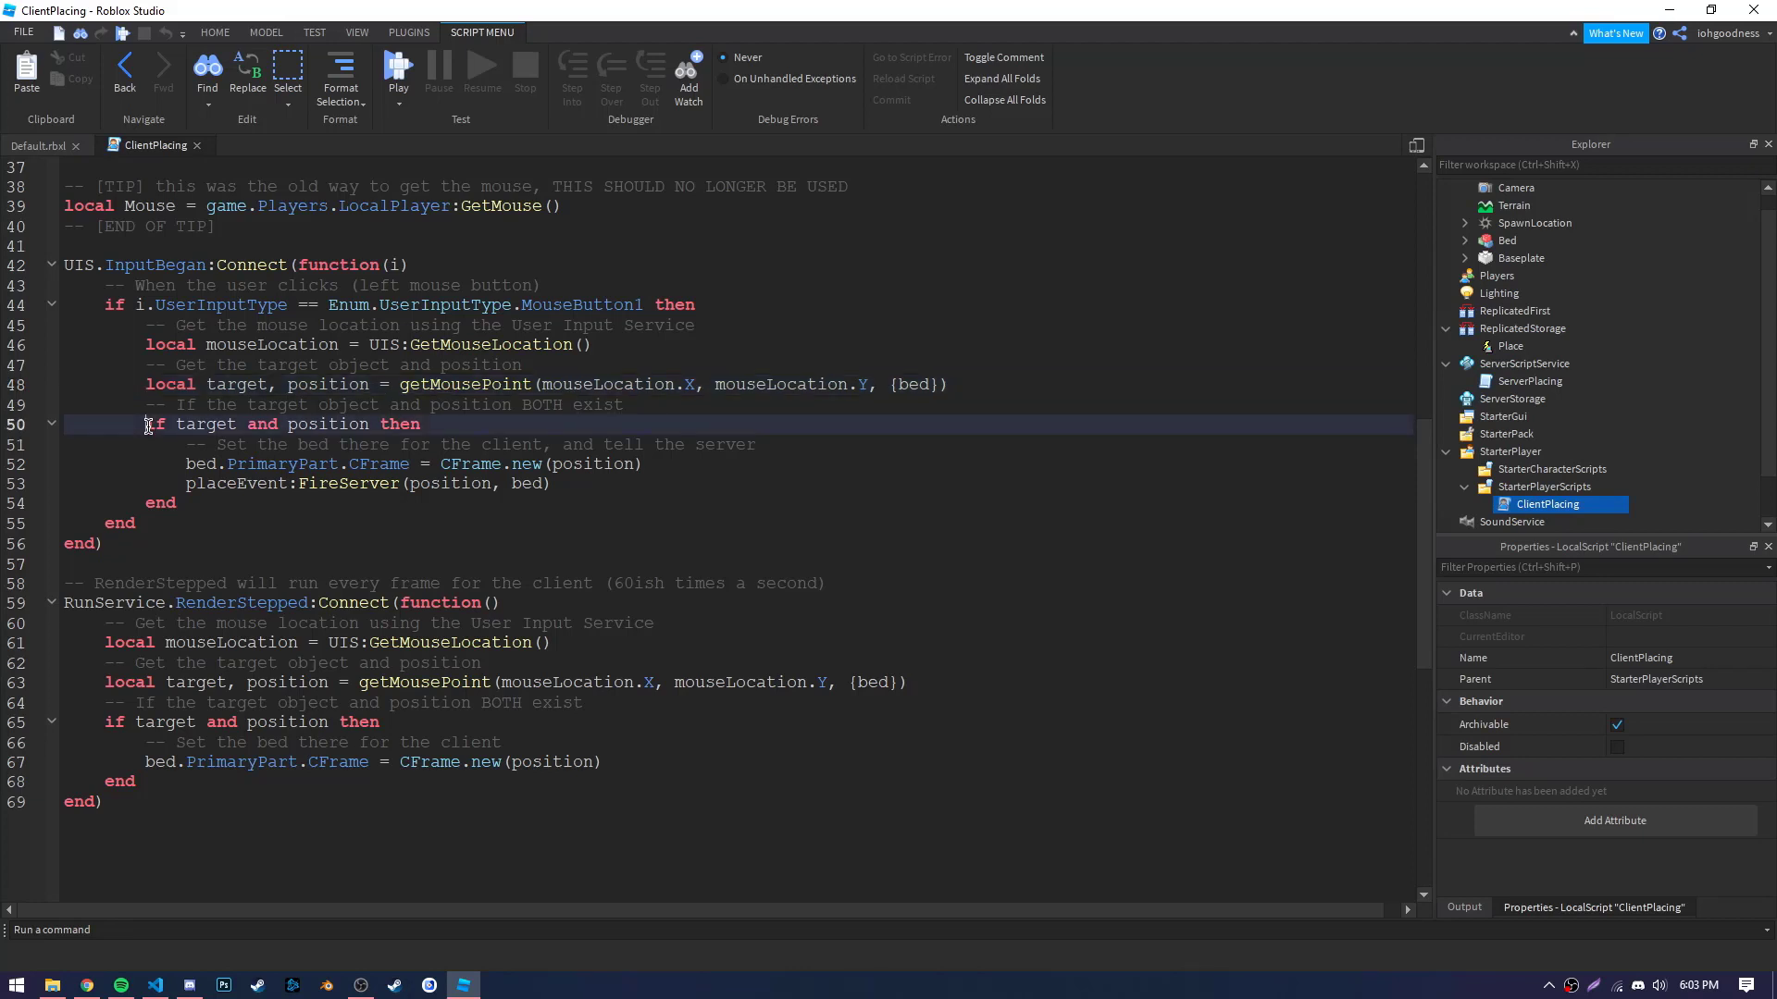
click(555, 484)
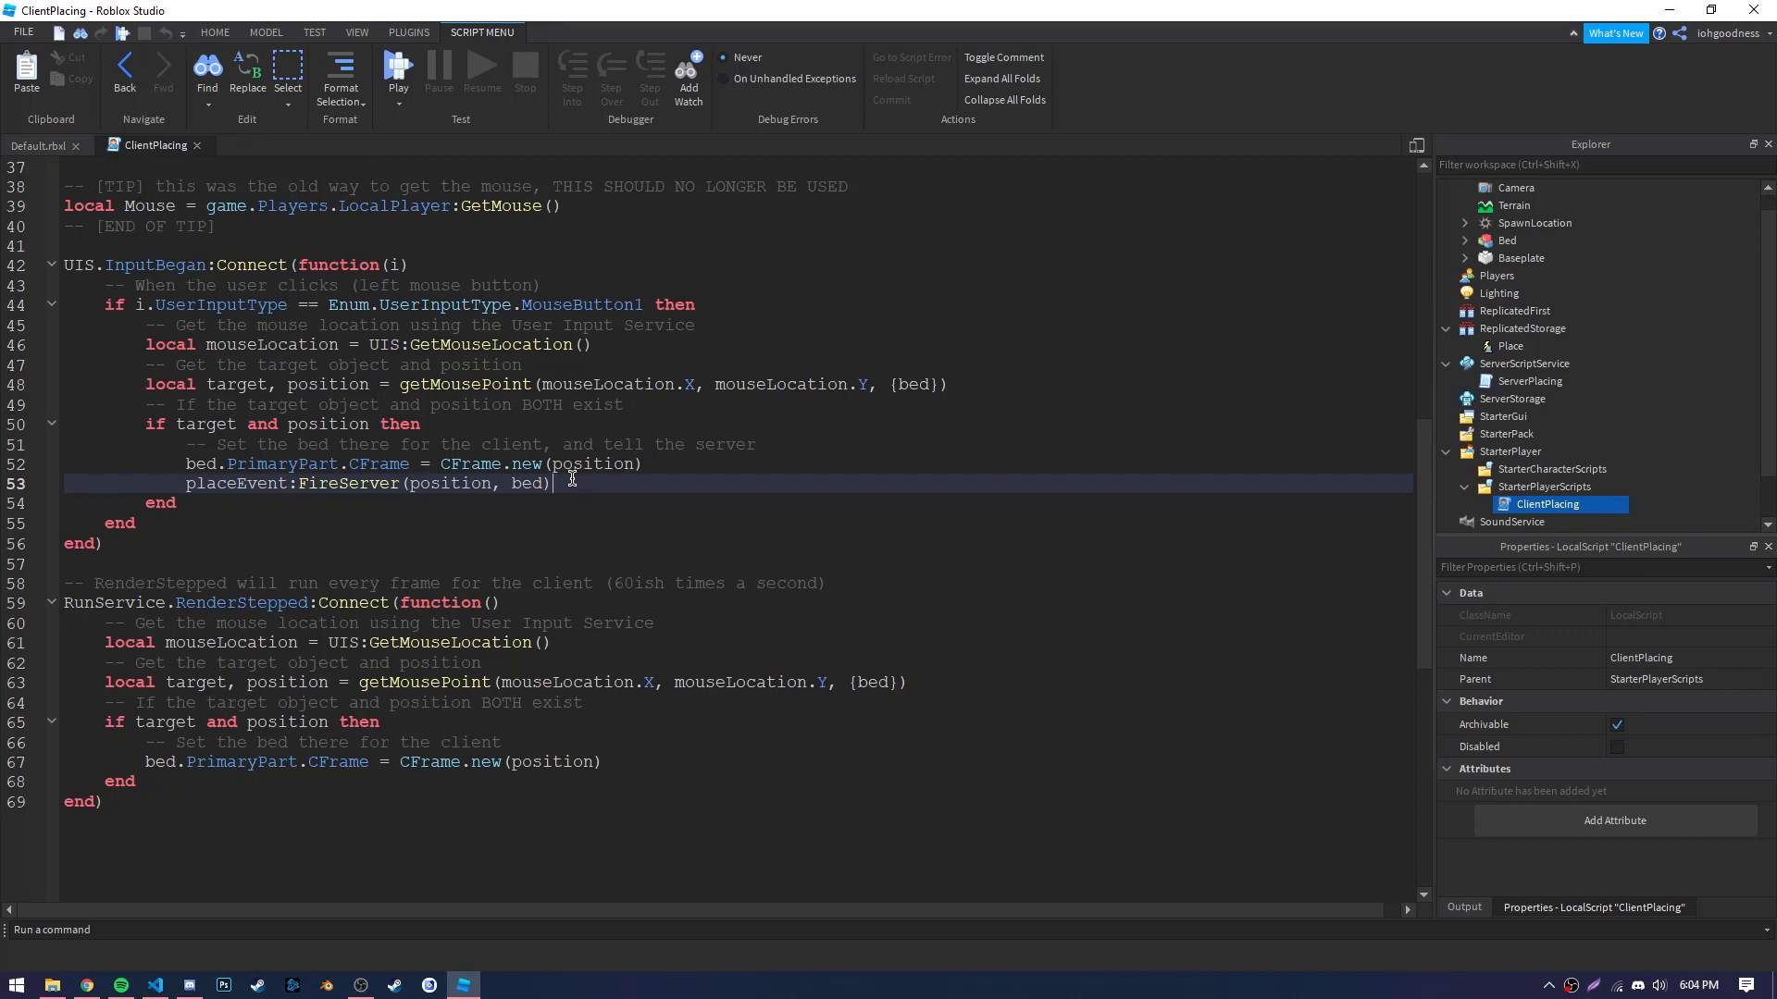
Walk through the RenderStepped loop's per-frame mouse location and target lookup lines.
click(576, 602)
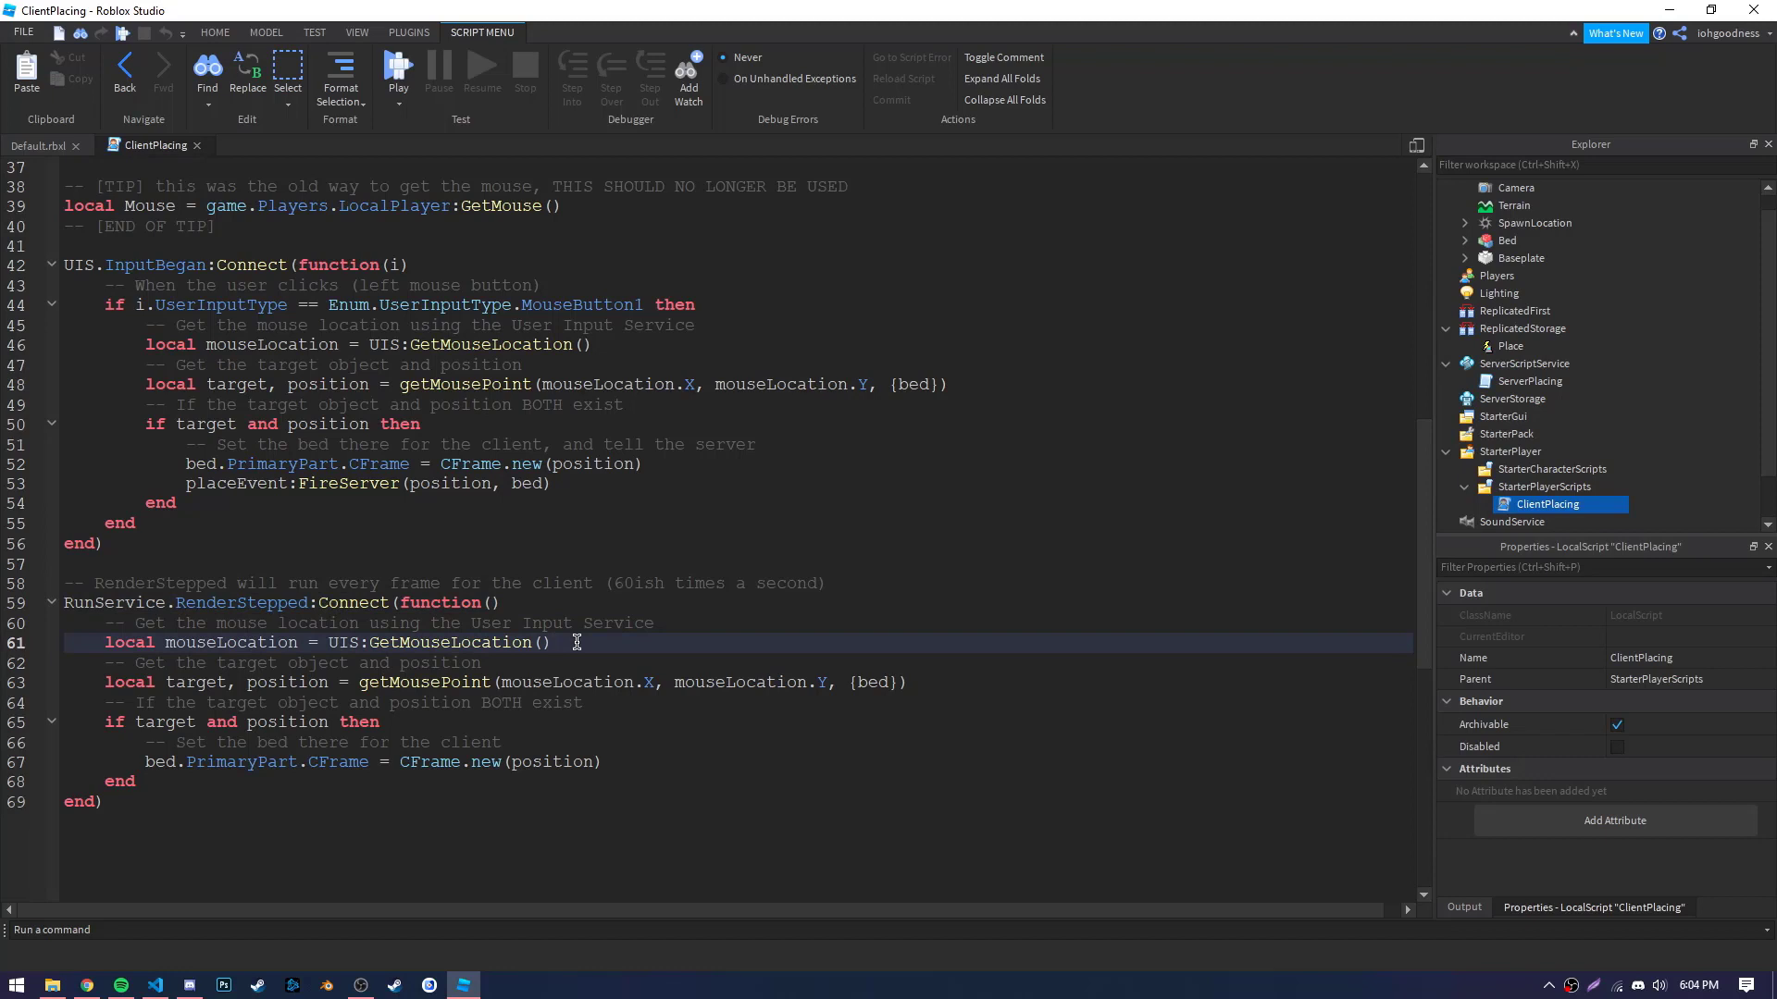
click(924, 682)
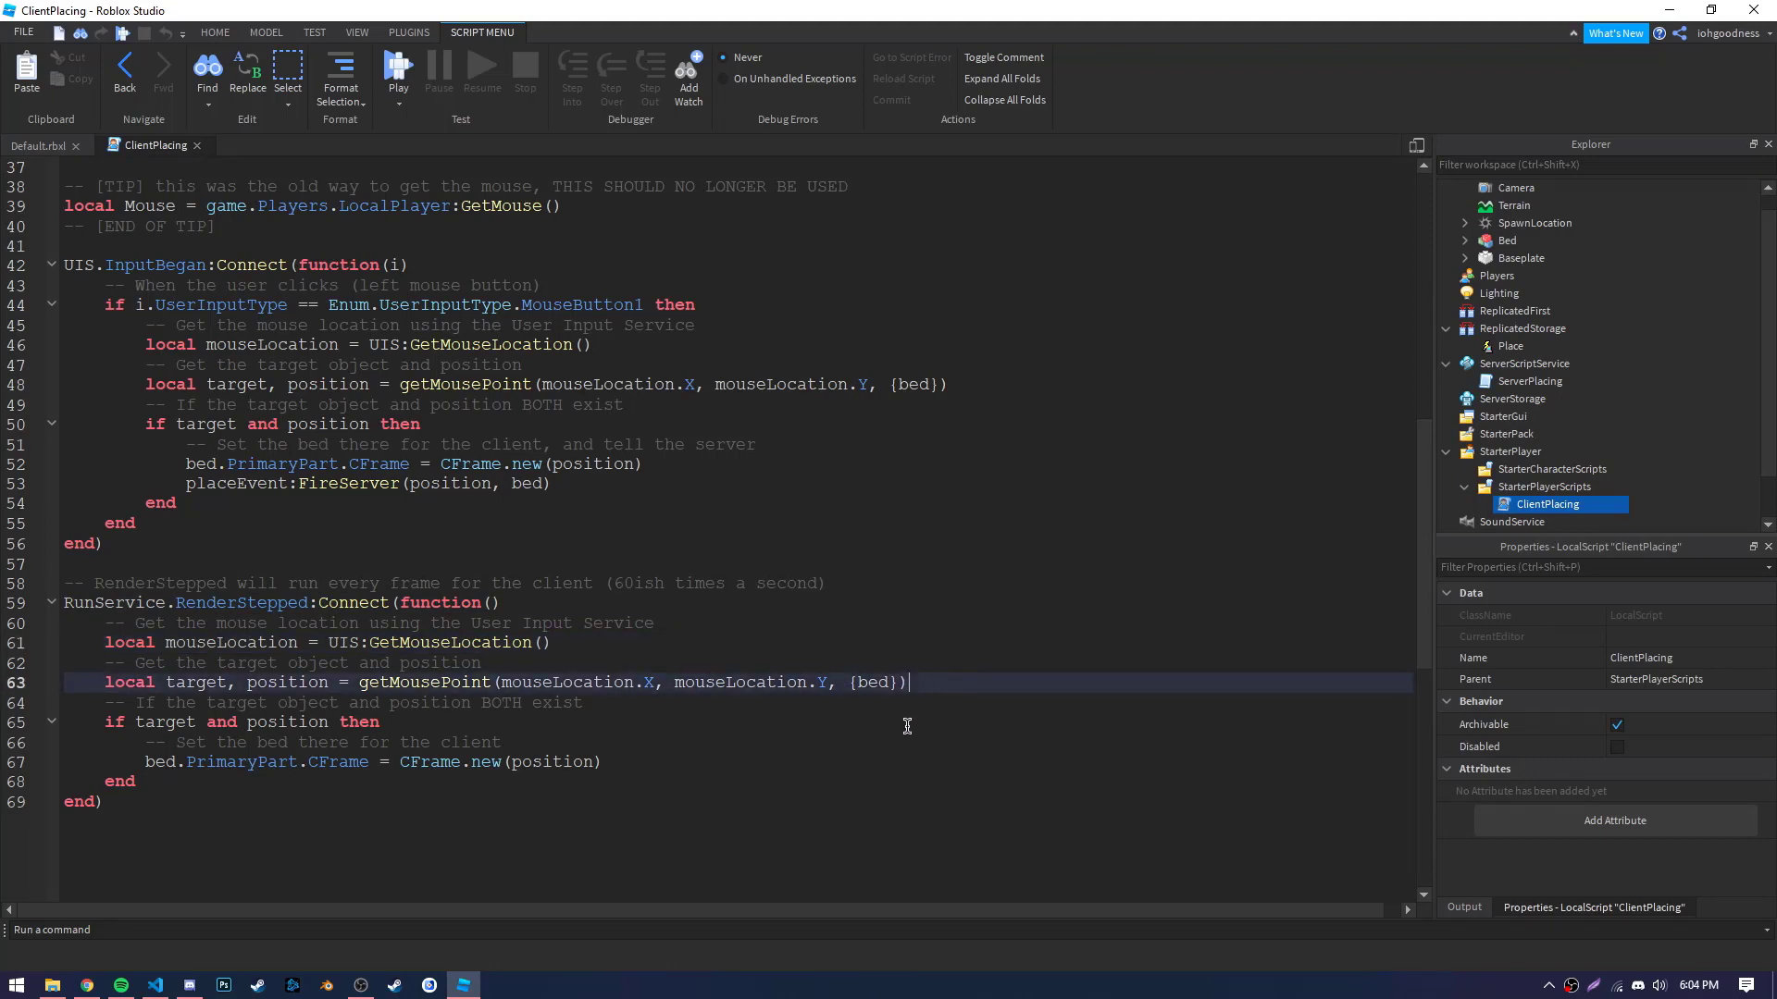
click(901, 742)
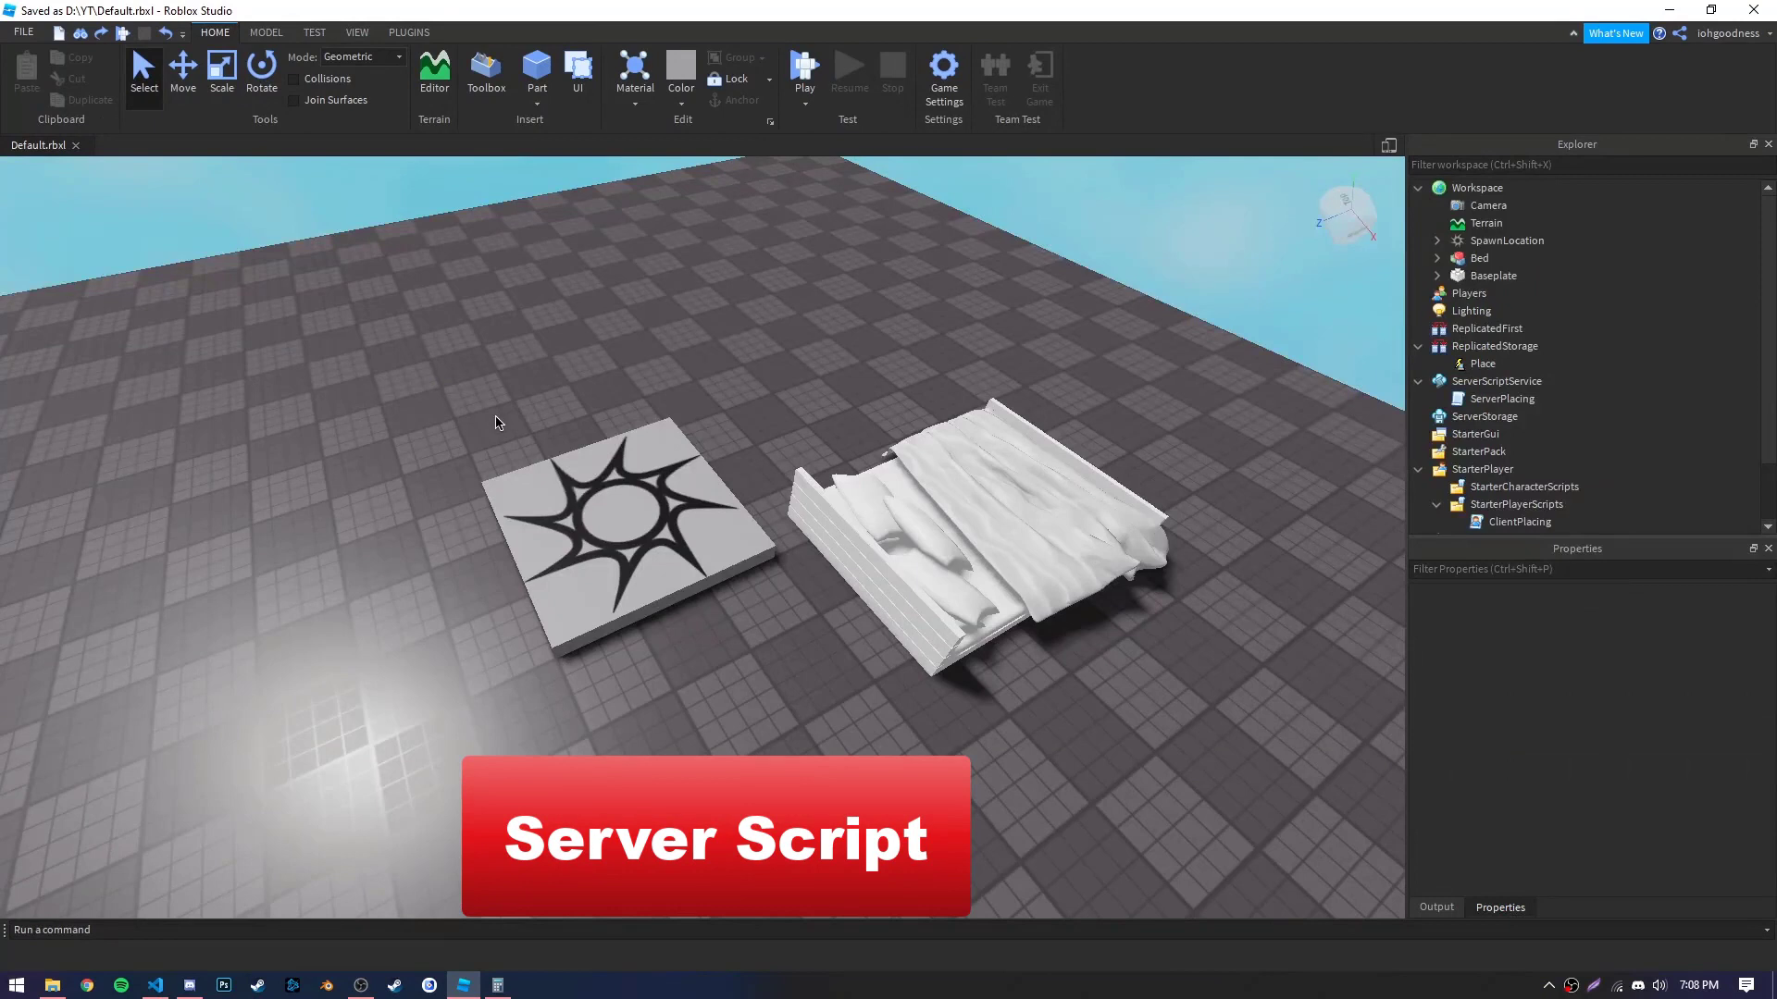
Review ServerPlacing's ReplicatedStorage clone-and-place code, then start a play test of the place.
double_click(1501, 399)
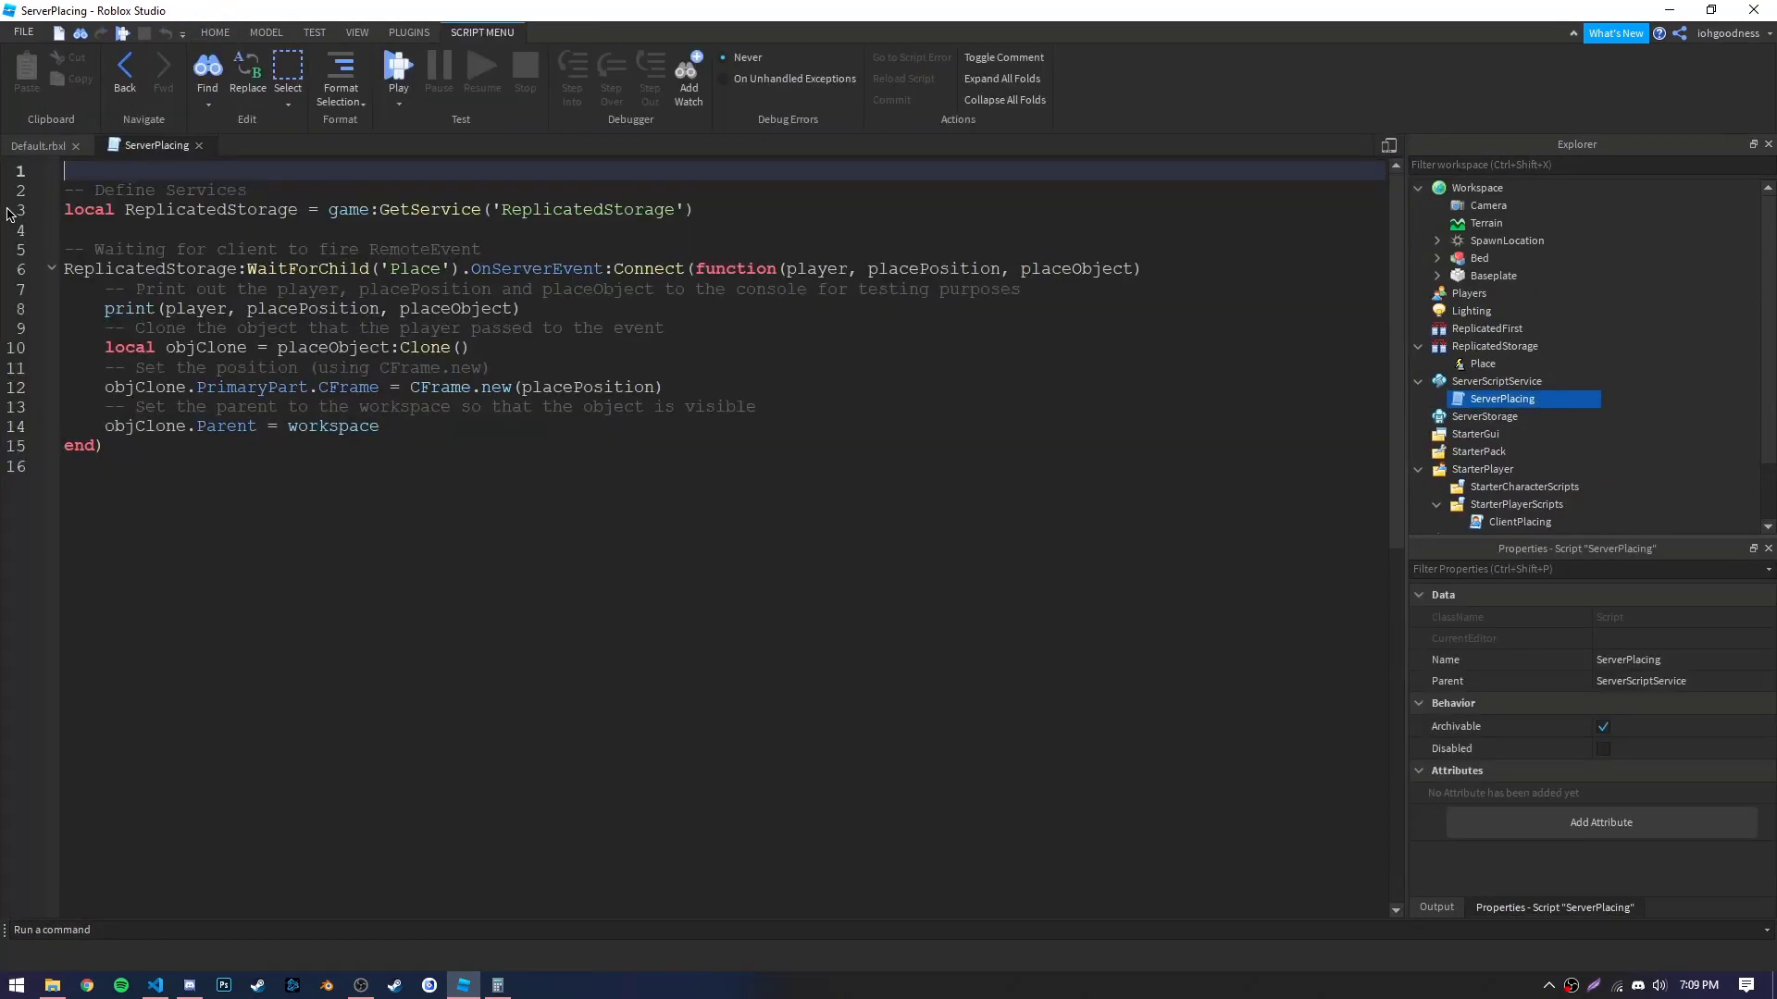
click(65, 208)
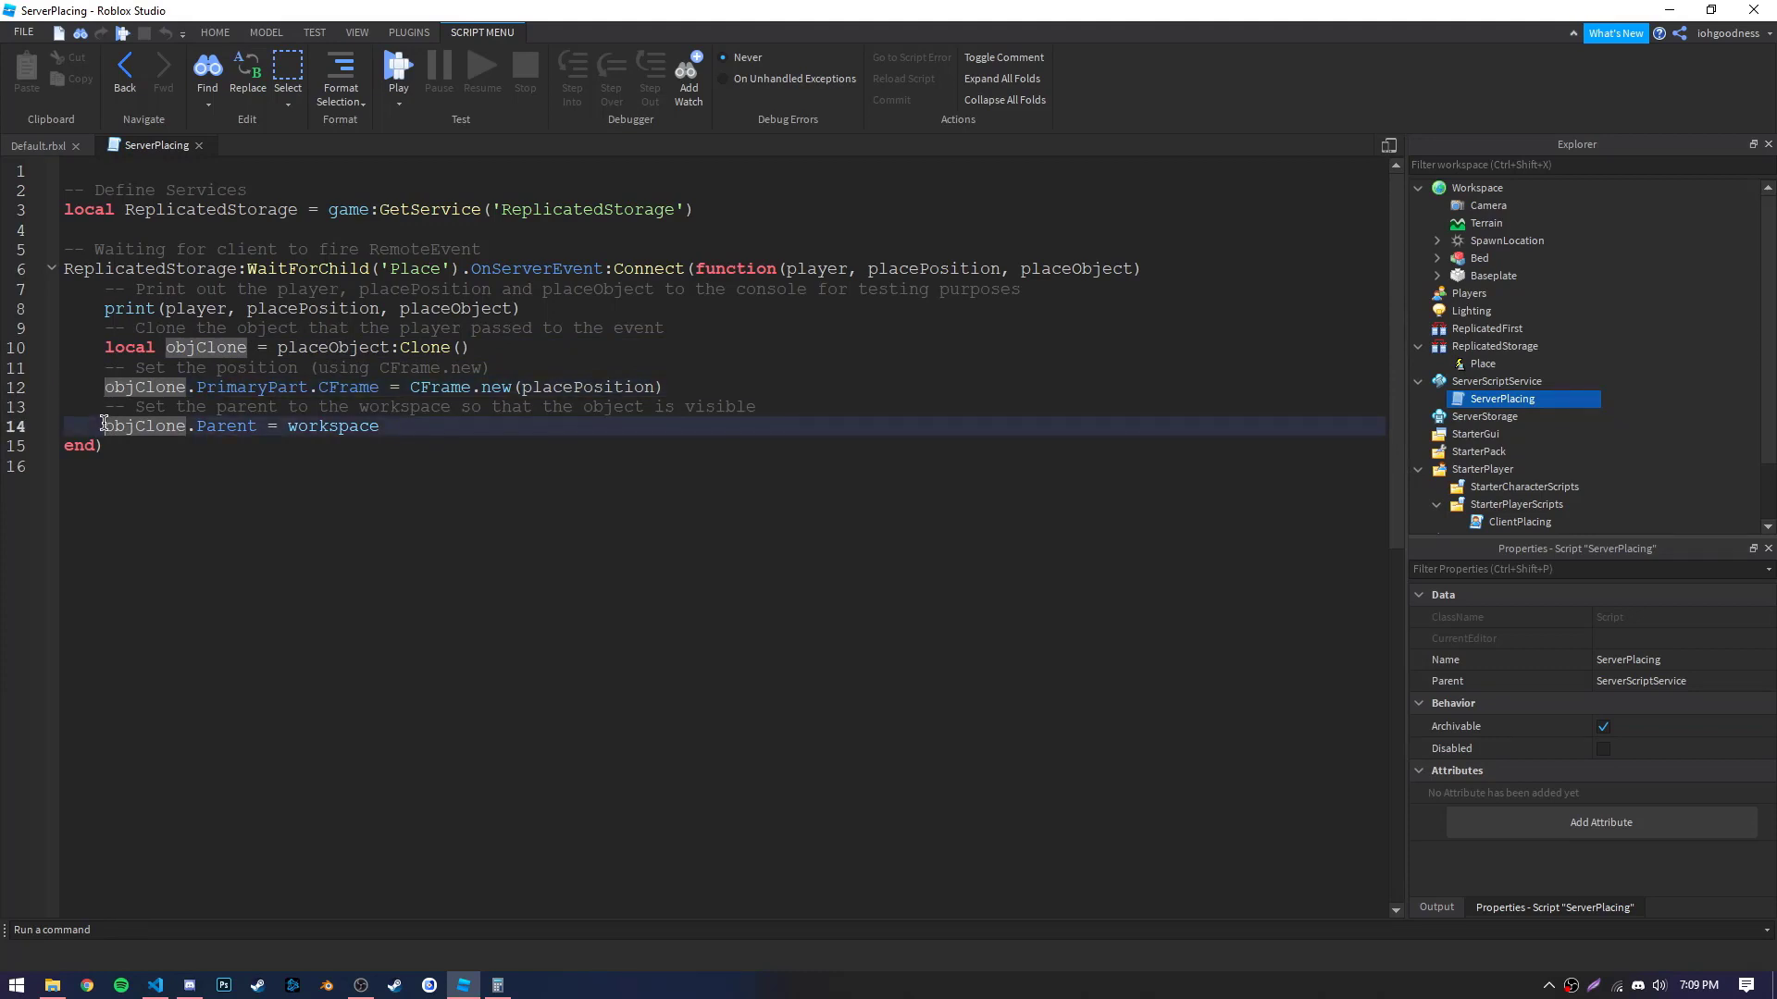
click(213, 464)
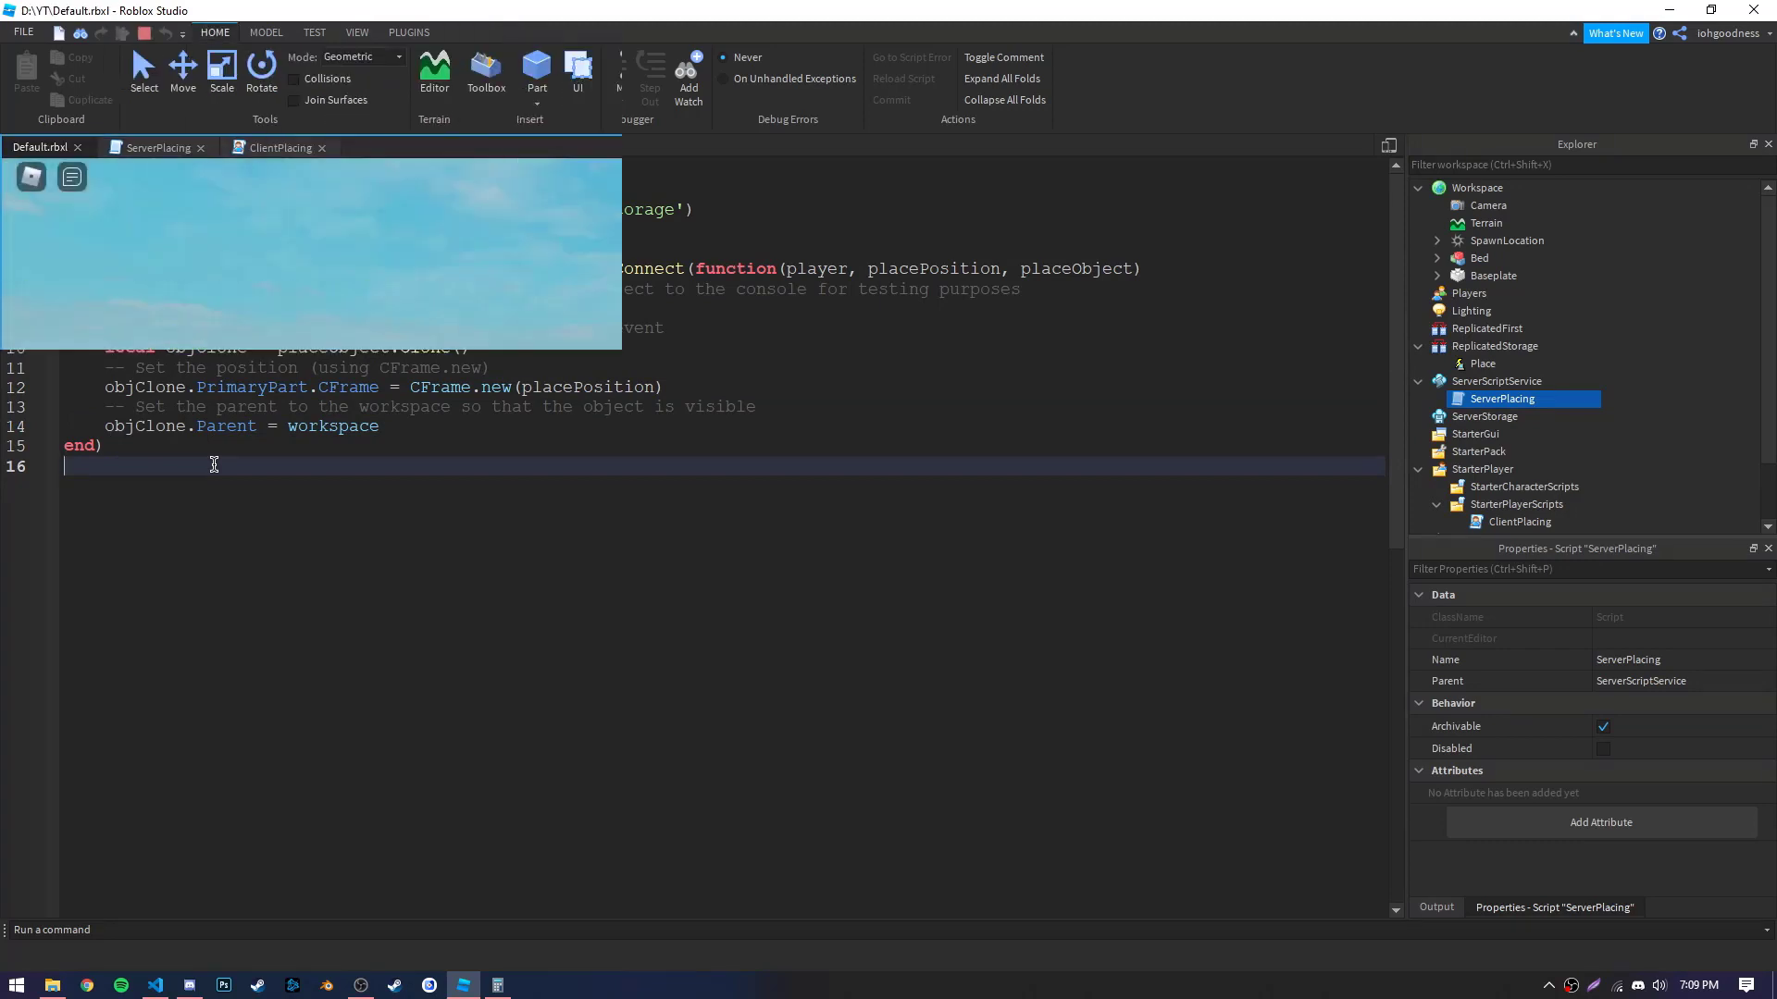
click(849, 71)
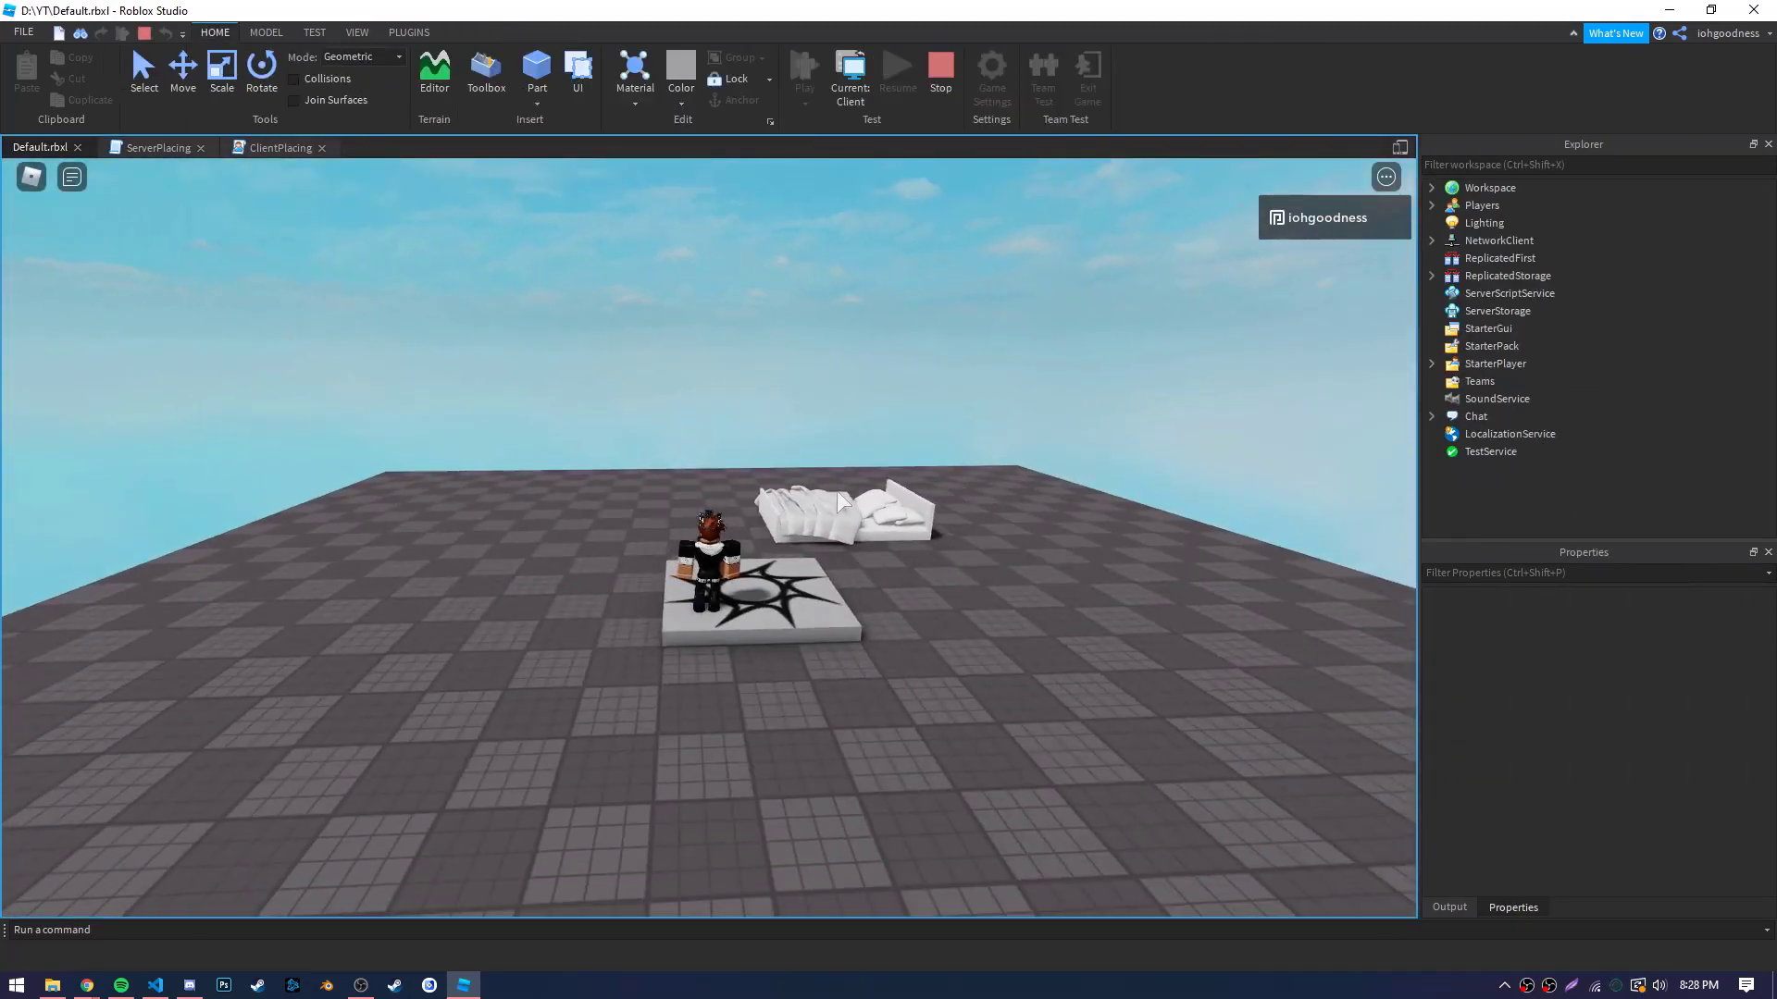